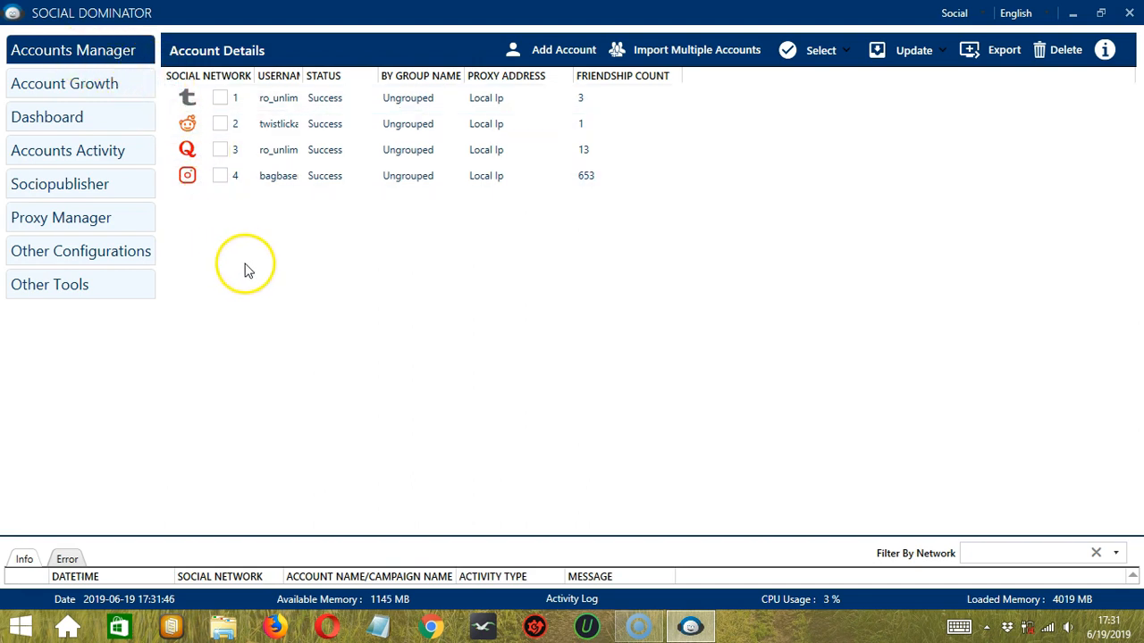
mouse_move(146, 230)
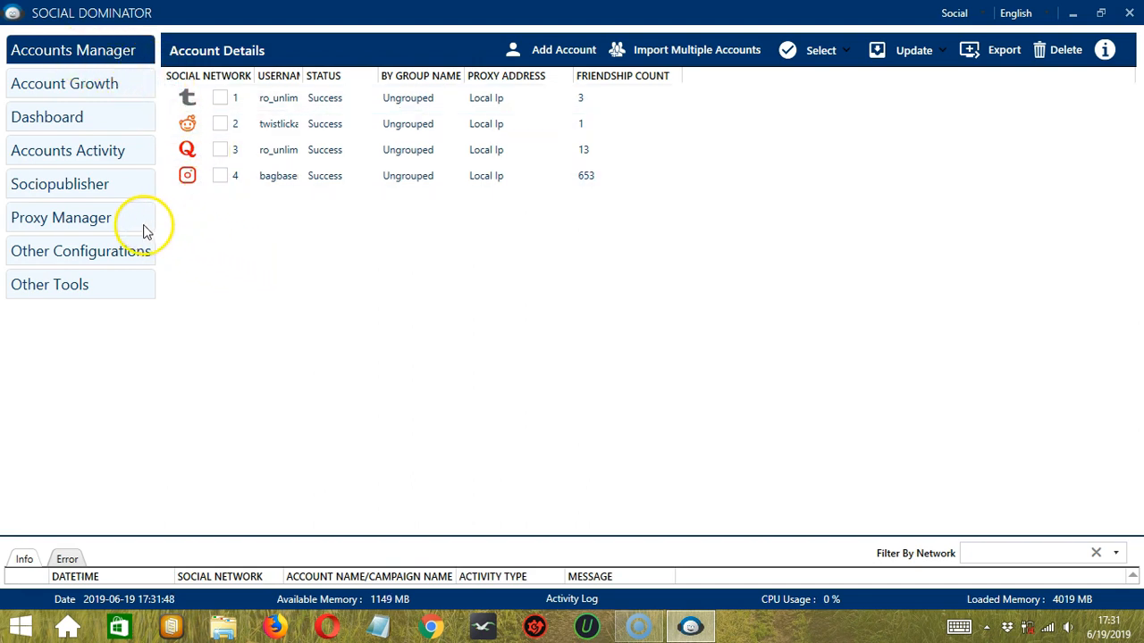
Step: Open the Proxy Manager from the left sidebar, showing the empty proxy list
left_click(60, 218)
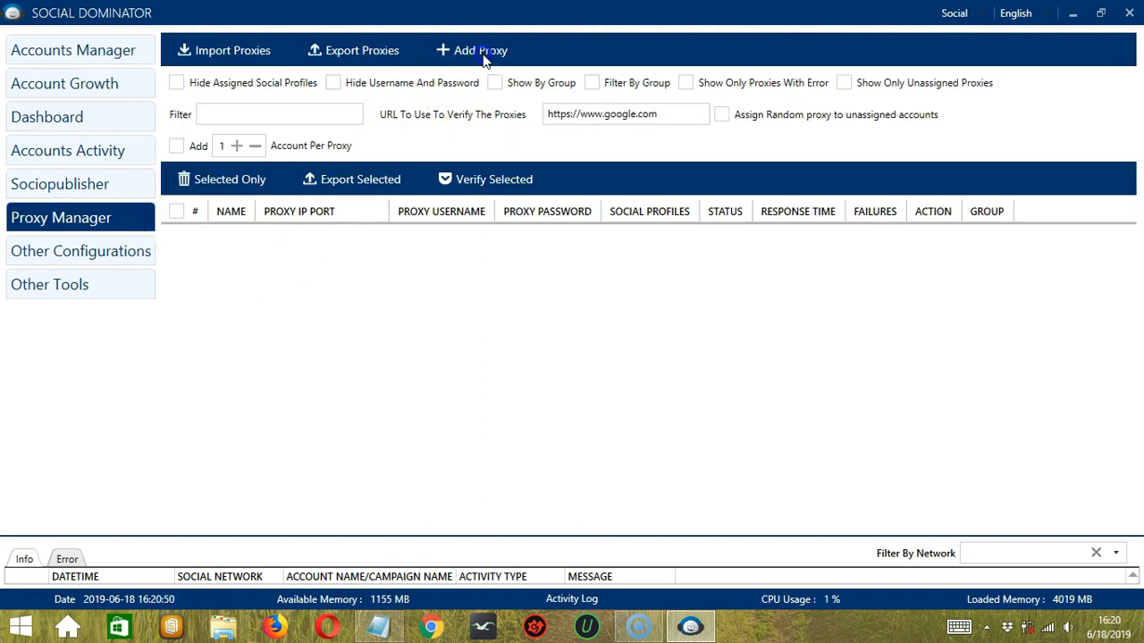
Step: Start a new proxy in group Group with address 45.64.81.134 and port 8080
left_click(472, 50)
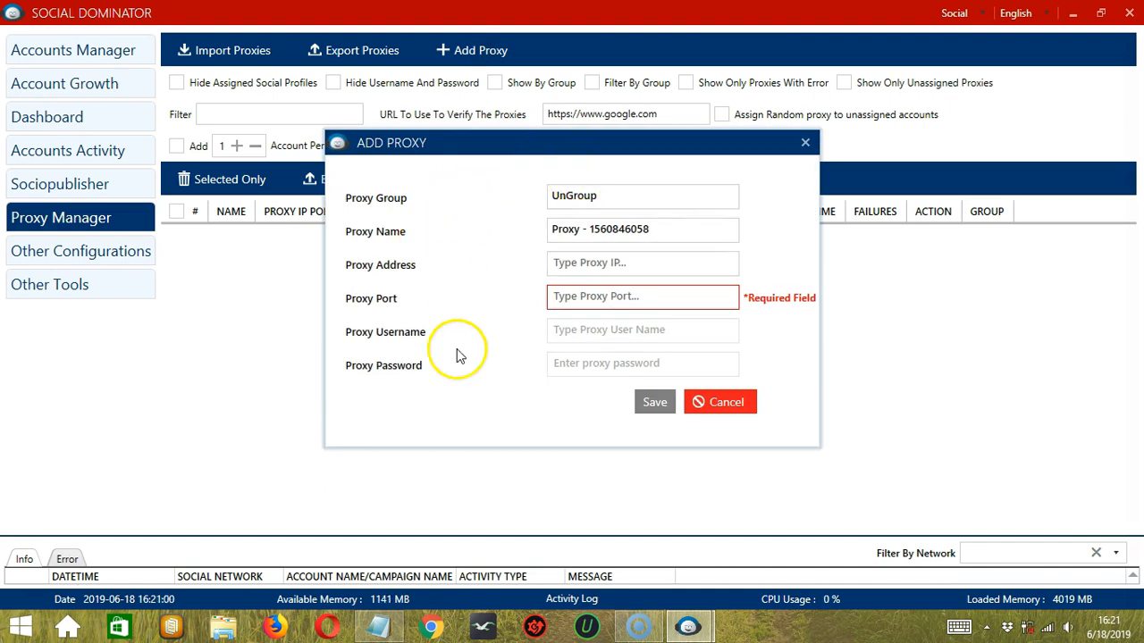
mouse_move(409, 204)
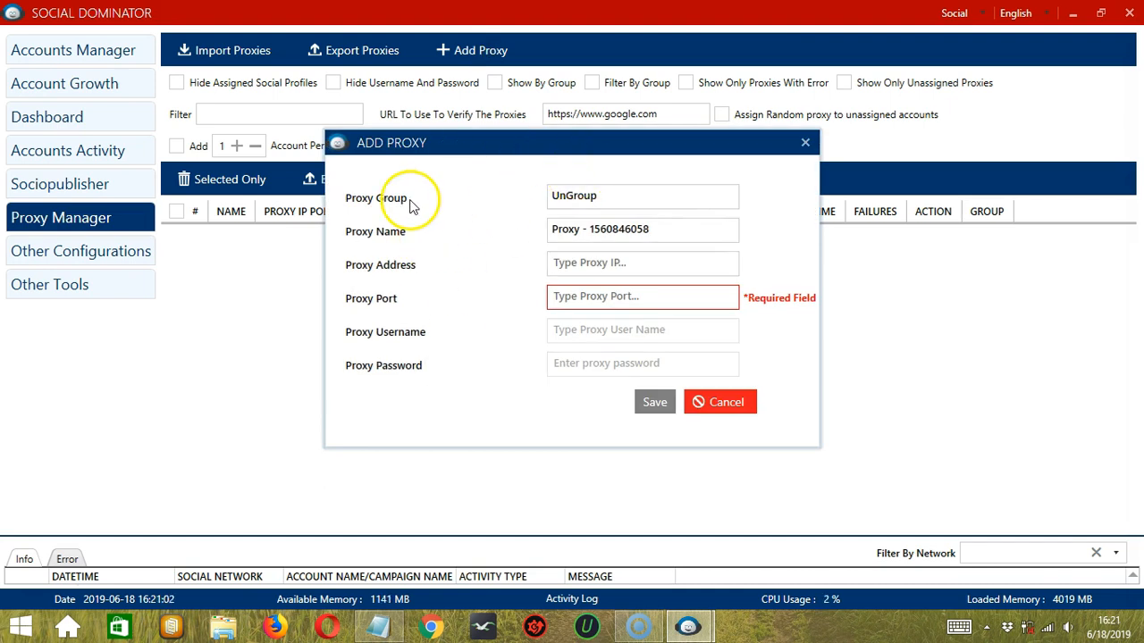
left_click(641, 194)
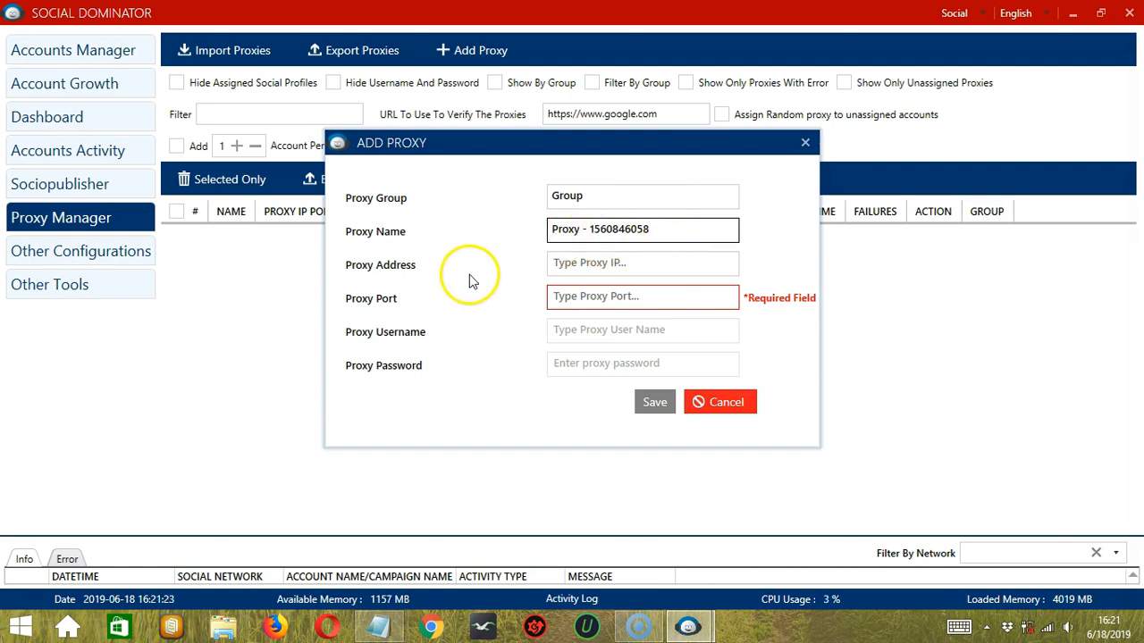
left_click(641, 263)
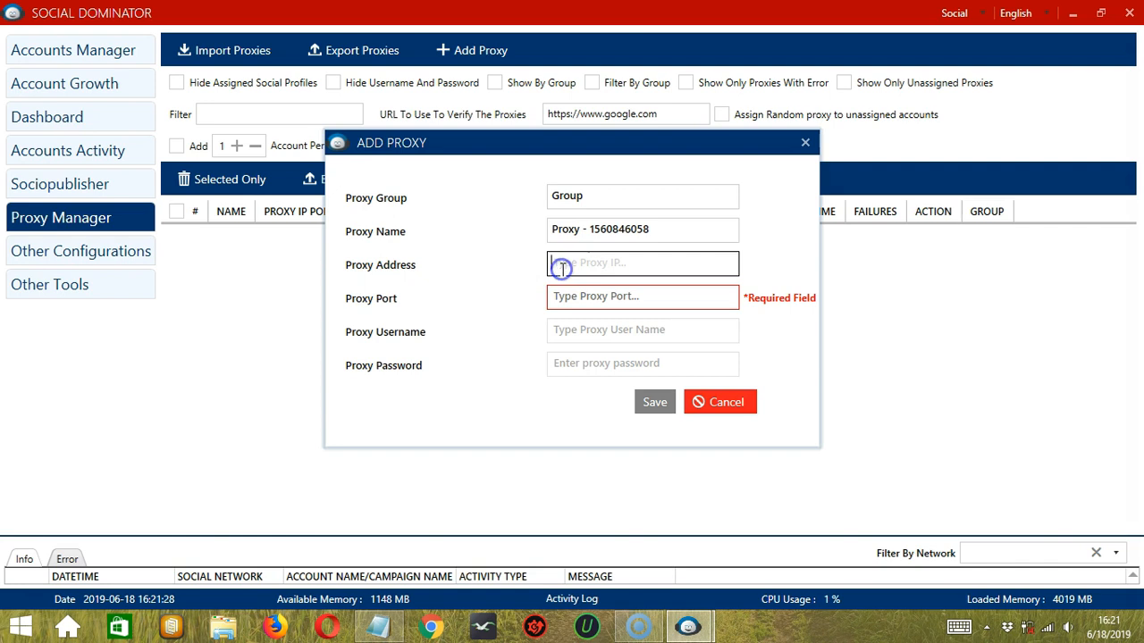
type("45.64.81.134")
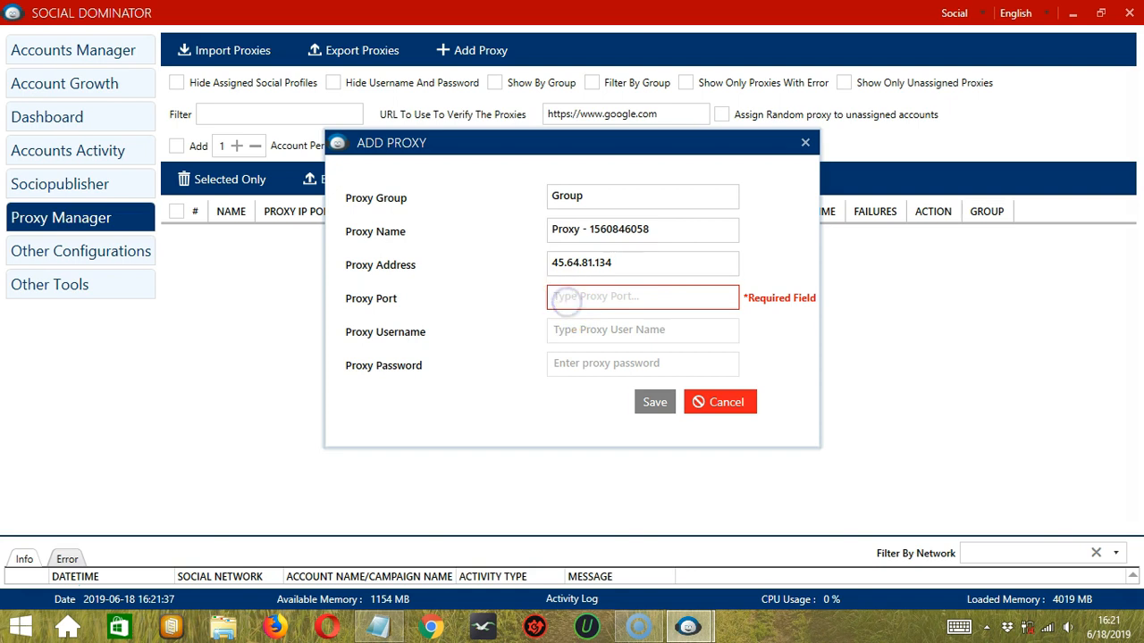
type("8080")
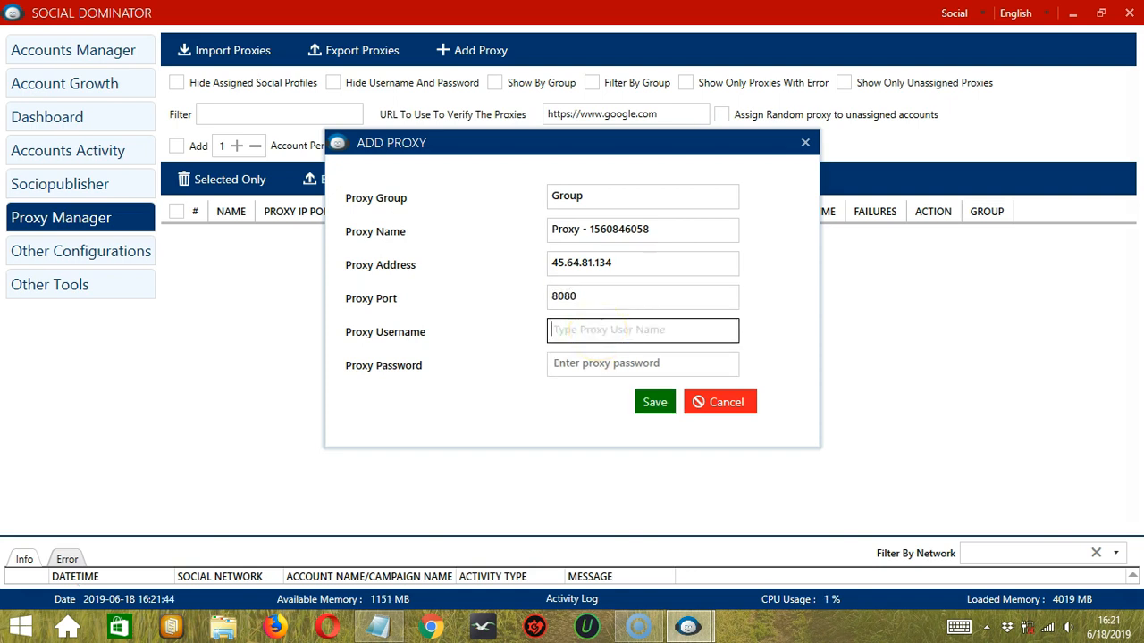
Step: Fill in the proxy's username and password and save it to the list
type("Usernam")
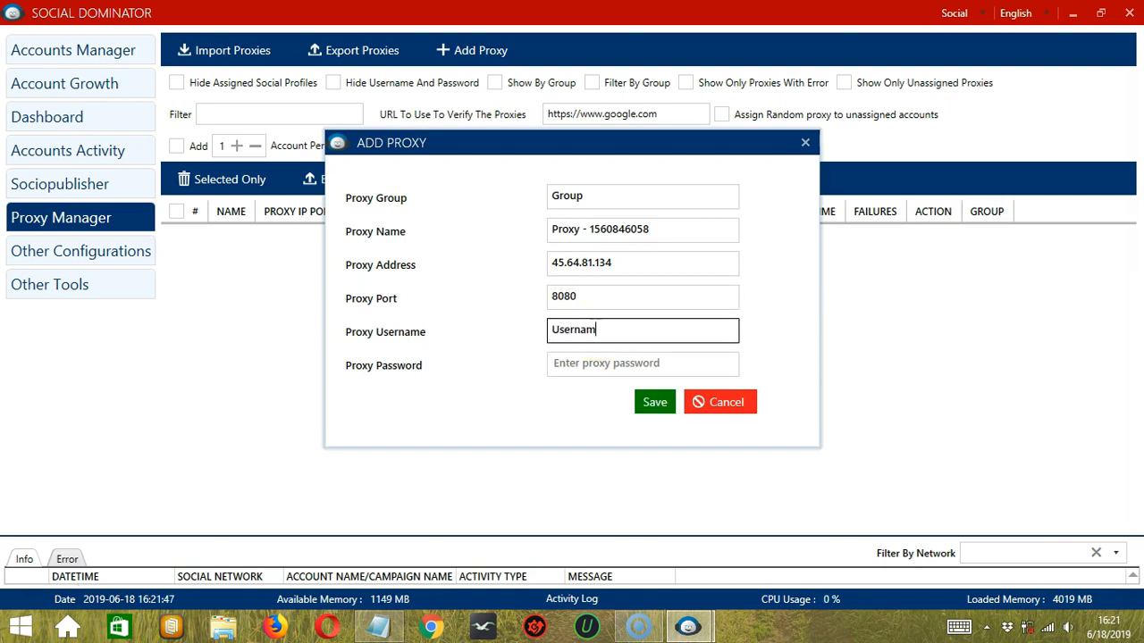
left_click(642, 364)
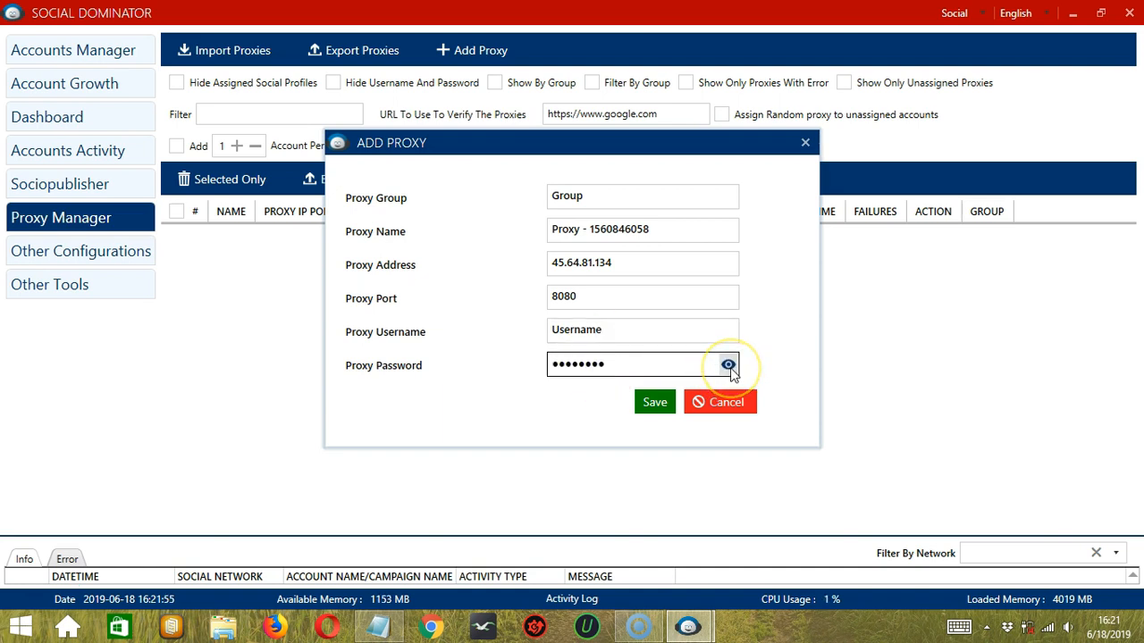
left_click(727, 364)
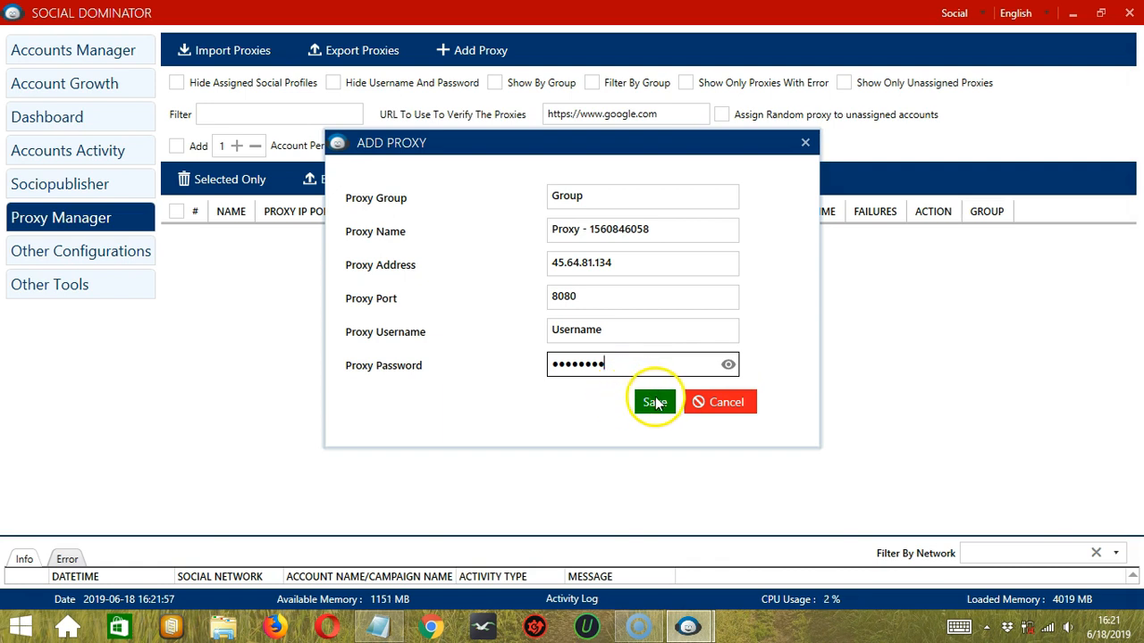
left_click(654, 400)
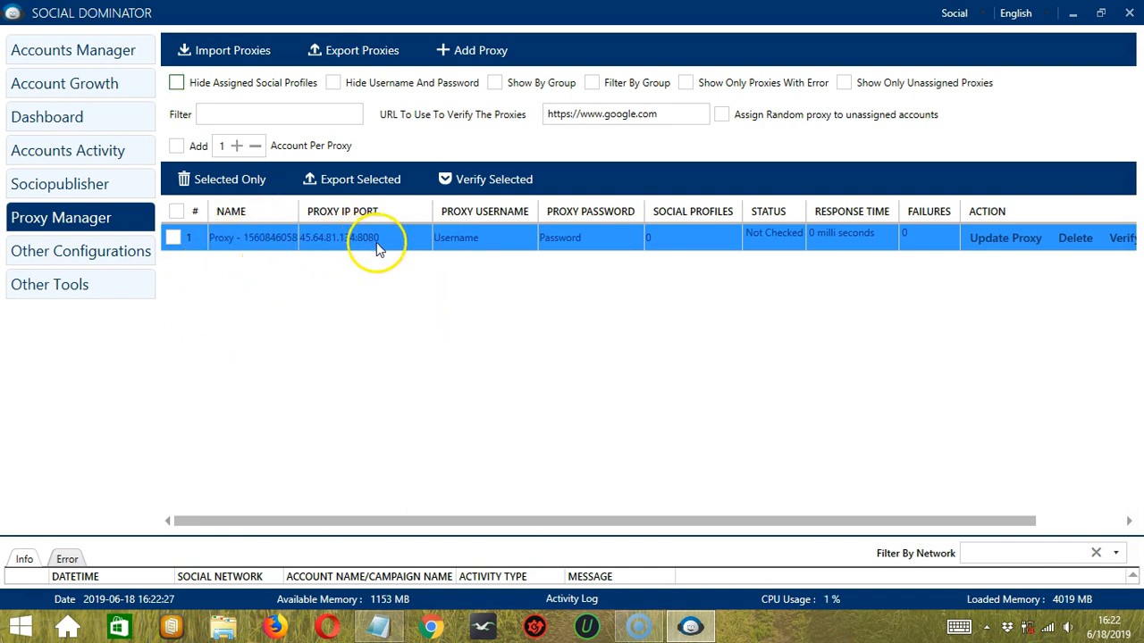
mouse_move(652, 264)
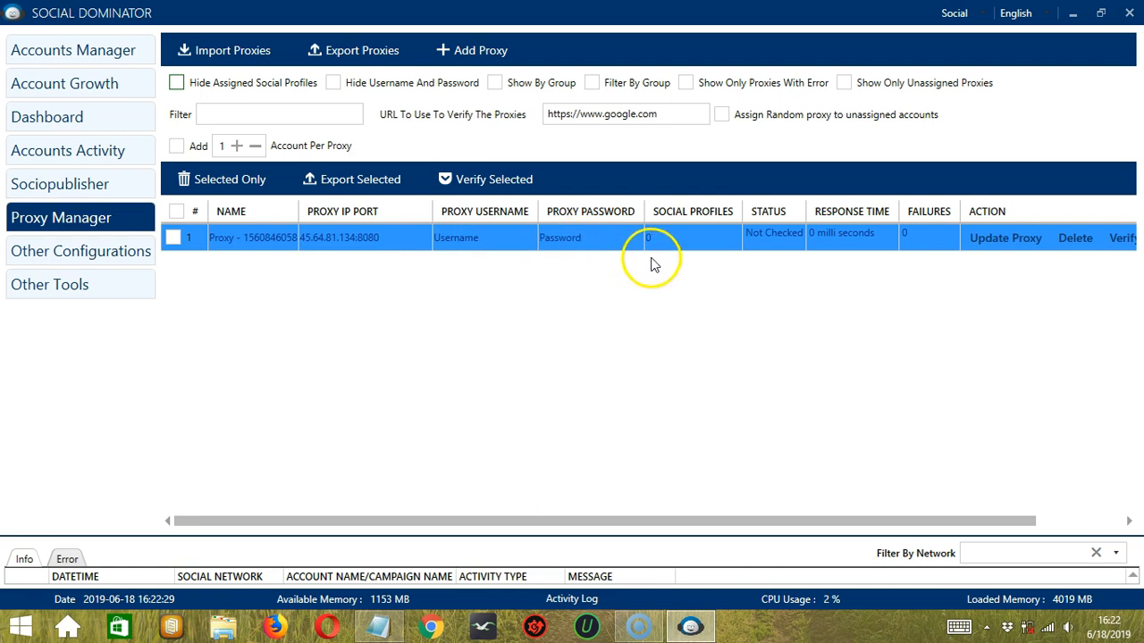
mouse_move(772, 248)
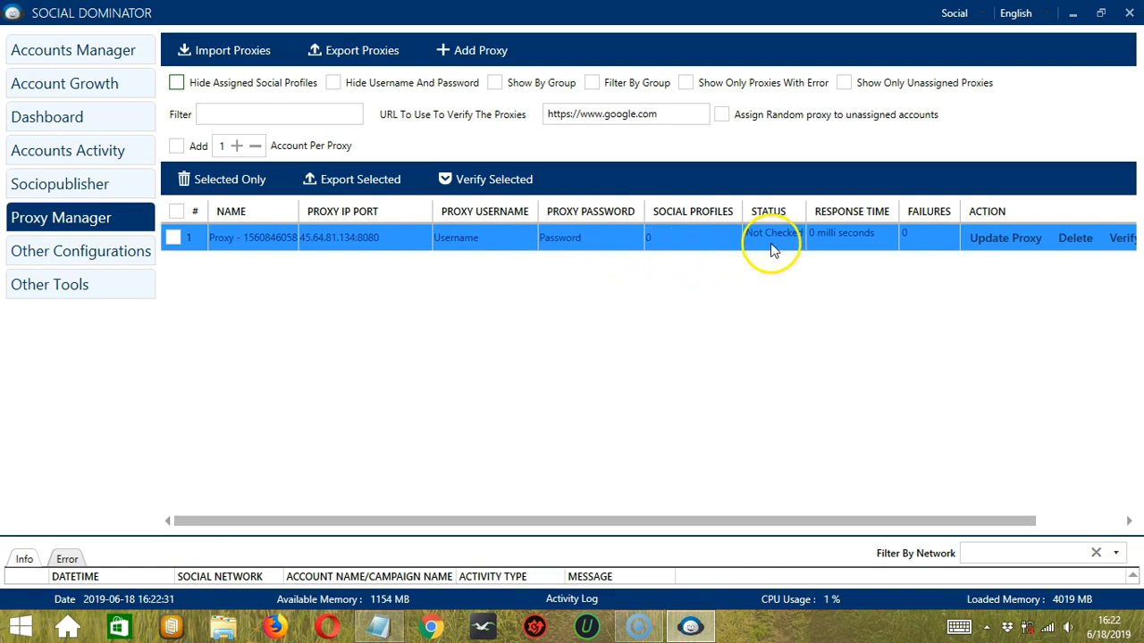
mouse_move(844, 249)
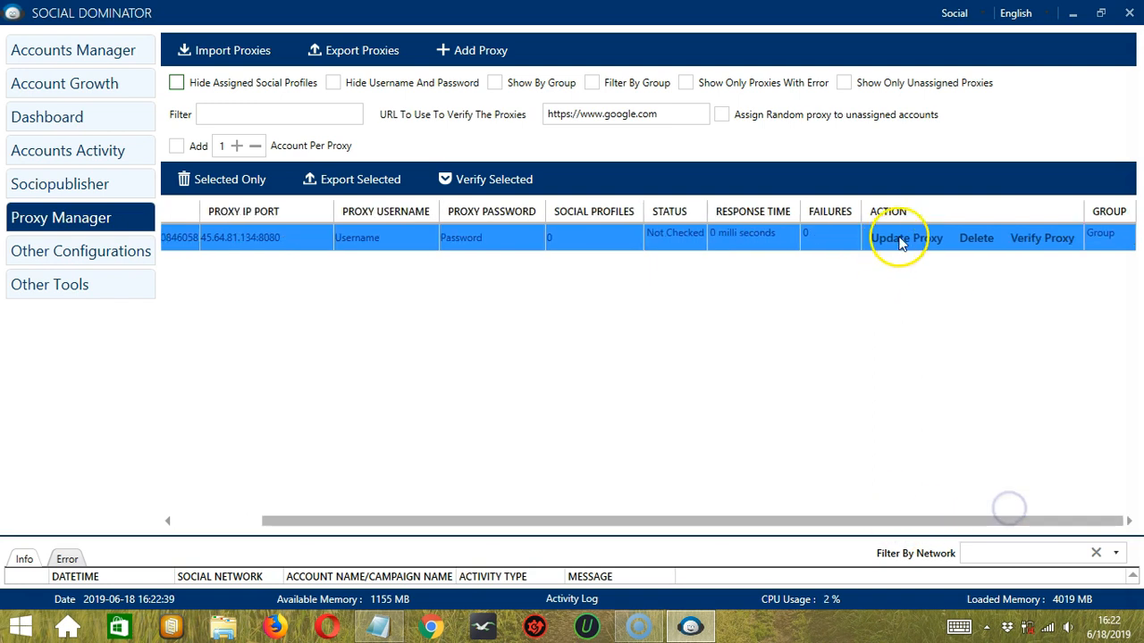
mouse_move(1022, 277)
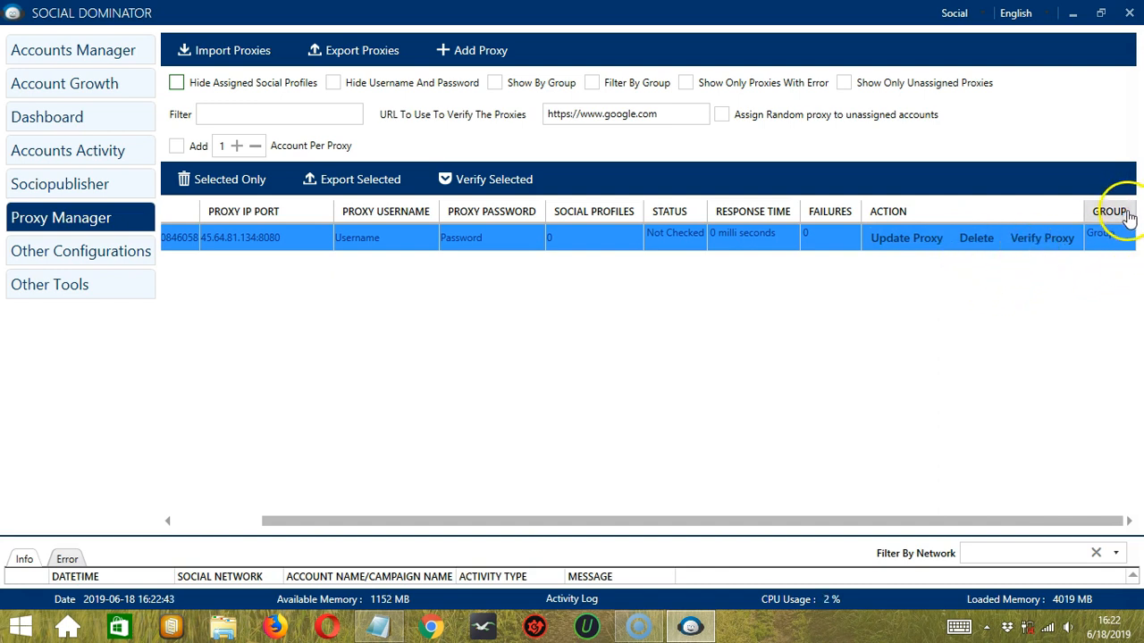
mouse_move(1111, 241)
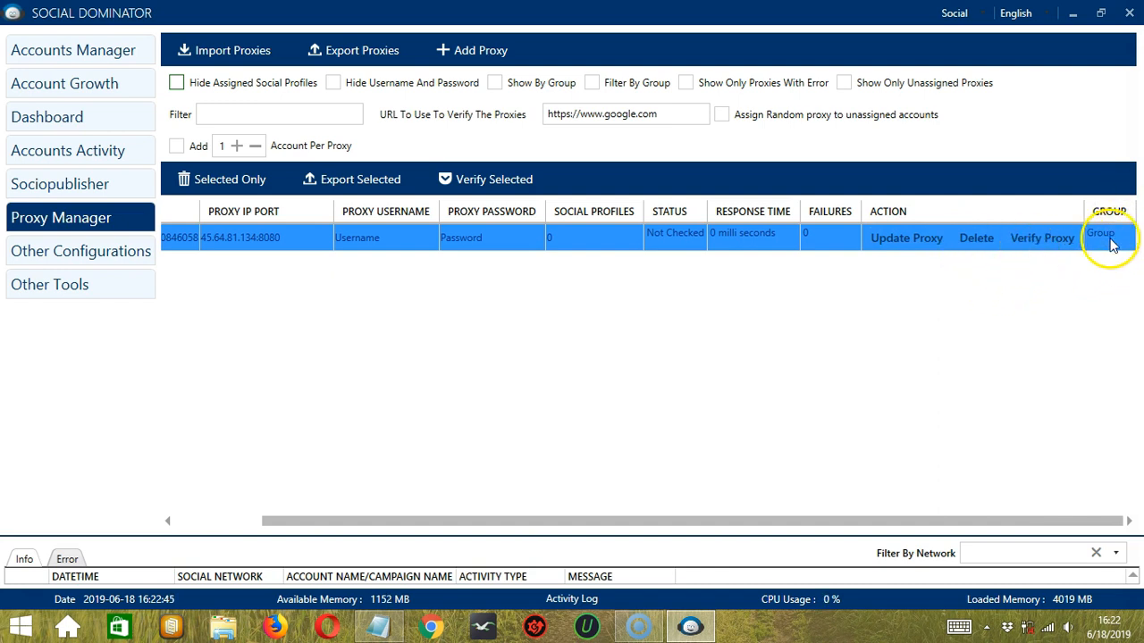
mouse_move(1111, 259)
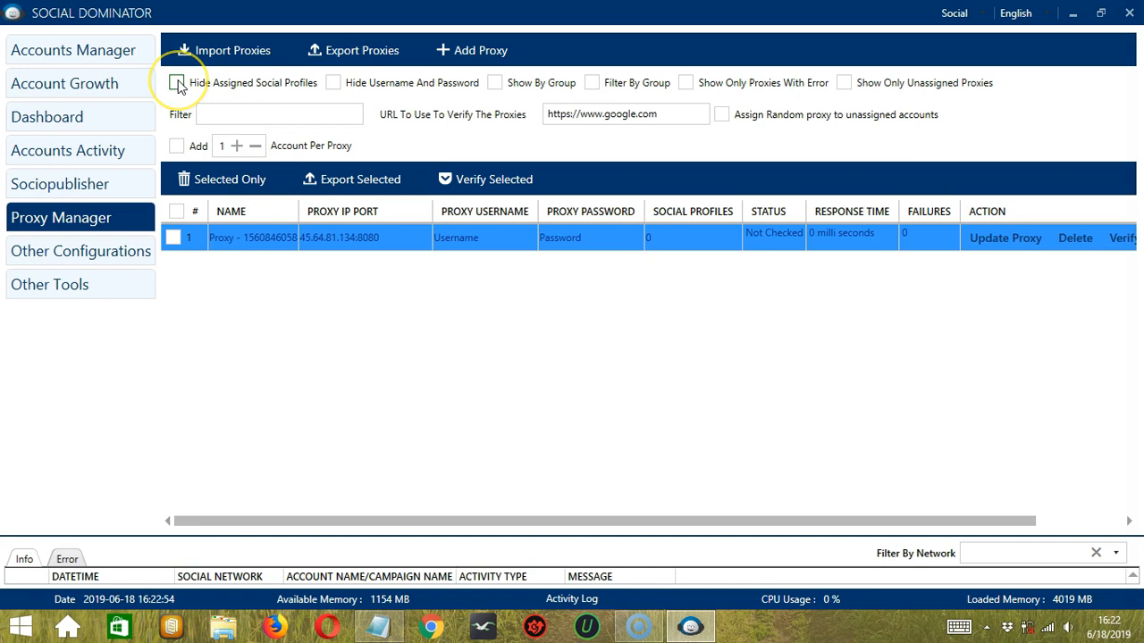
Step: Try the Hide Assigned Social Profiles and Hide Username And Password options, then enable Show By Group
left_click(176, 83)
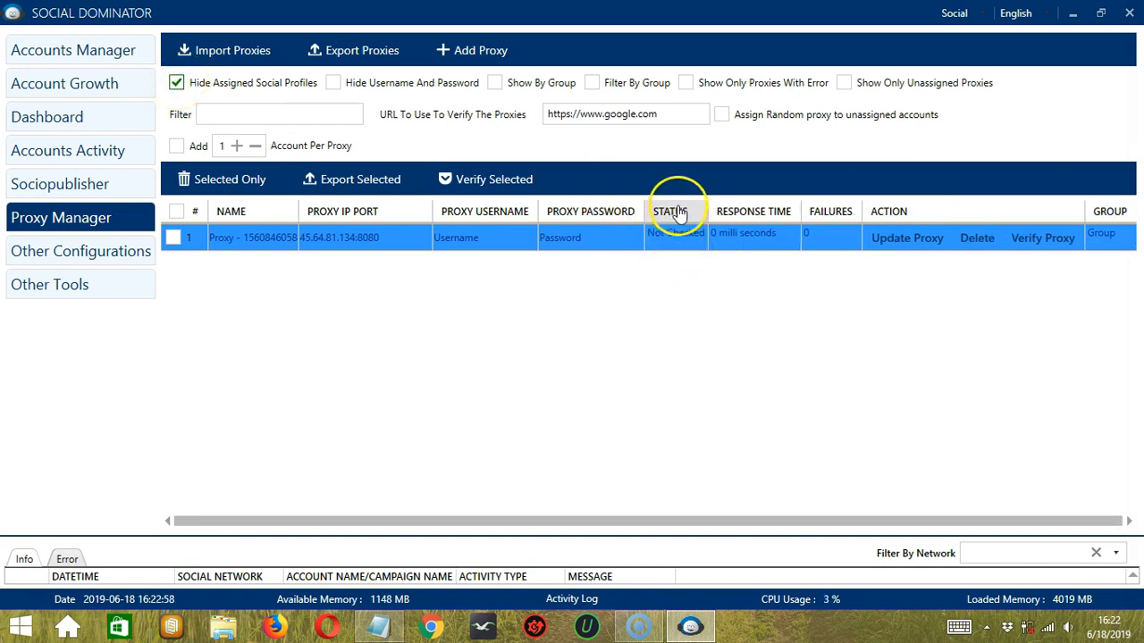
left_click(176, 82)
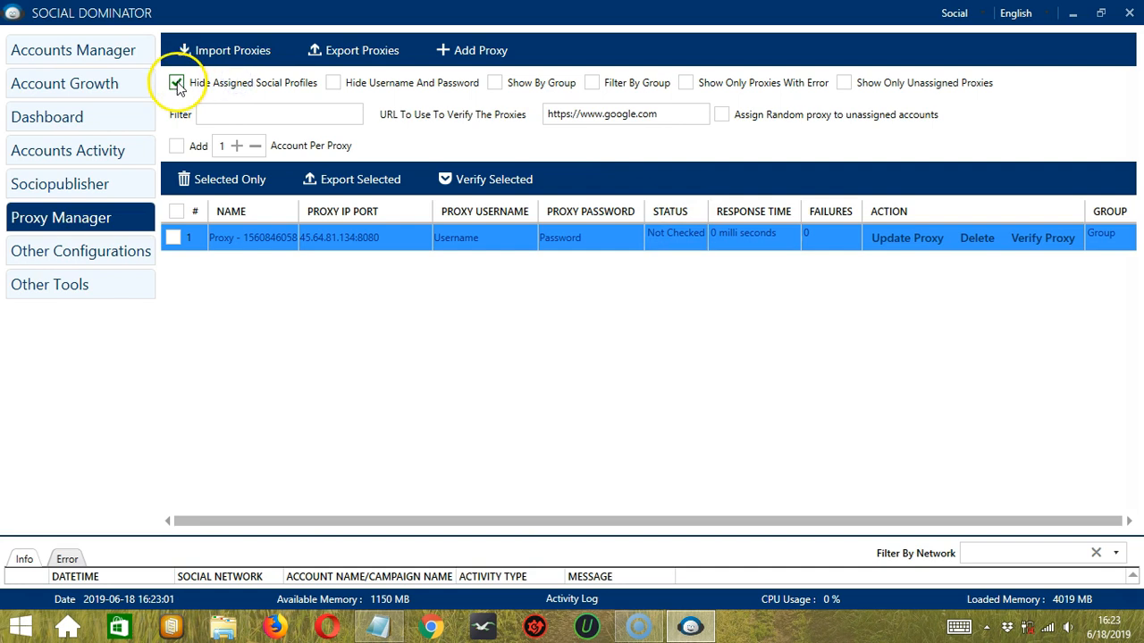
left_click(175, 82)
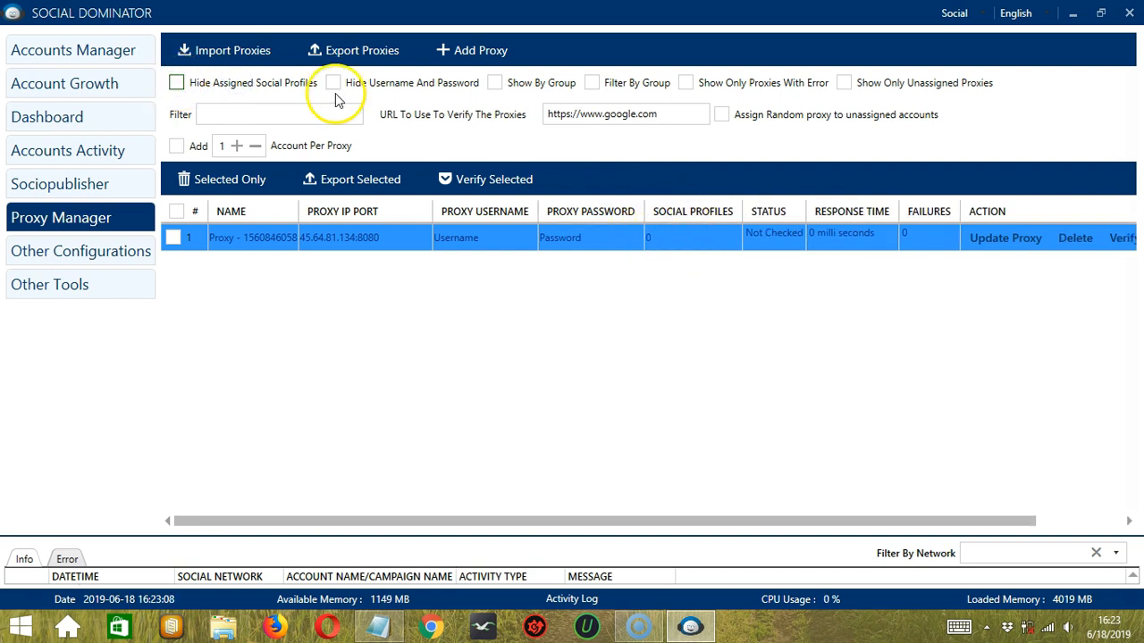
left_click(332, 82)
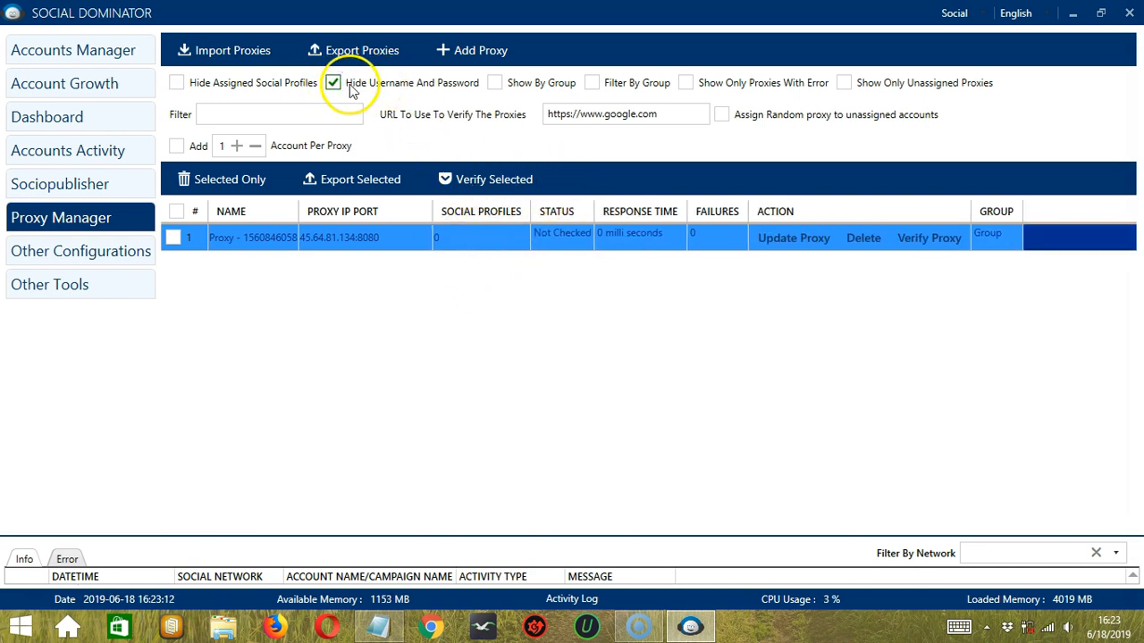
left_click(332, 82)
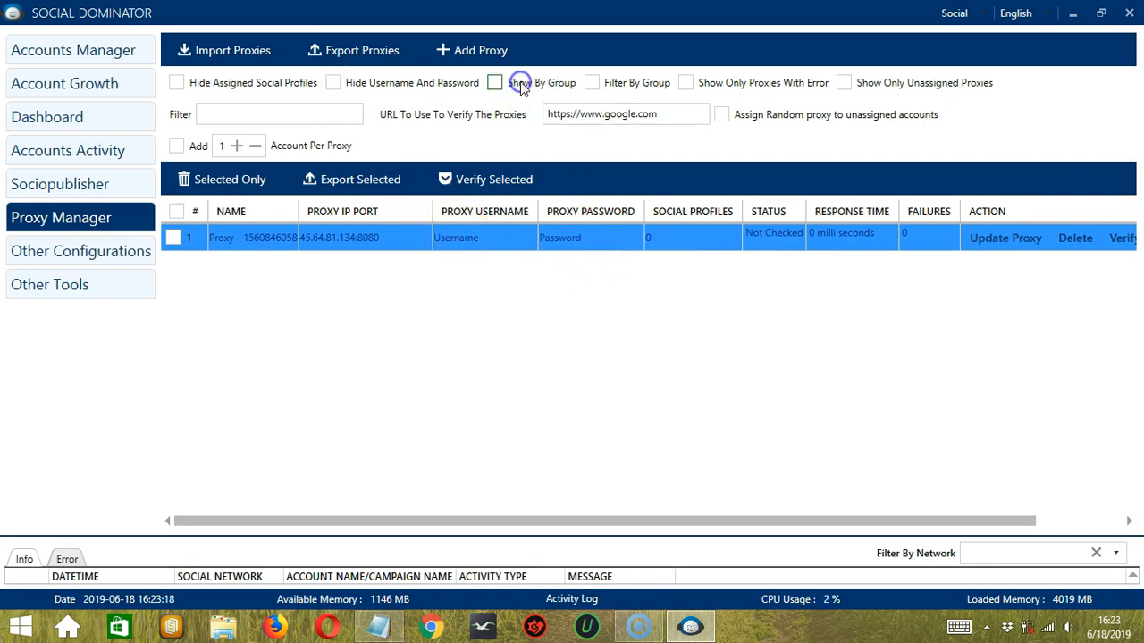
left_click(494, 83)
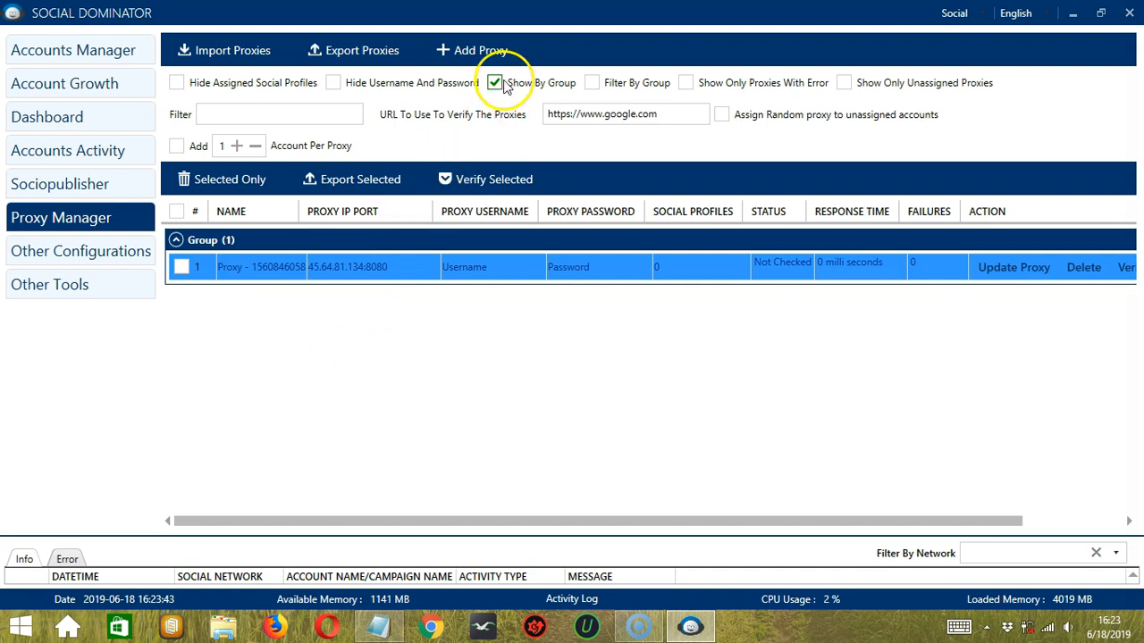
Step: Turn off grouping and filter the proxy list to the group named Group
left_click(495, 82)
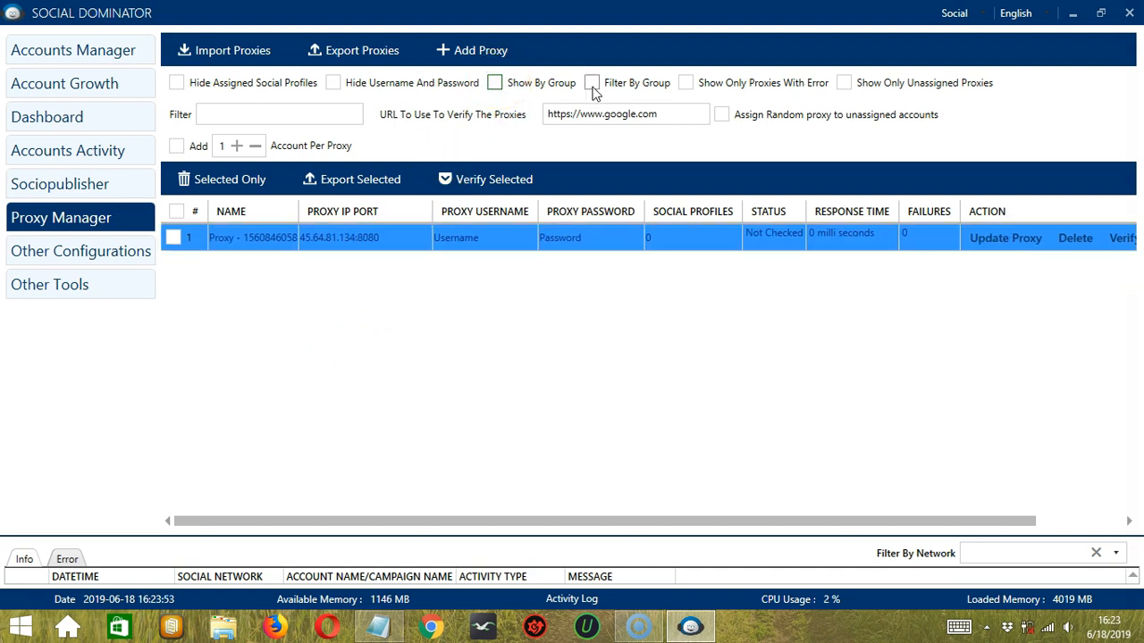
left_click(592, 82)
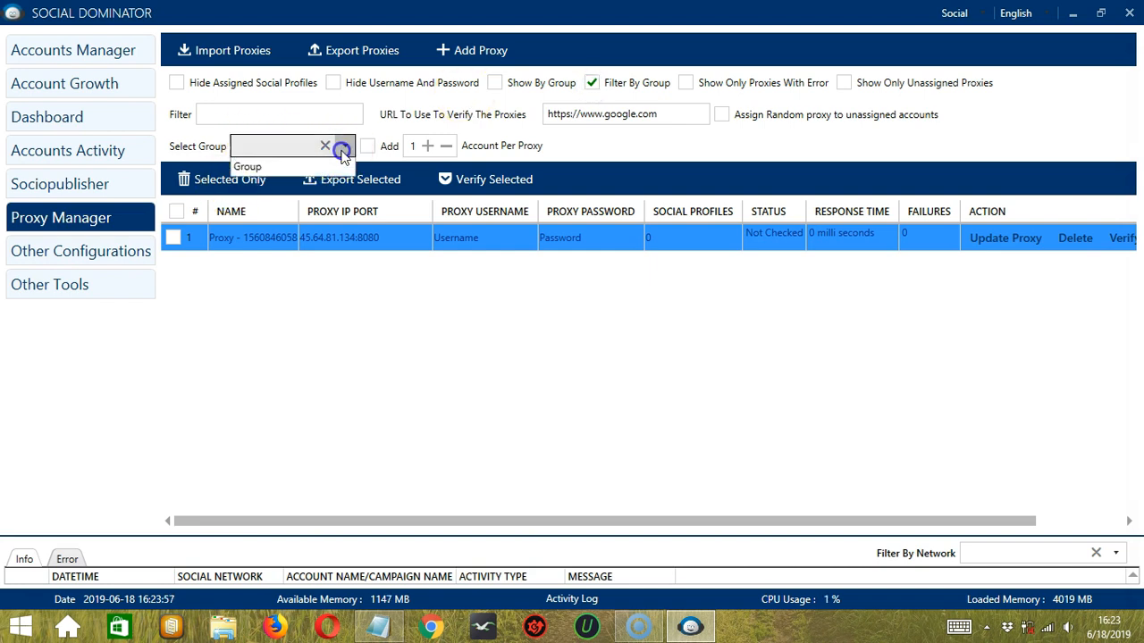
left_click(368, 147)
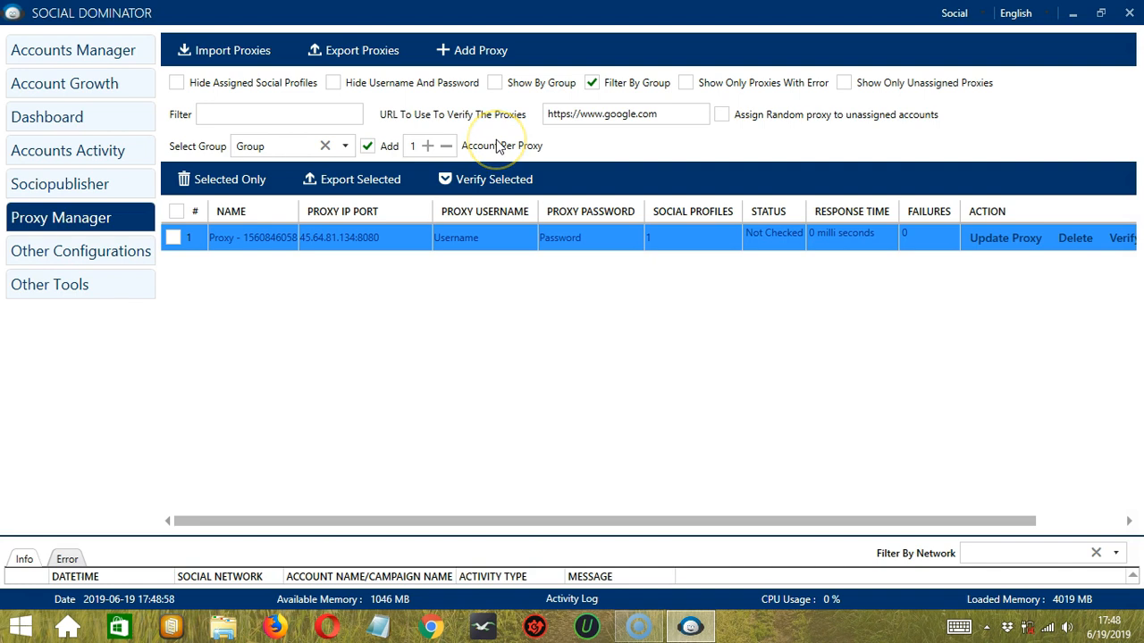
mouse_move(677, 234)
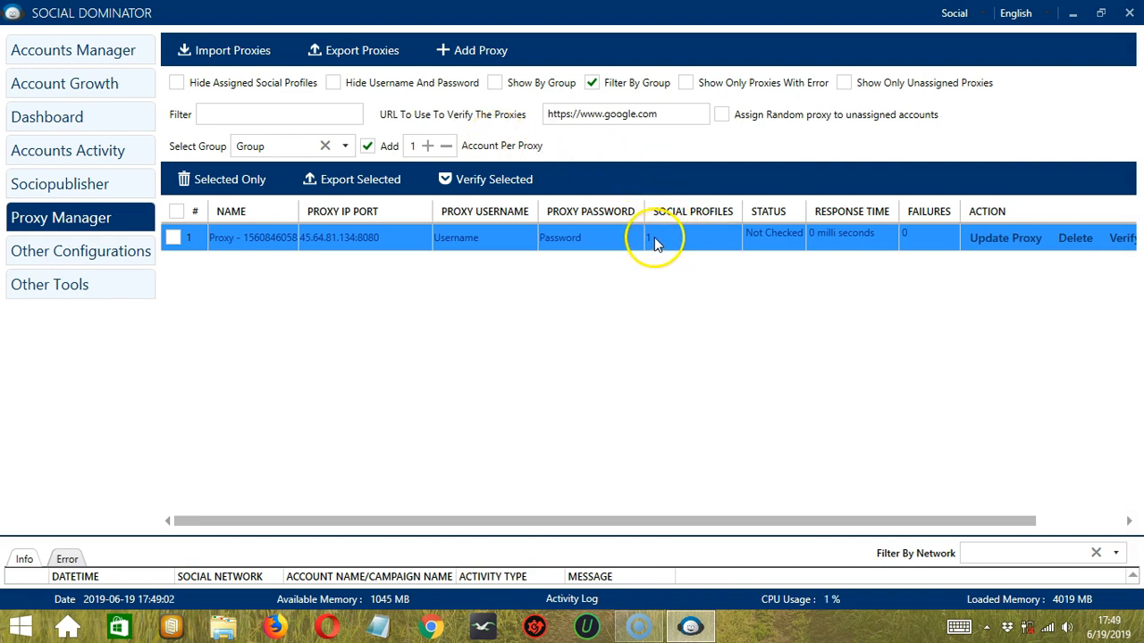
left_click(661, 238)
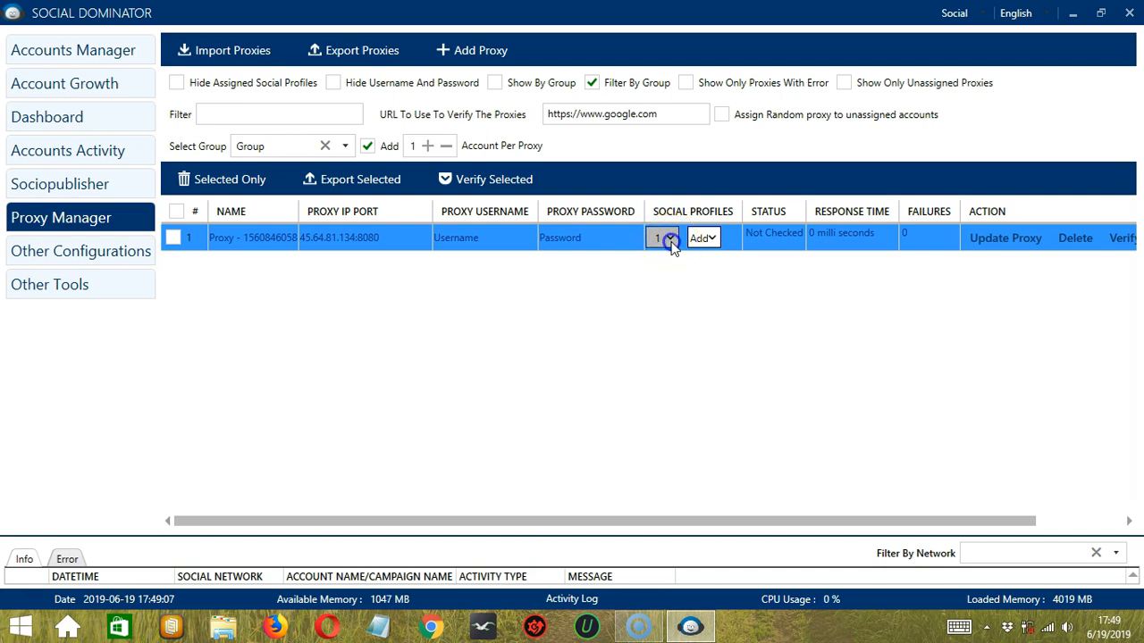
left_click(670, 236)
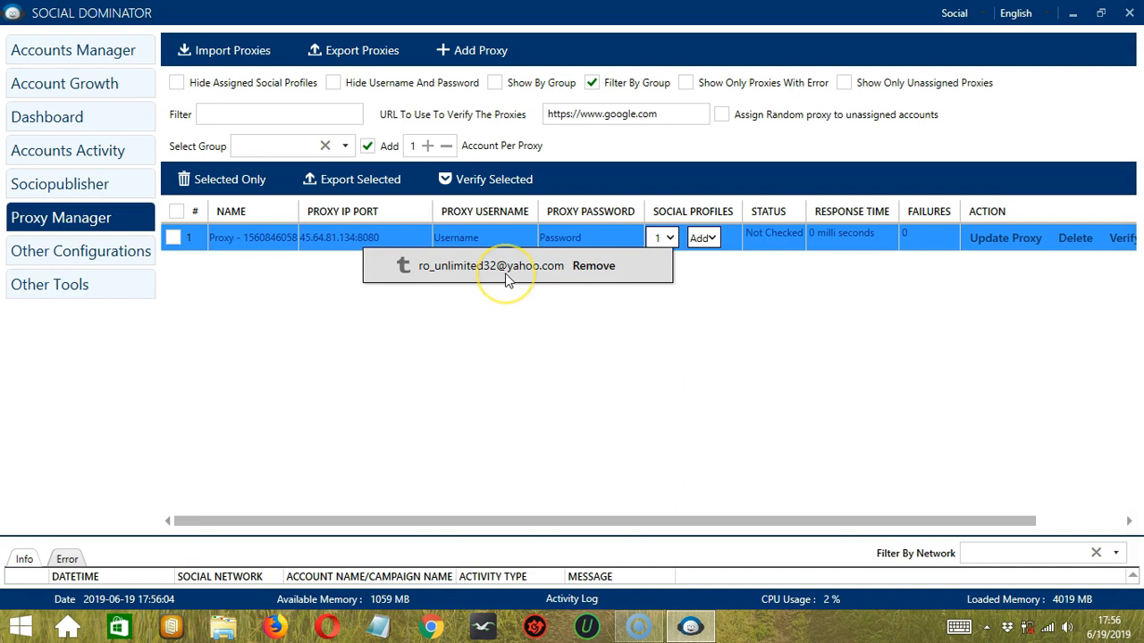
mouse_move(493, 282)
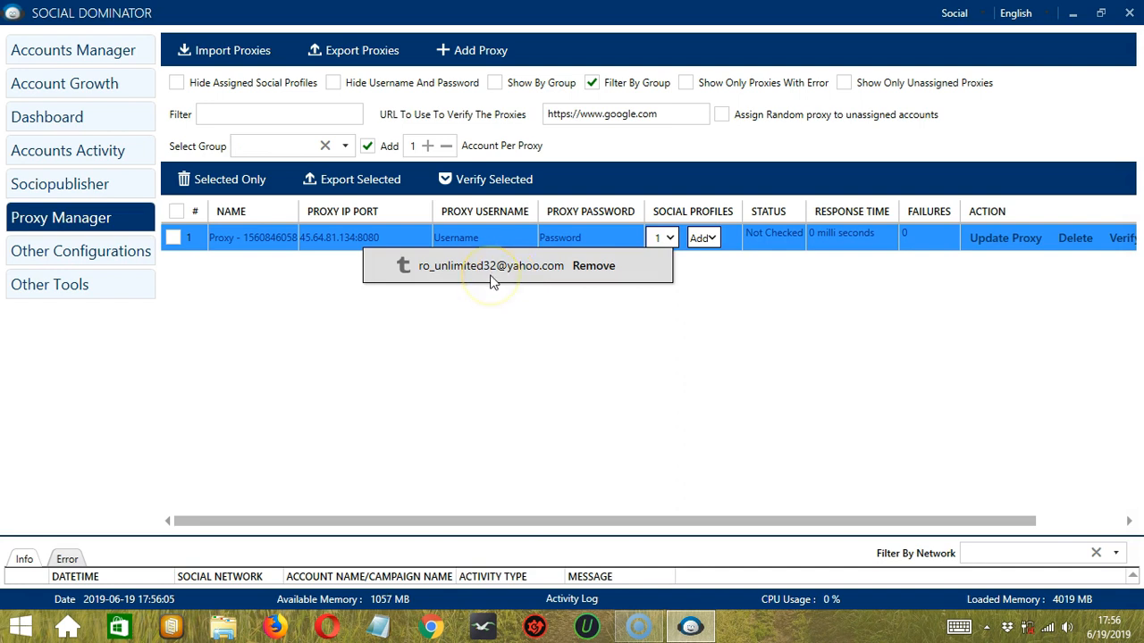
mouse_move(486, 282)
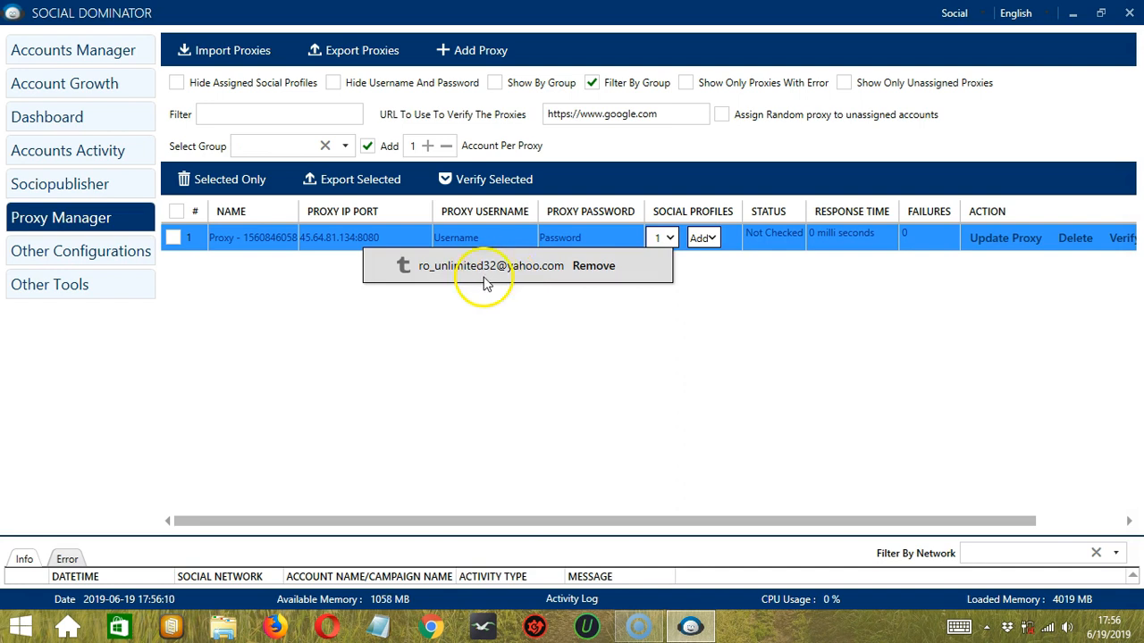
mouse_move(518, 282)
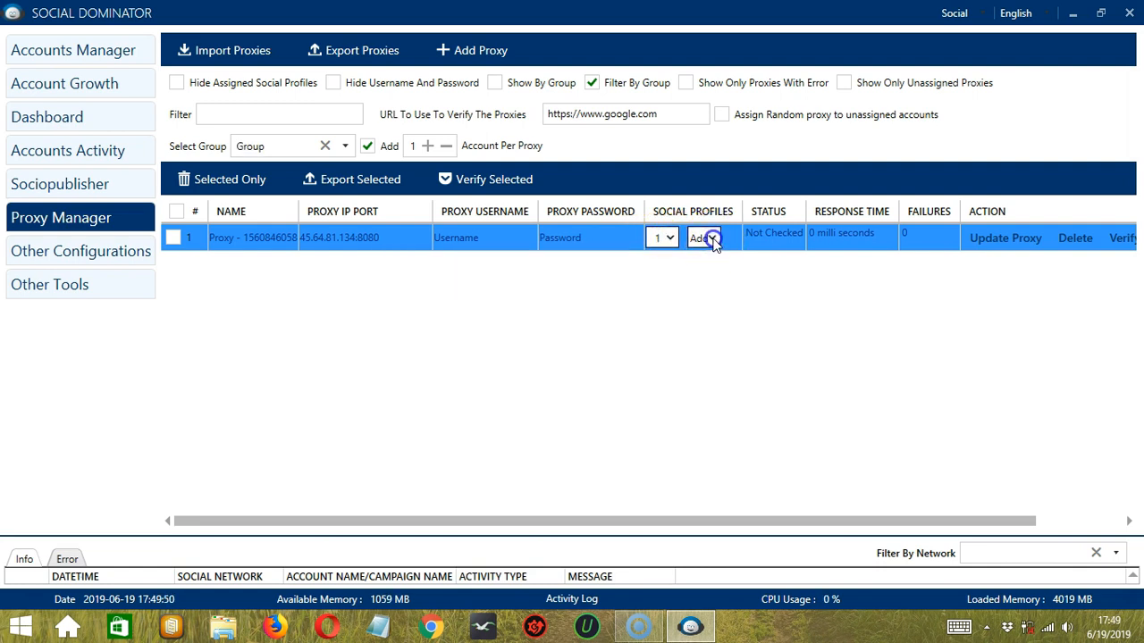
Step: Assign the Instagram social profile to the proxy, bringing it to two profiles
left_click(702, 235)
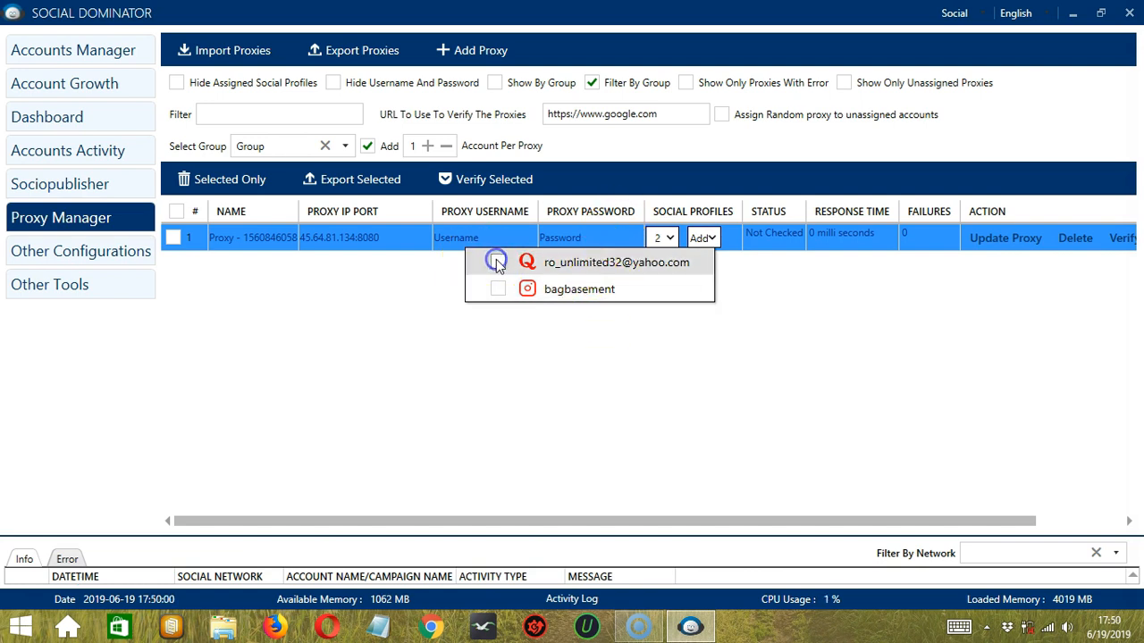
left_click(497, 261)
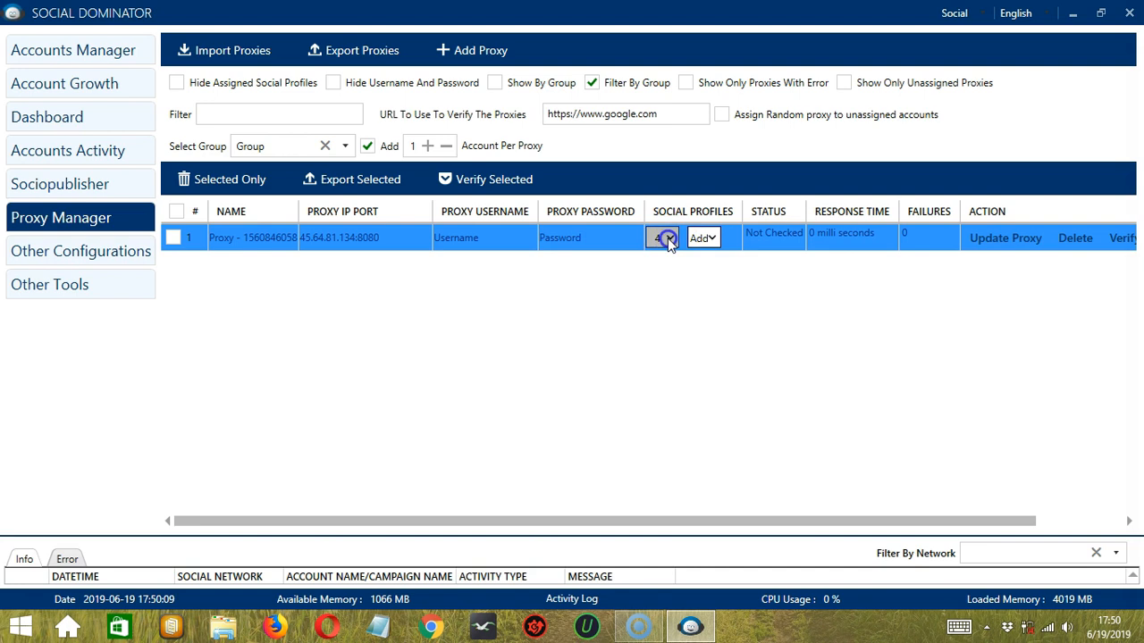
Step: Unassign the Instagram and Reddit profiles so the proxy keeps one profile
left_click(662, 236)
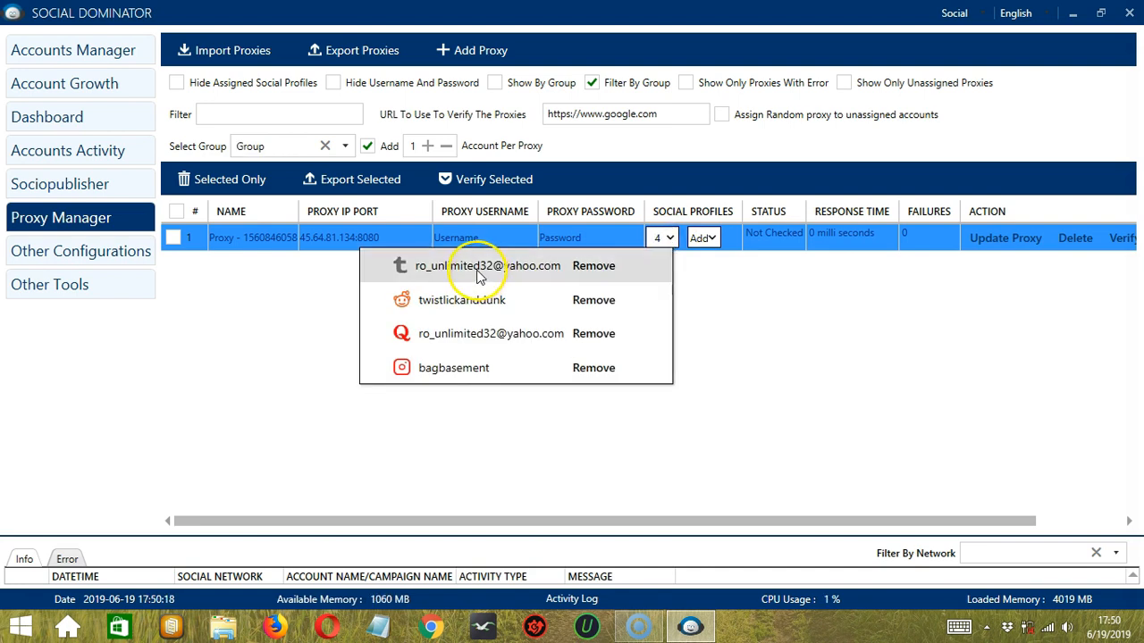
mouse_move(461, 351)
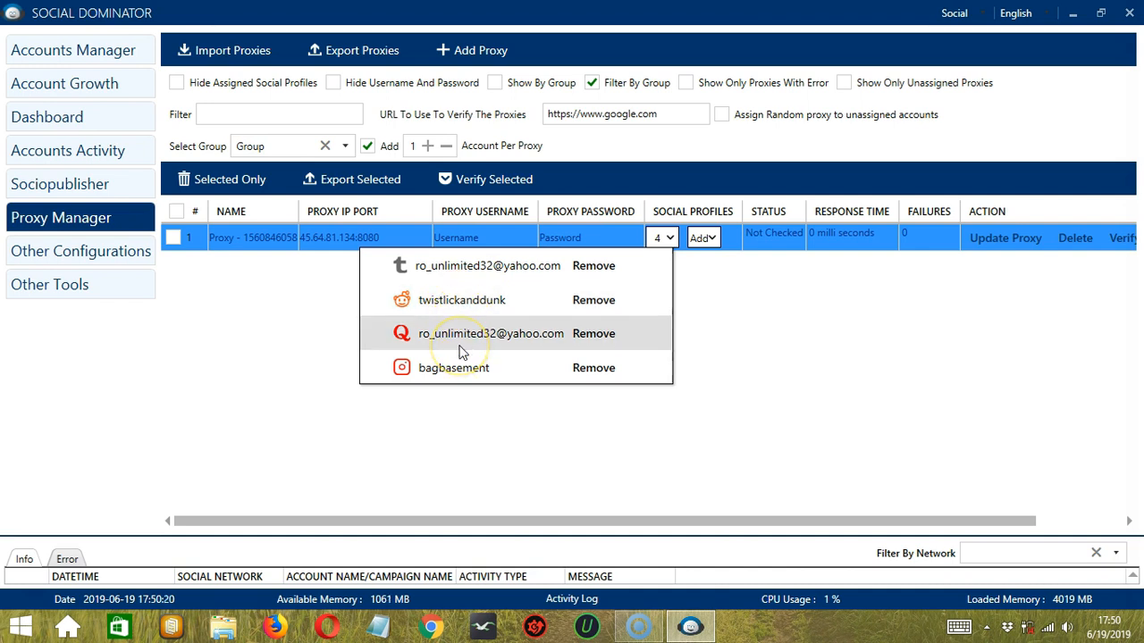
mouse_move(593, 368)
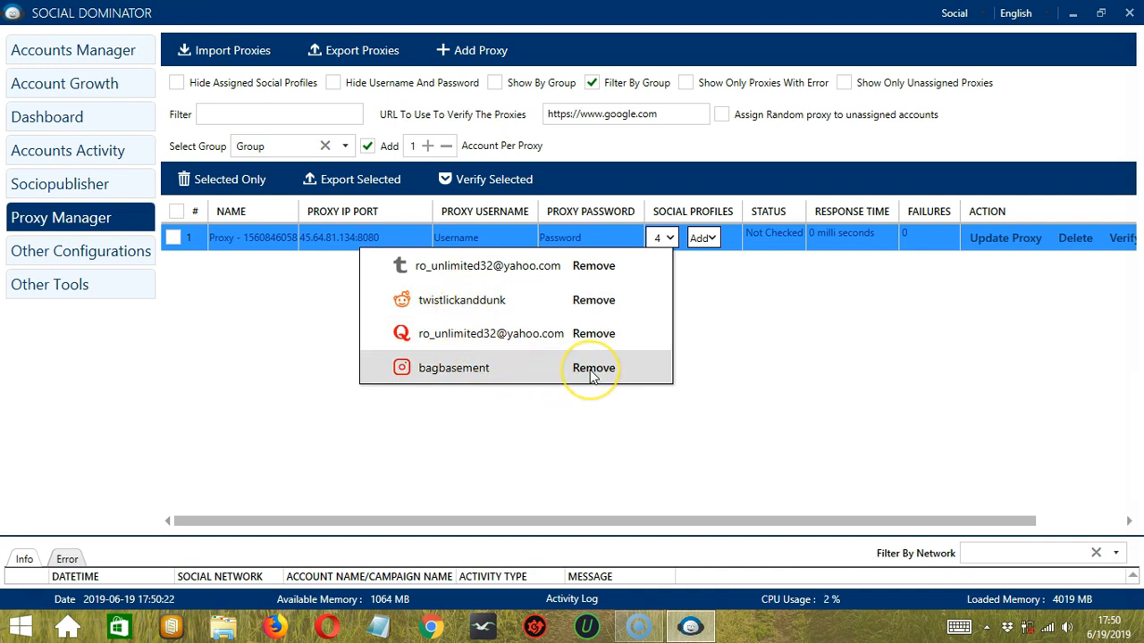
left_click(594, 368)
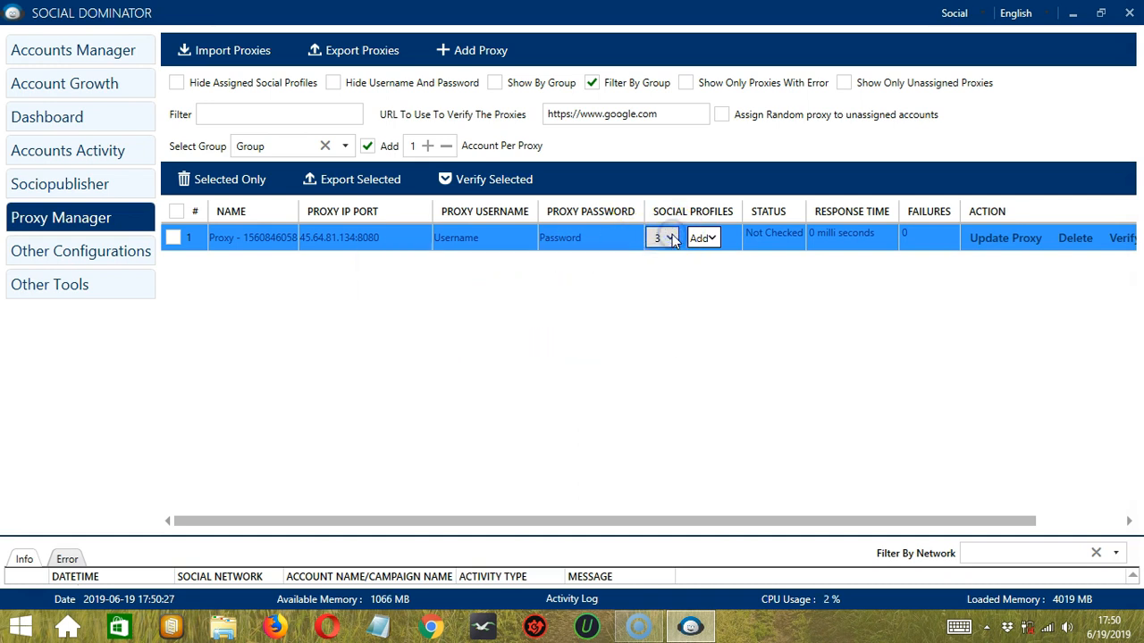
left_click(661, 238)
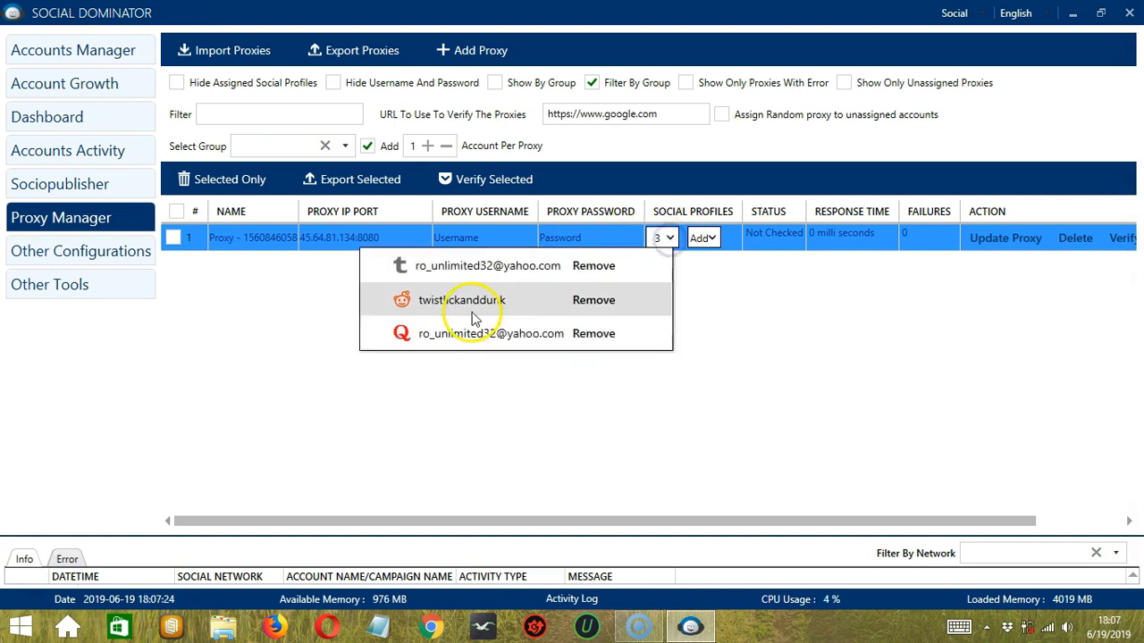
left_click(593, 300)
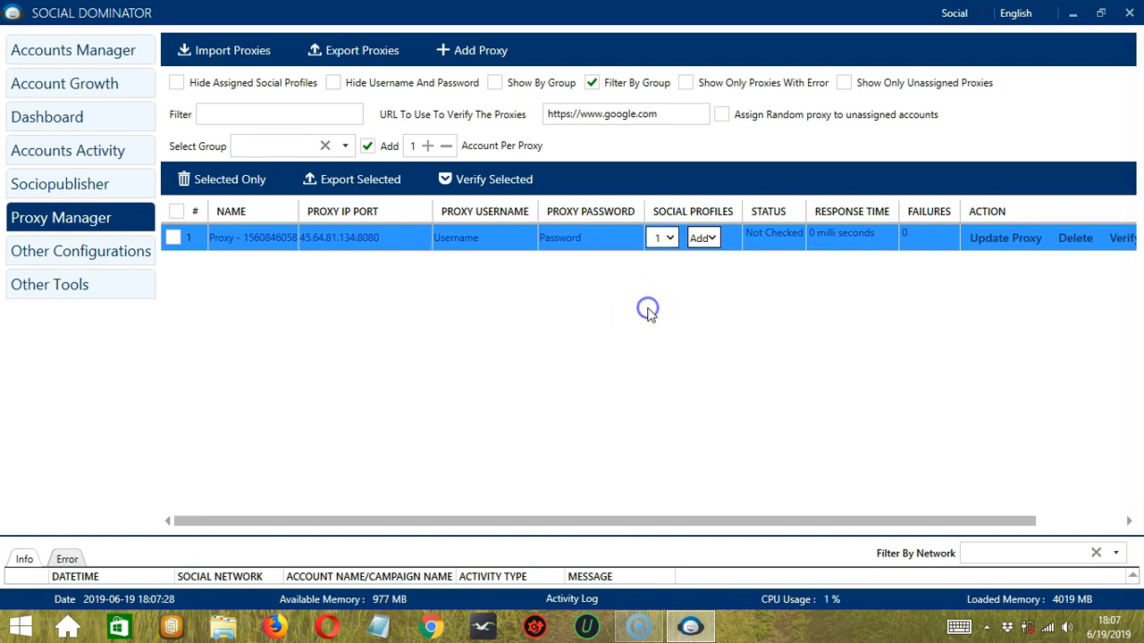
left_click(593, 82)
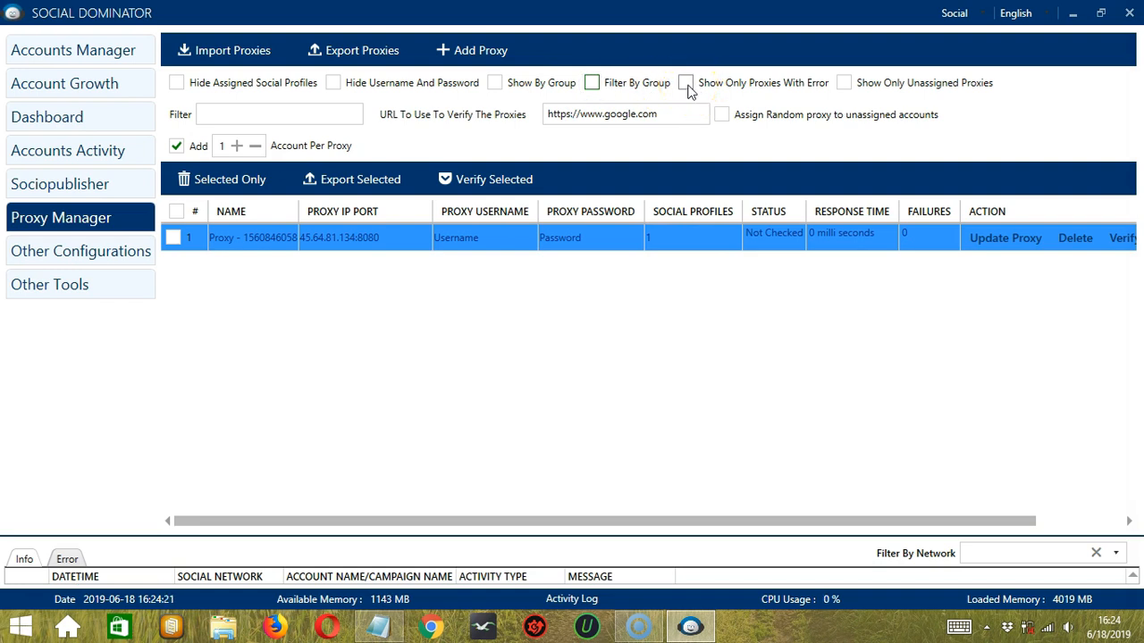
left_click(686, 82)
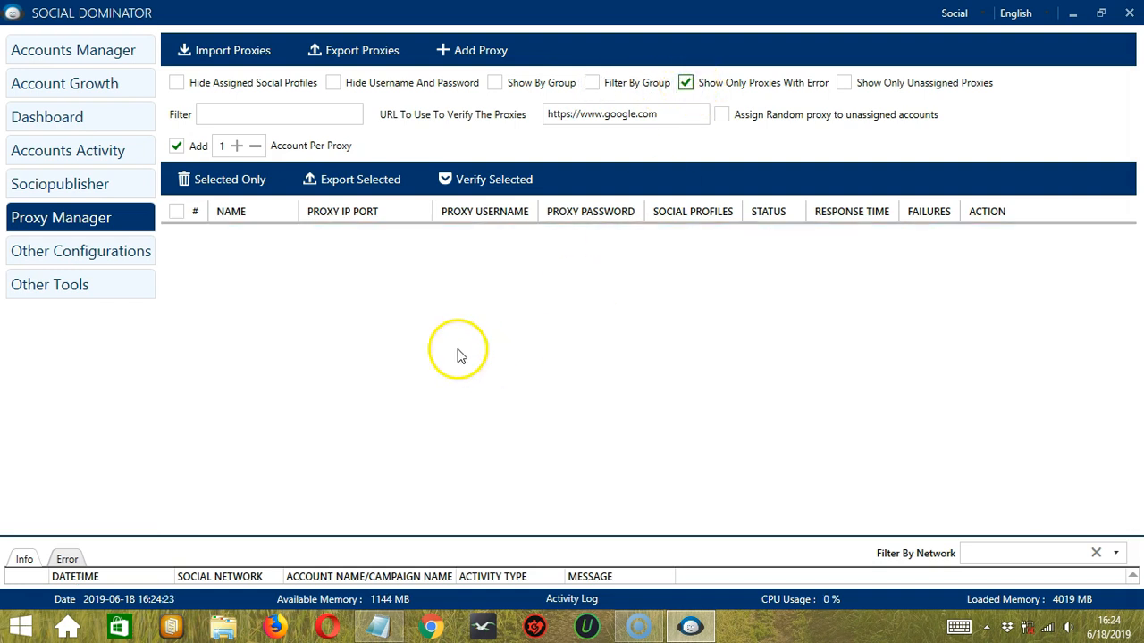
mouse_move(357, 272)
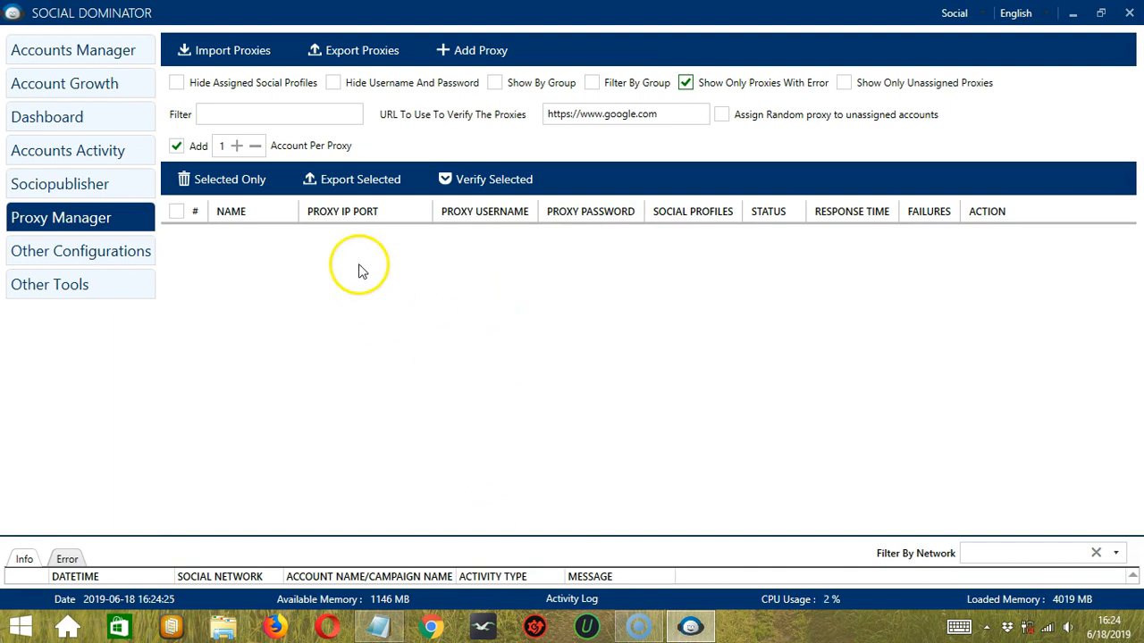
left_click(684, 82)
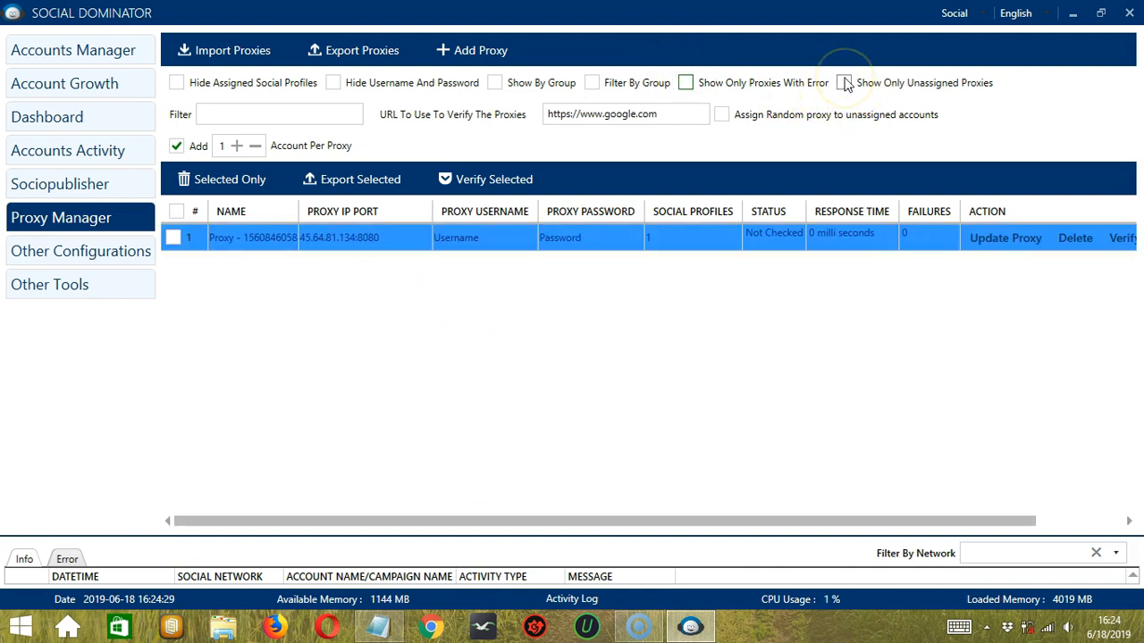
left_click(843, 82)
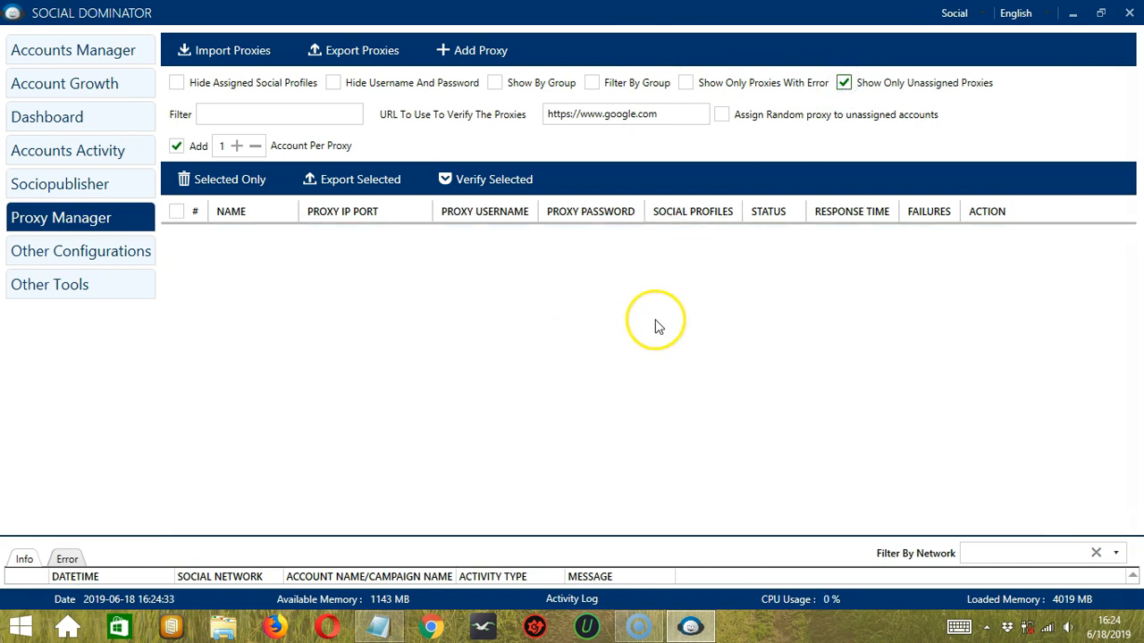
mouse_move(413, 314)
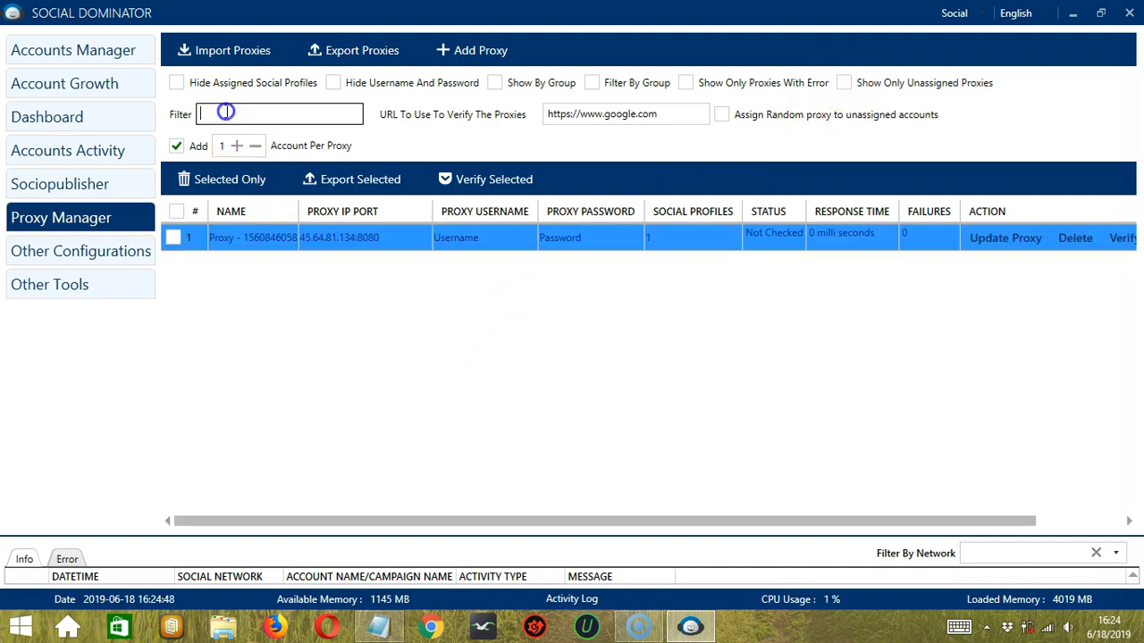
mouse_move(246, 118)
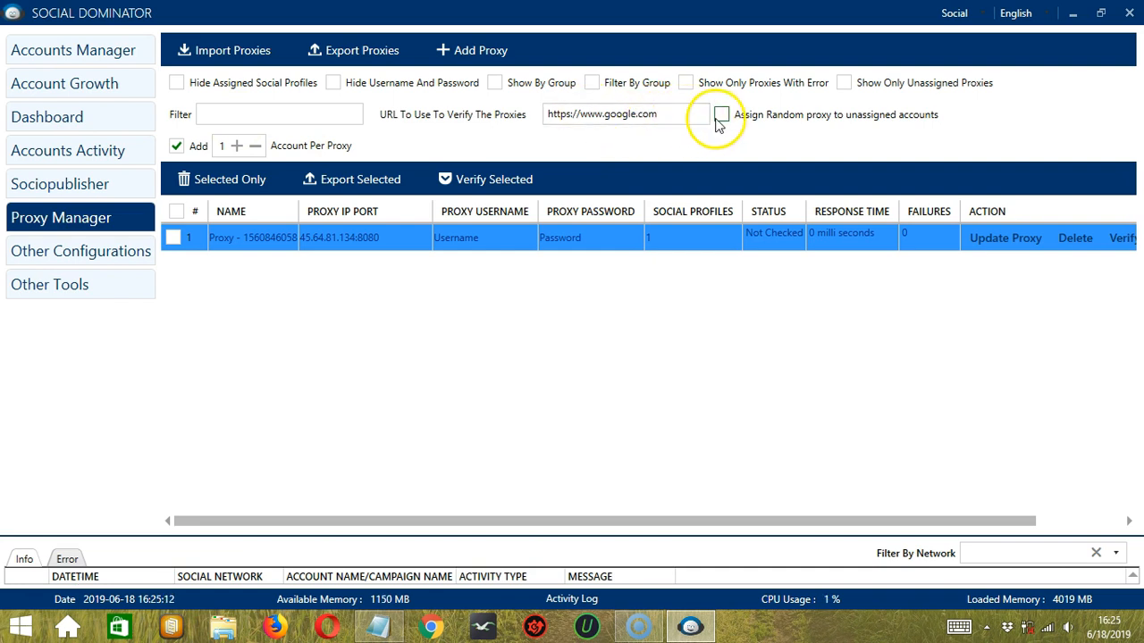
Step: Enable 'Assign Random proxy to unassigned accounts'
left_click(722, 115)
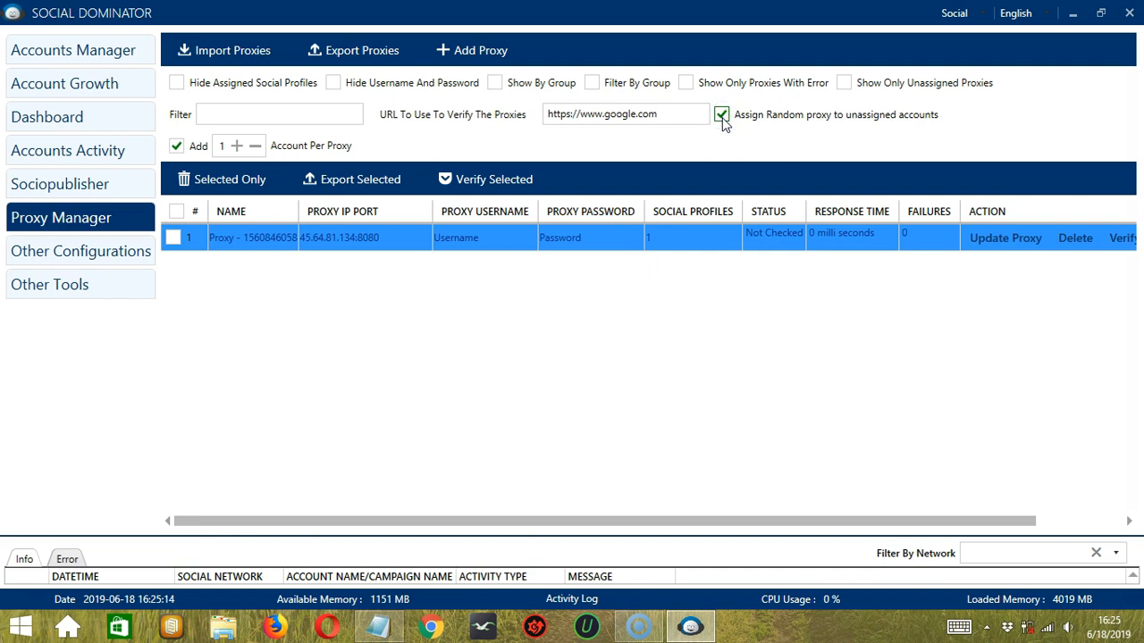
left_click(620, 114)
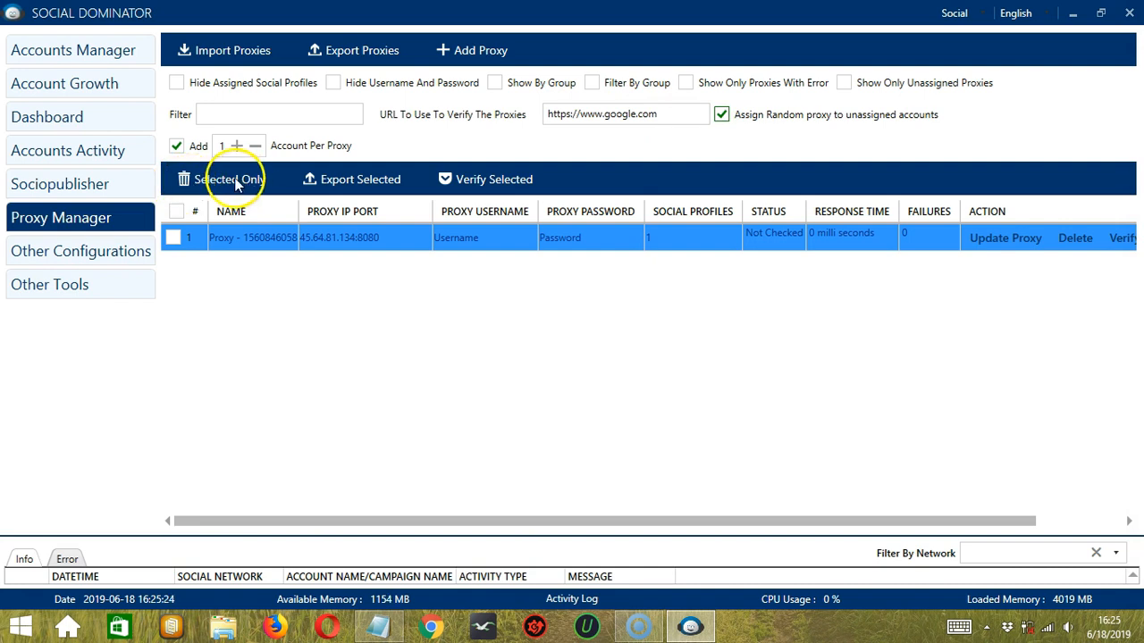
left_click(229, 178)
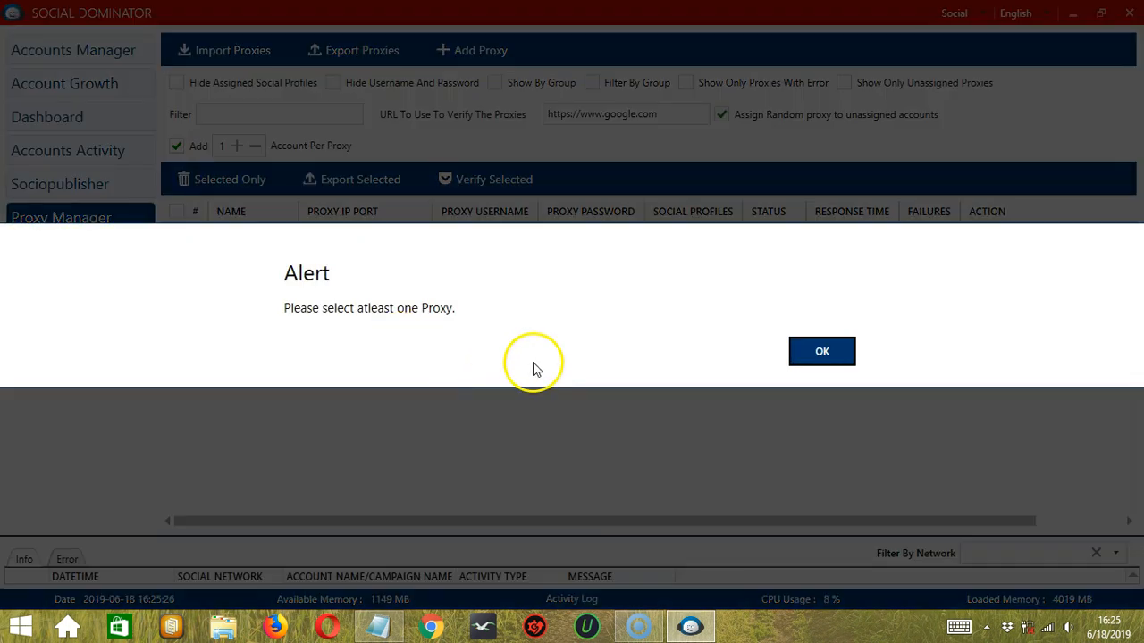
left_click(822, 350)
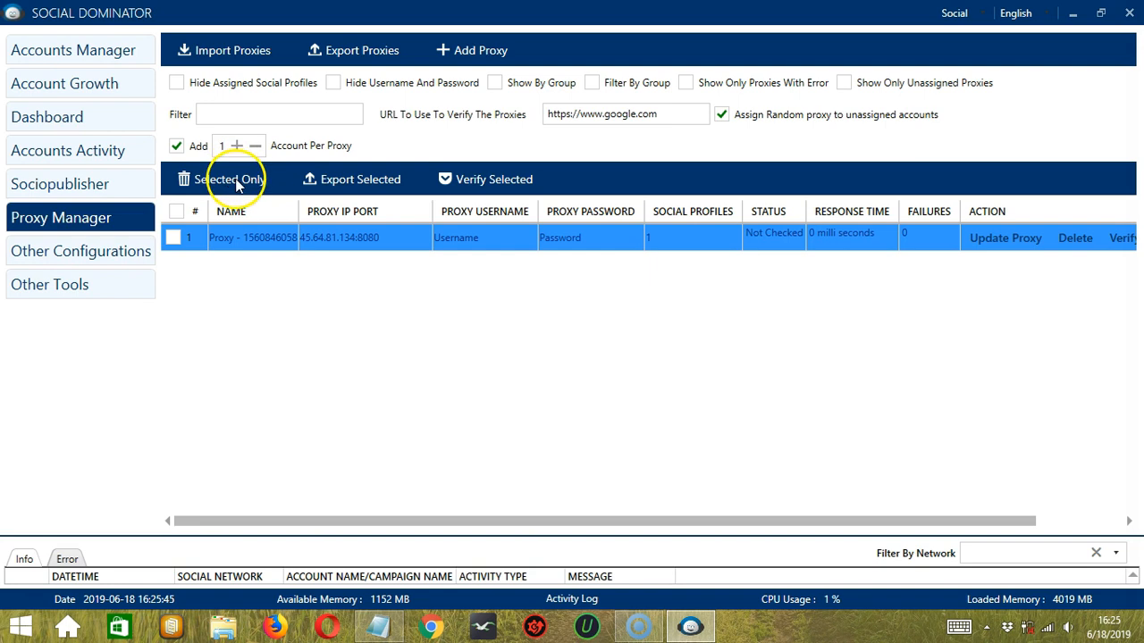
mouse_move(313, 197)
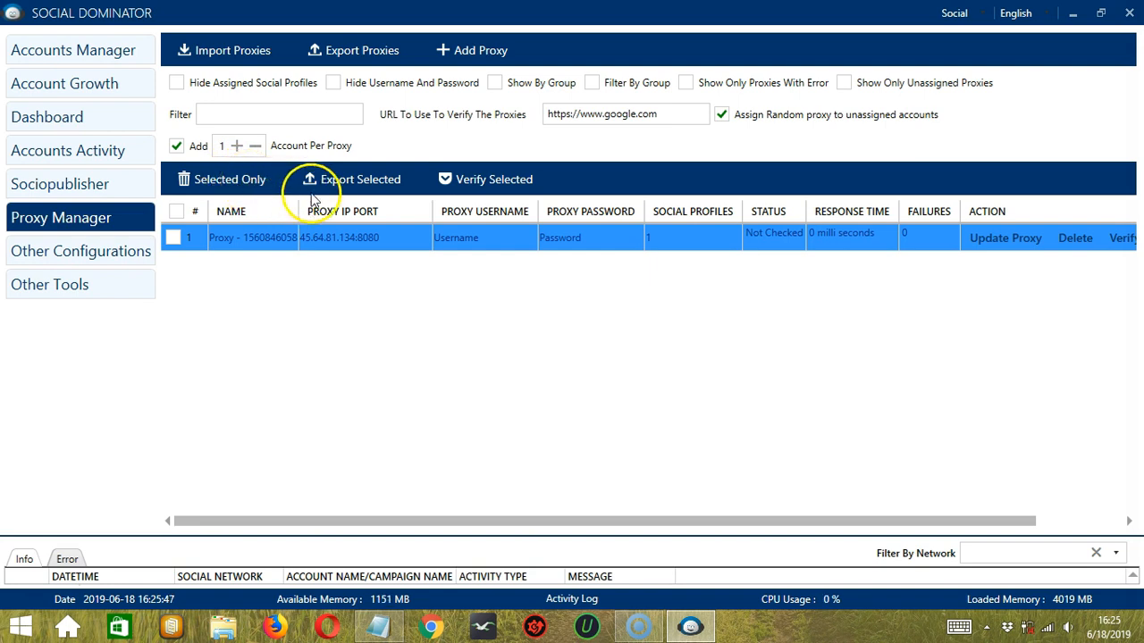
mouse_move(375, 188)
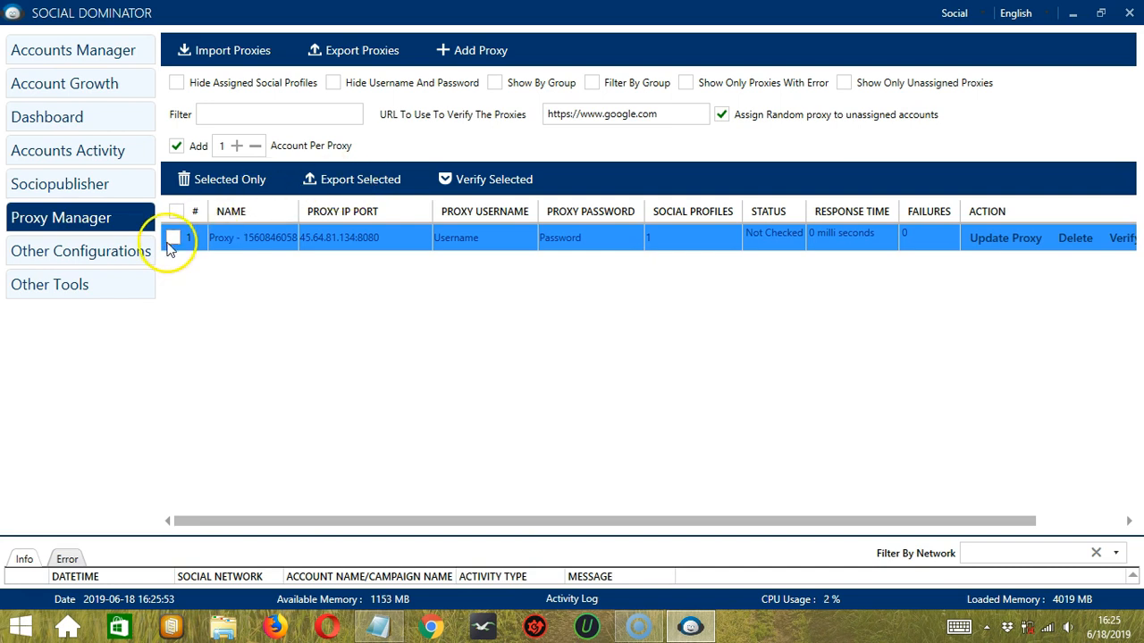
Step: Check proxy 45.64.81.134:8080 and export it to a CSV file on the Desktop, confirming success
left_click(175, 238)
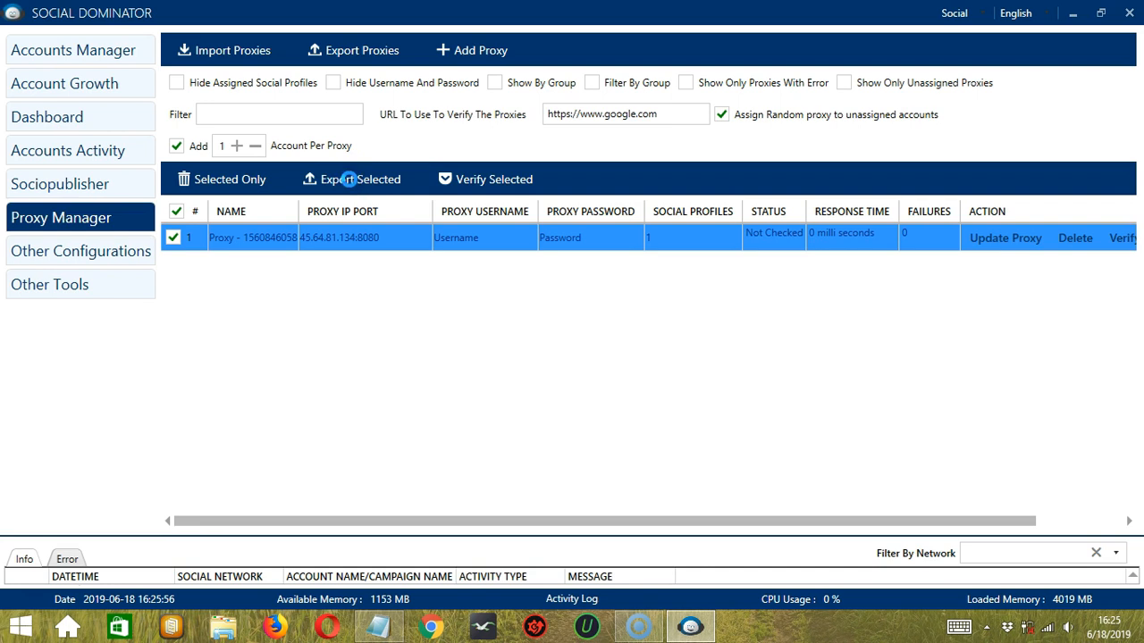
left_click(350, 179)
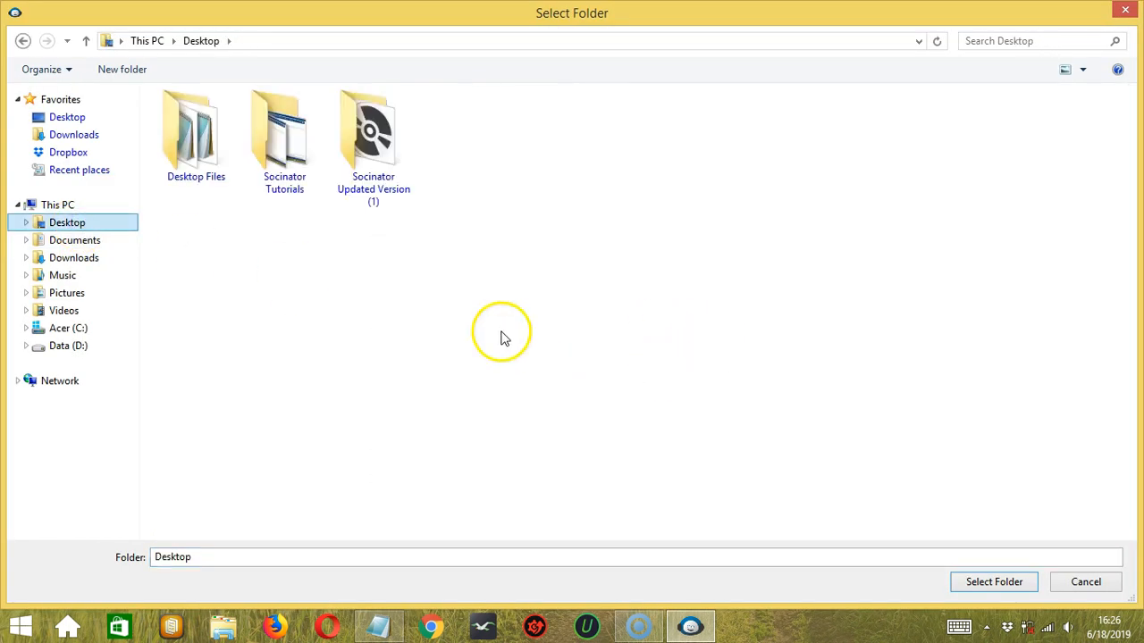
mouse_move(993, 582)
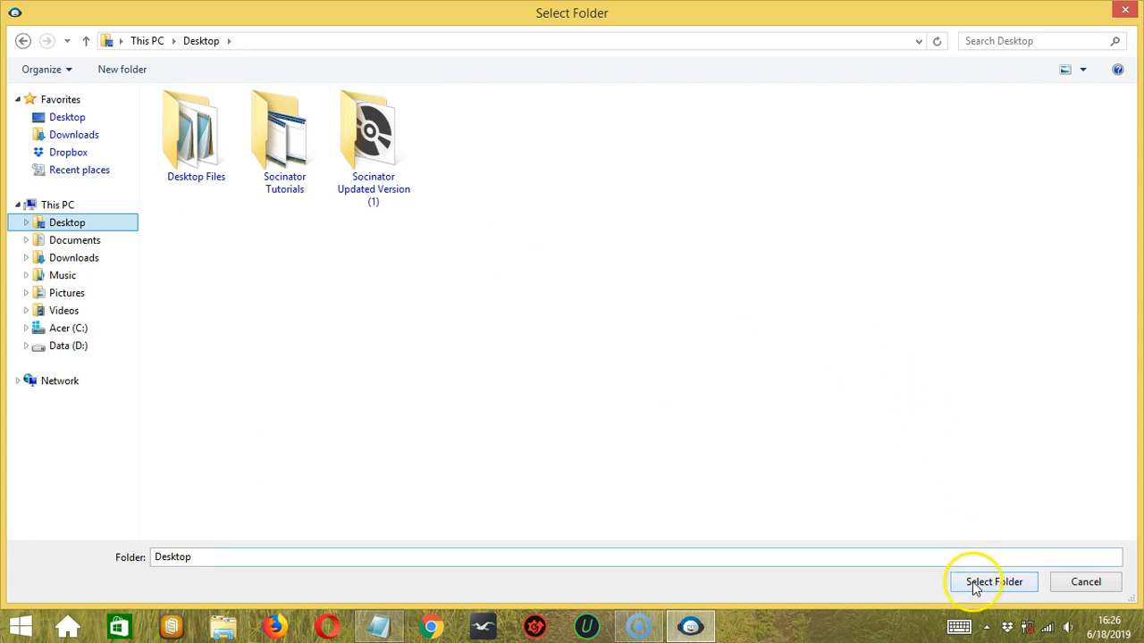
left_click(994, 582)
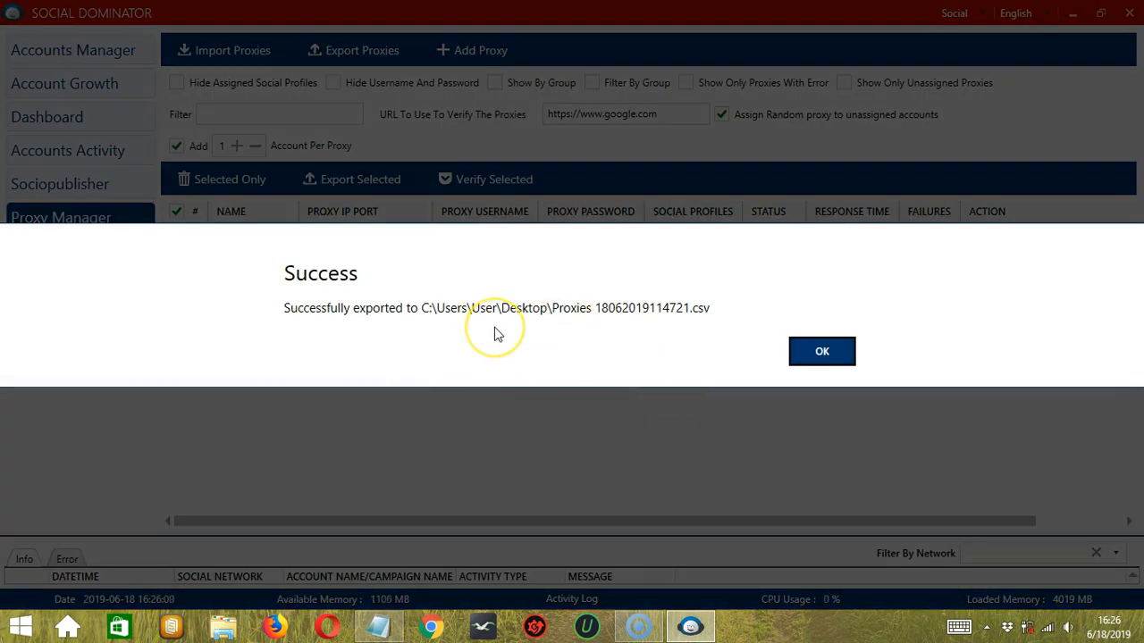
left_click(822, 351)
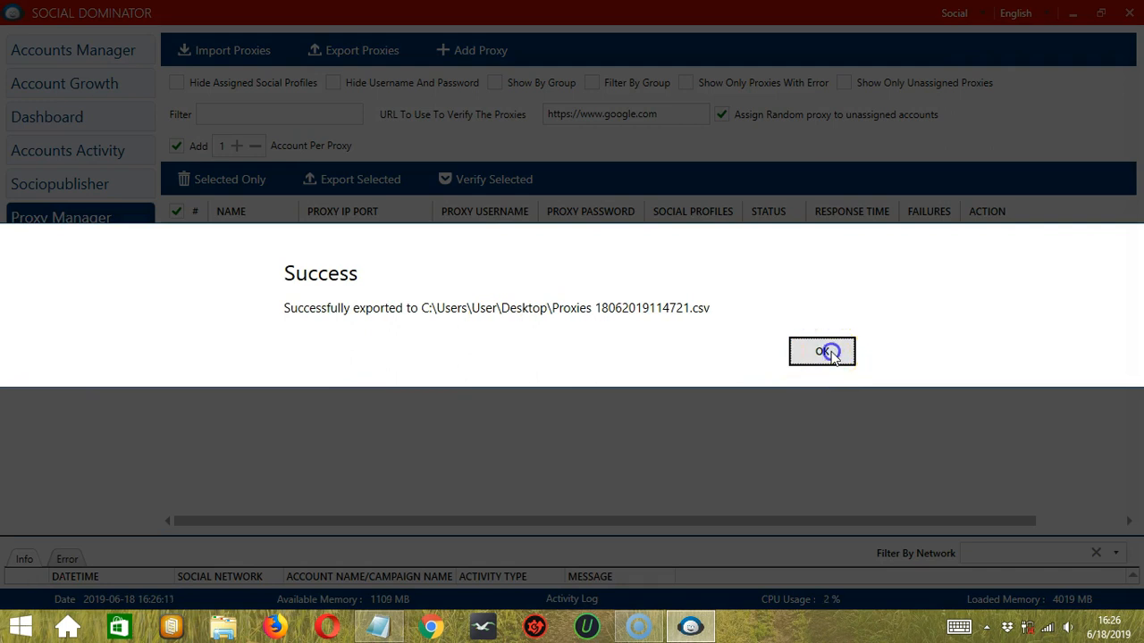
left_click(822, 350)
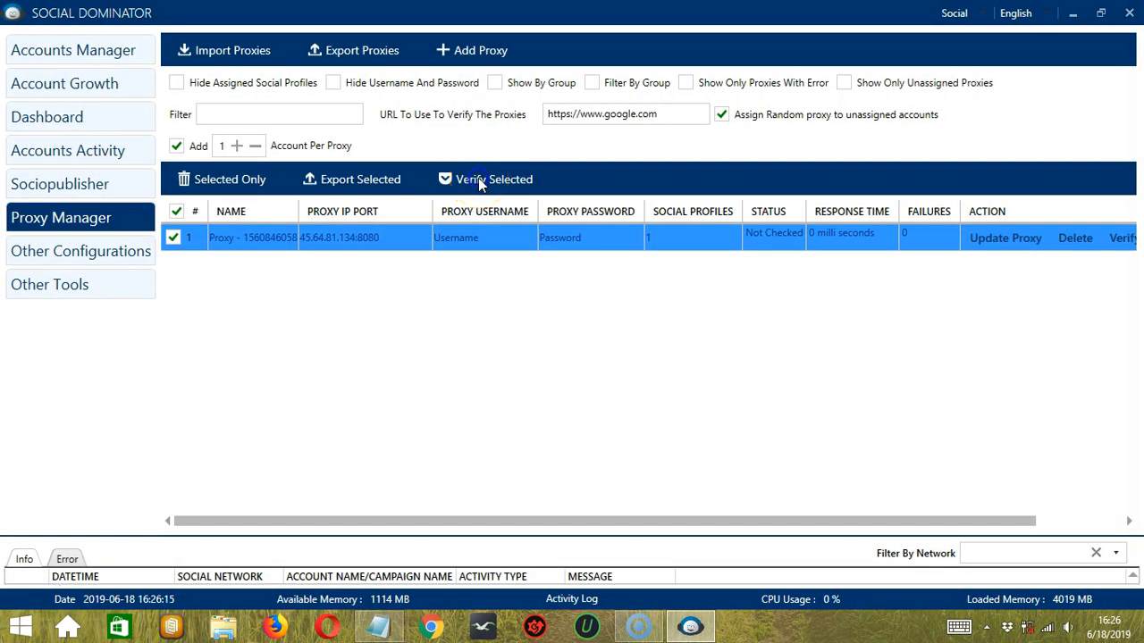
Step: Verify the checked proxy, marking it Working at 792 ms
left_click(484, 179)
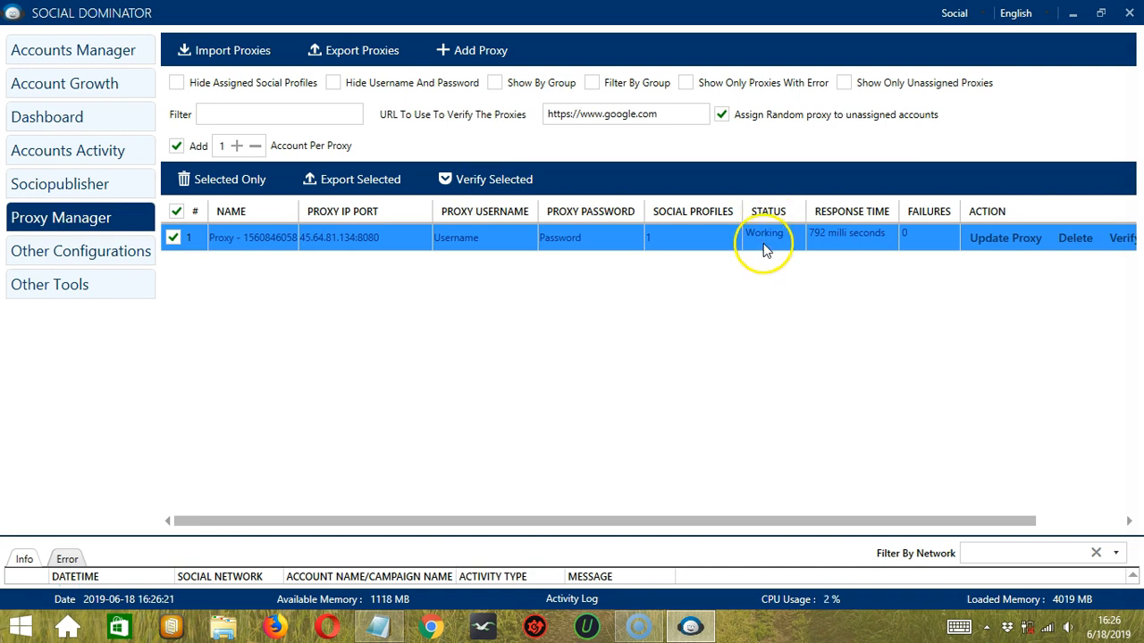
mouse_move(840, 254)
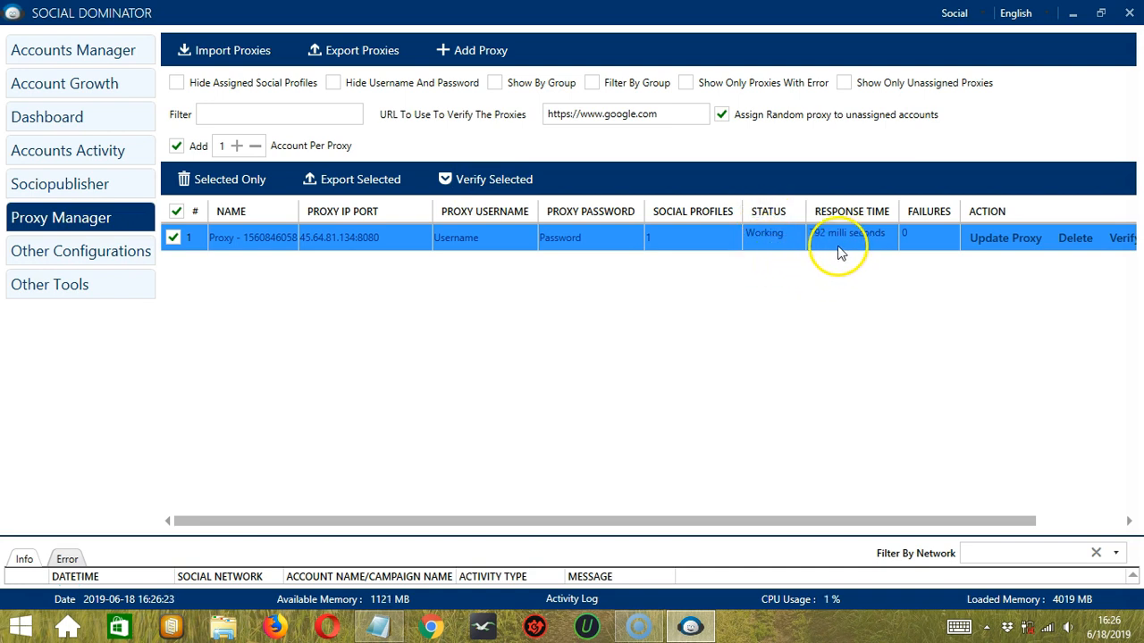
mouse_move(843, 250)
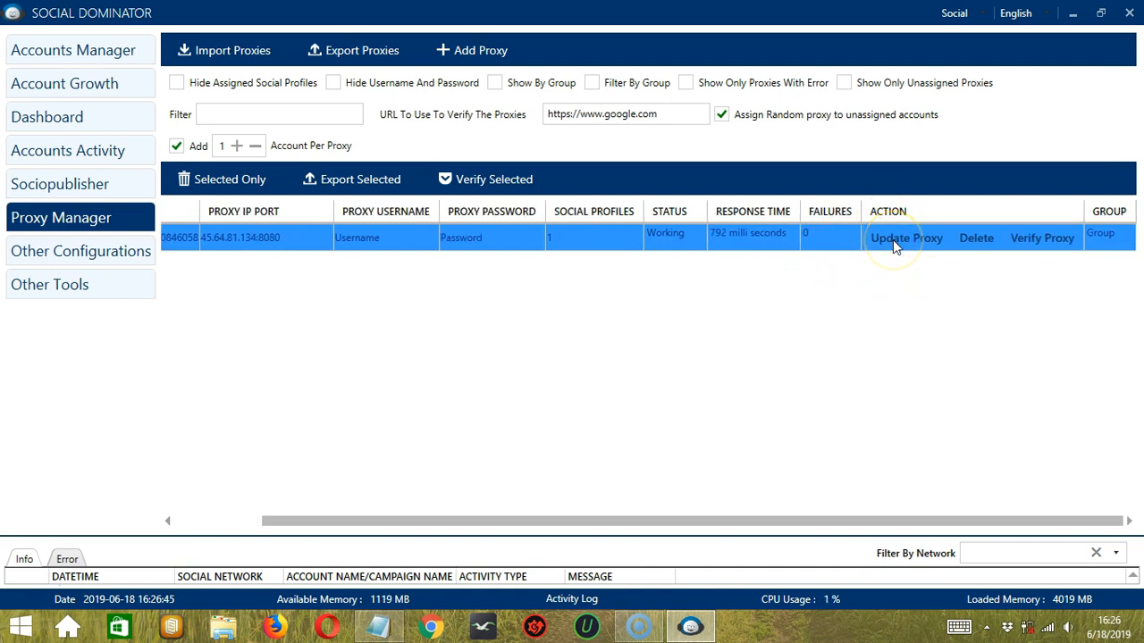
Step: Update the saved entry for proxy 45.64.81.134:8080 and dismiss the success message
left_click(904, 238)
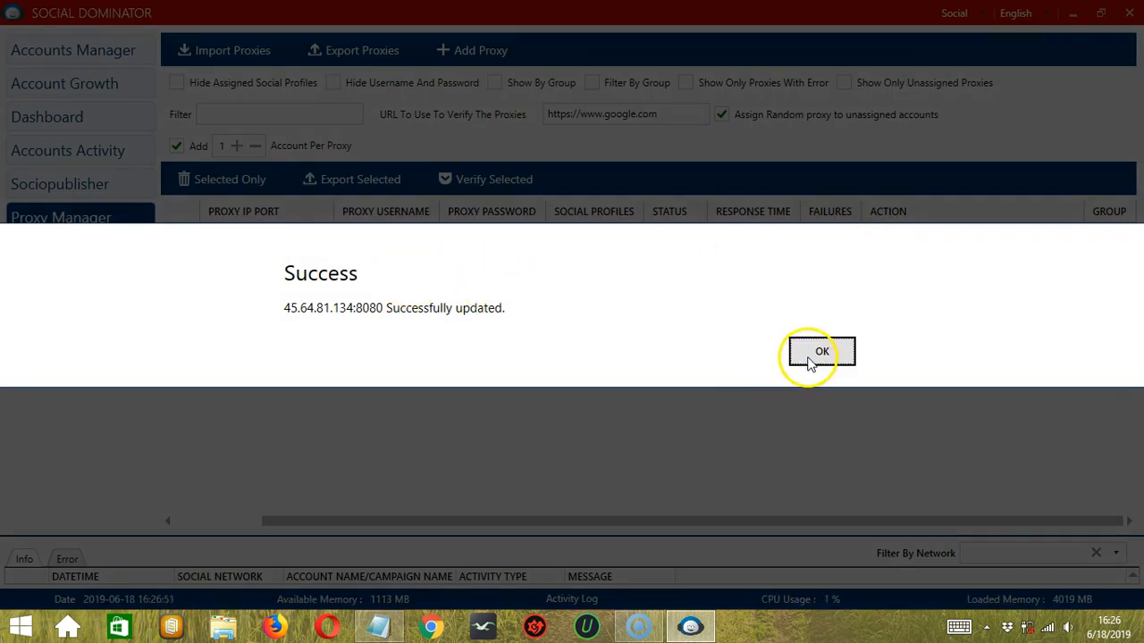
left_click(820, 350)
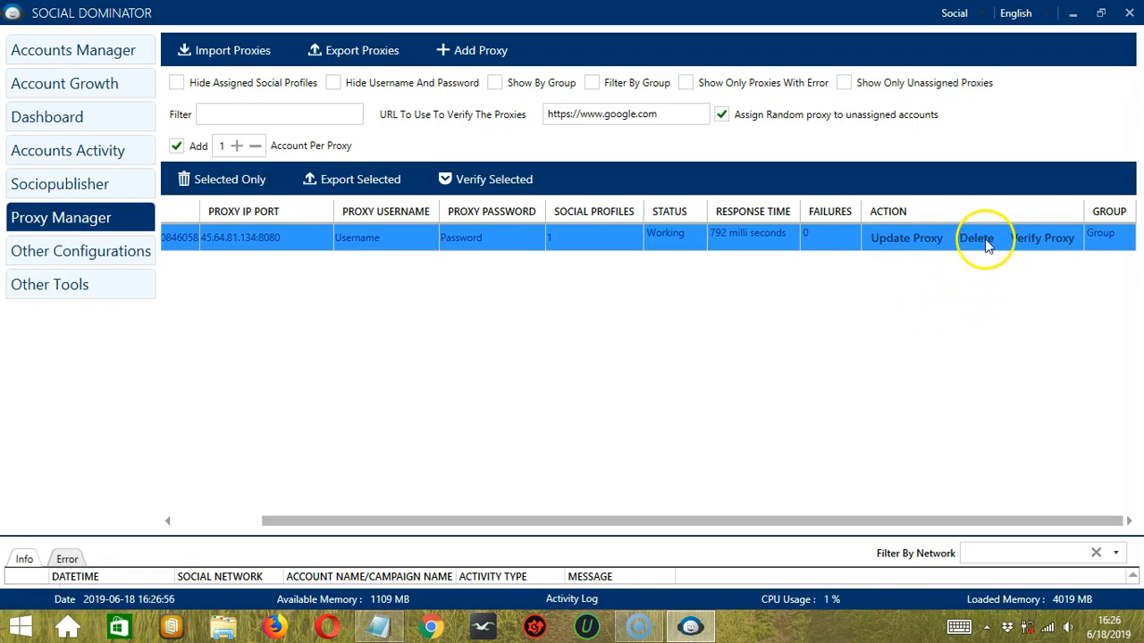
mouse_move(1033, 250)
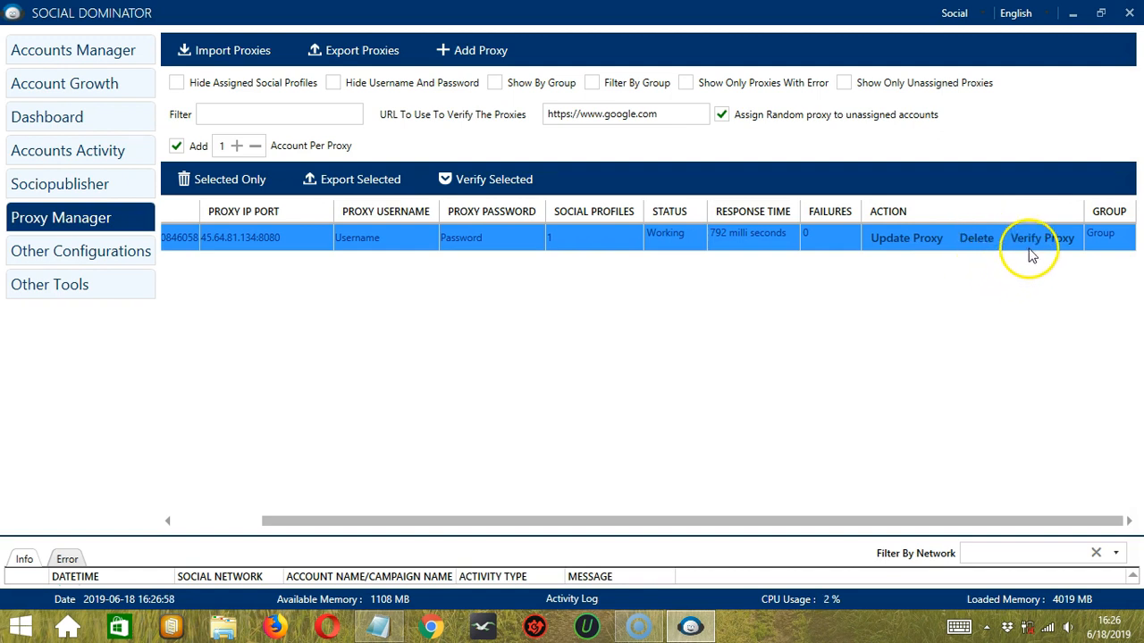
mouse_move(972, 240)
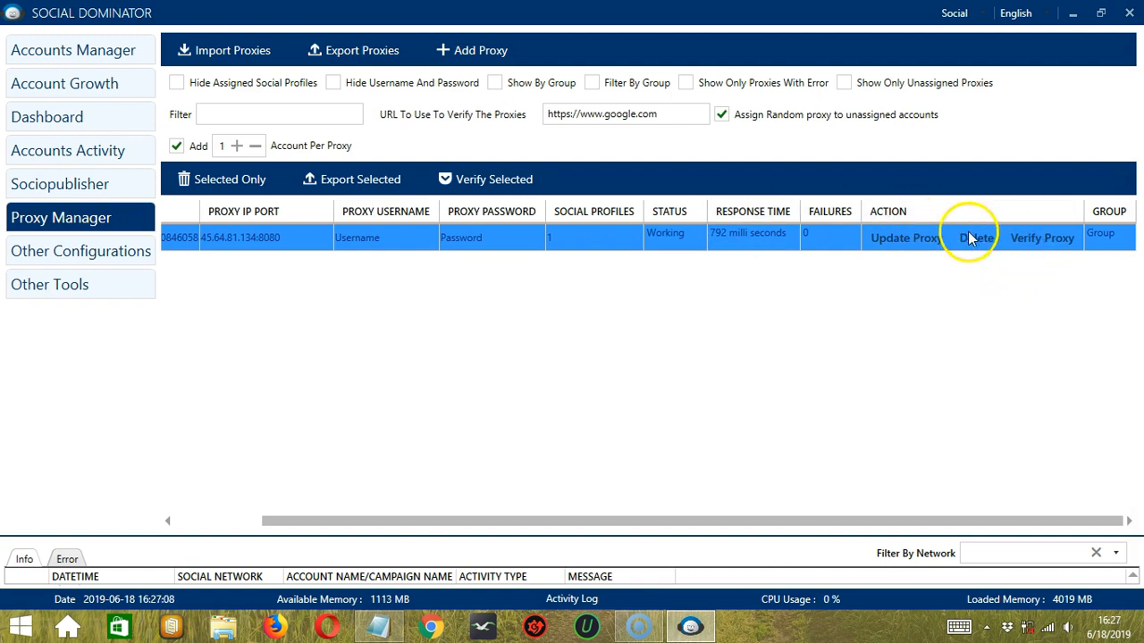
Step: Delete proxy 45.64.81.134:8080 from all accounts and confirm, leaving the list empty
left_click(976, 237)
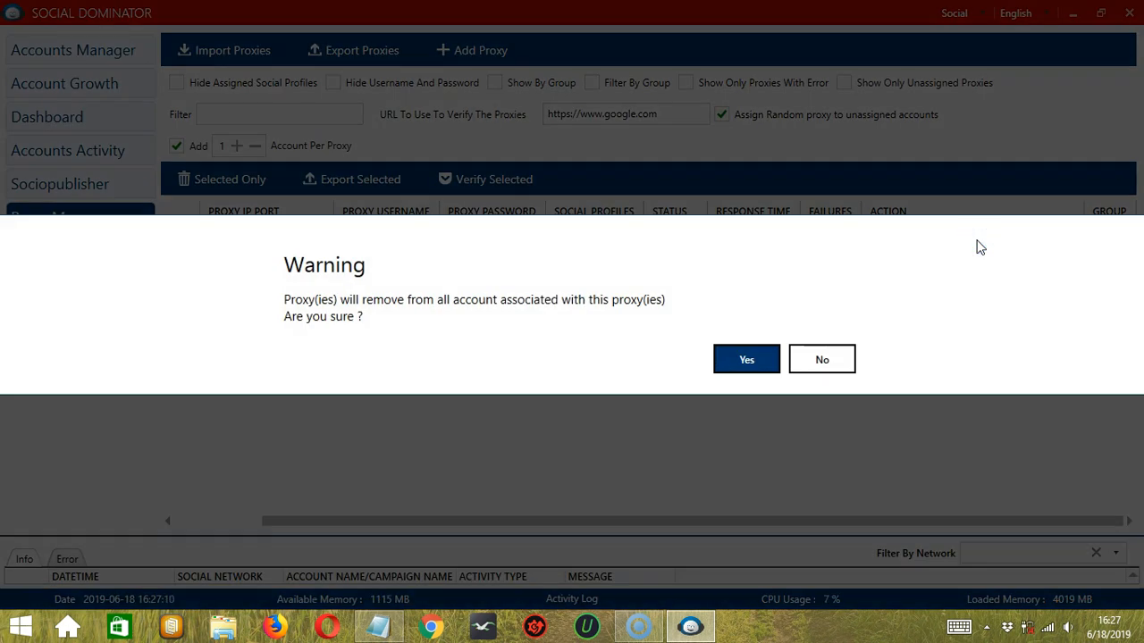
mouse_move(450, 352)
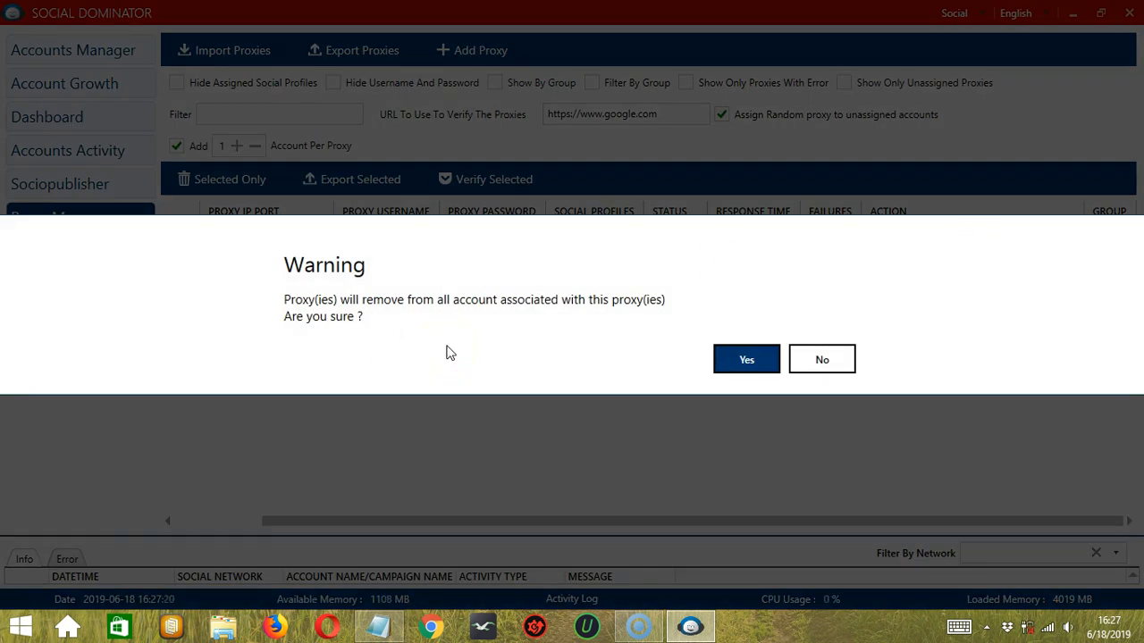
mouse_move(665, 367)
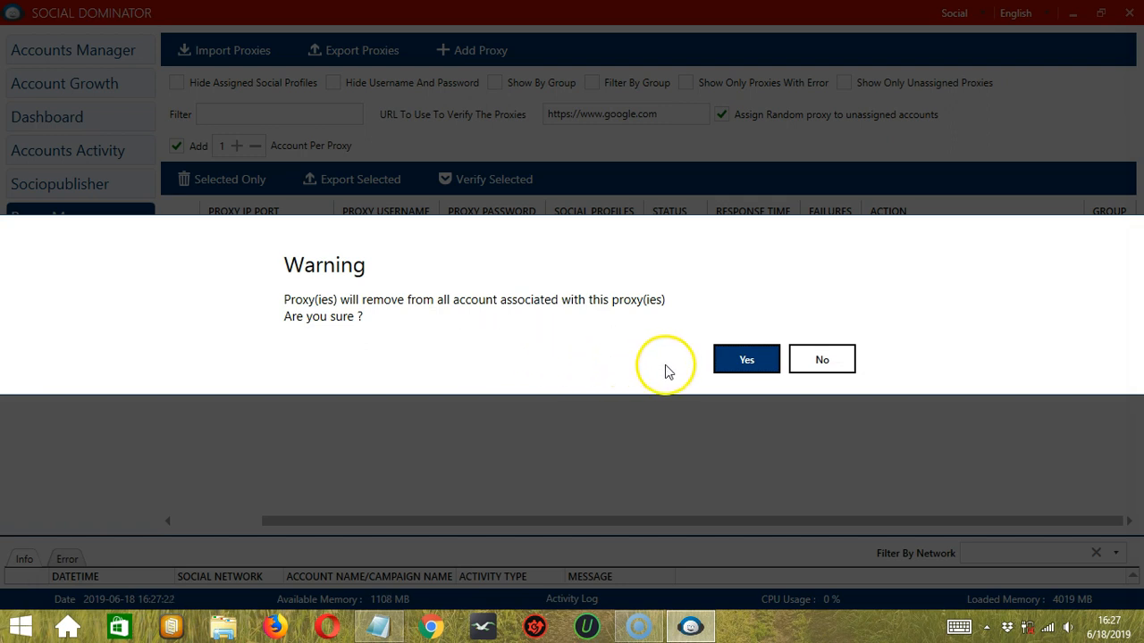
left_click(745, 357)
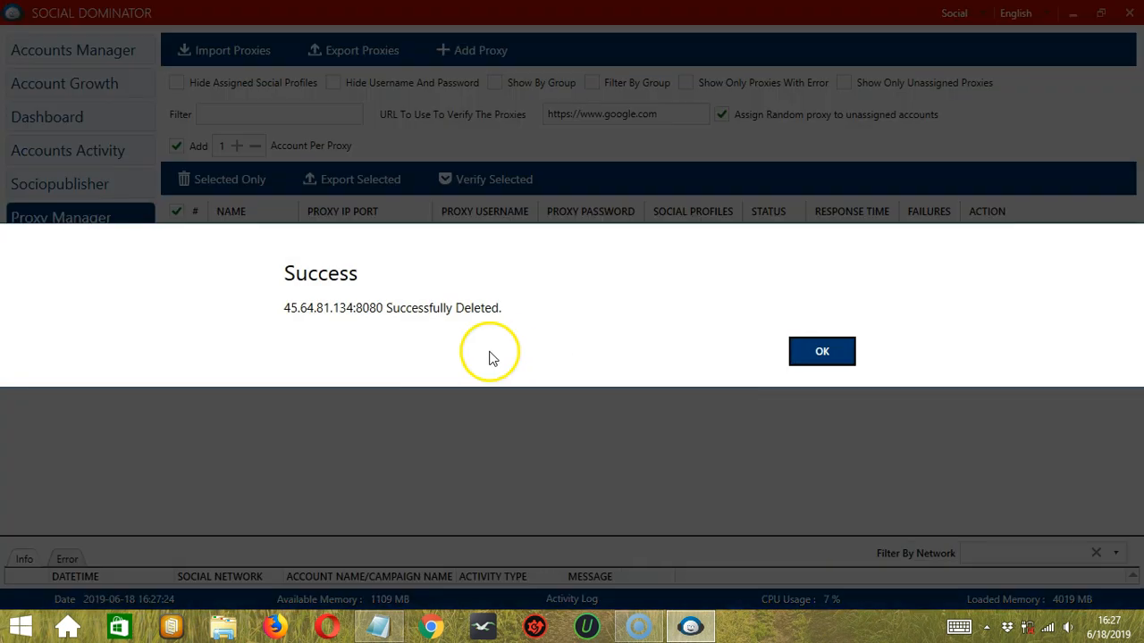
left_click(822, 350)
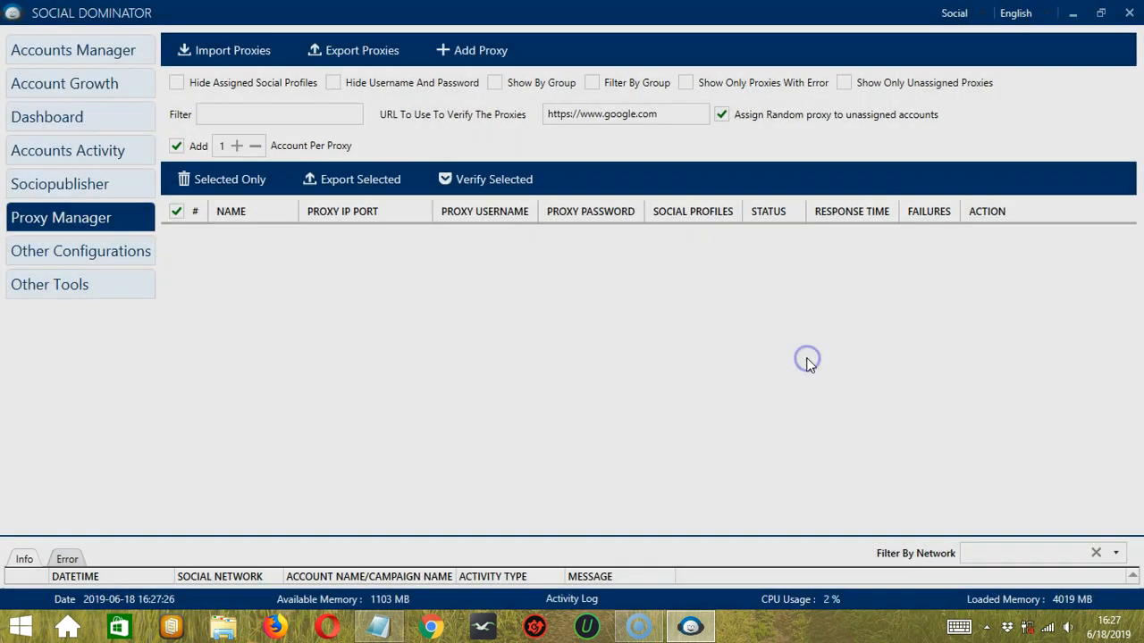
left_click(592, 82)
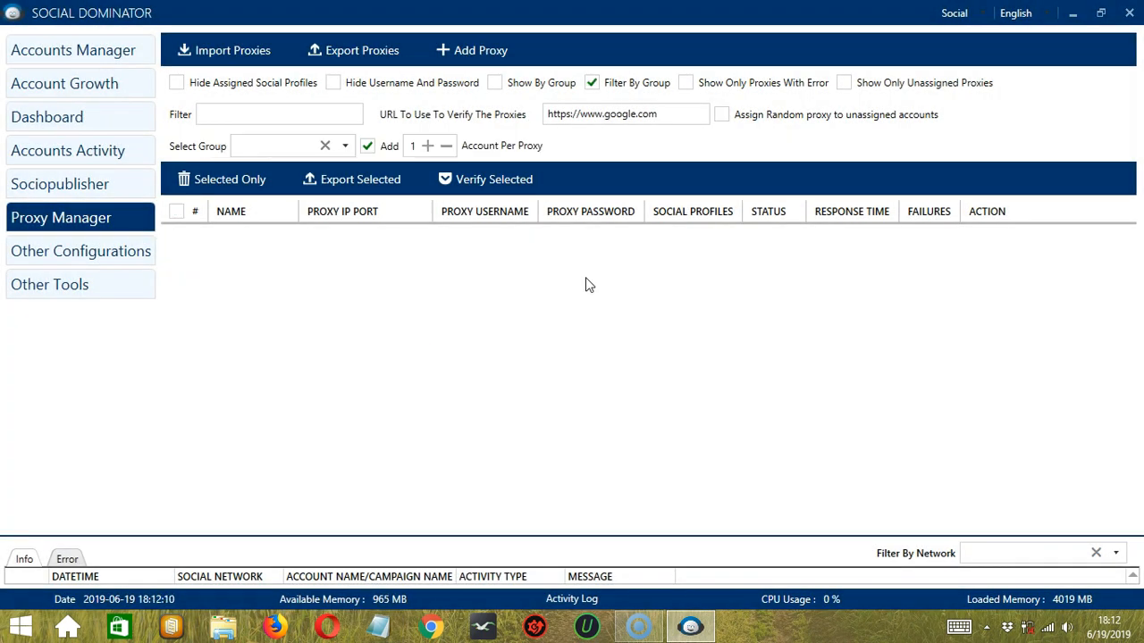
Step: Show the Accounts Manager overview with the four connected social accounts
left_click(73, 50)
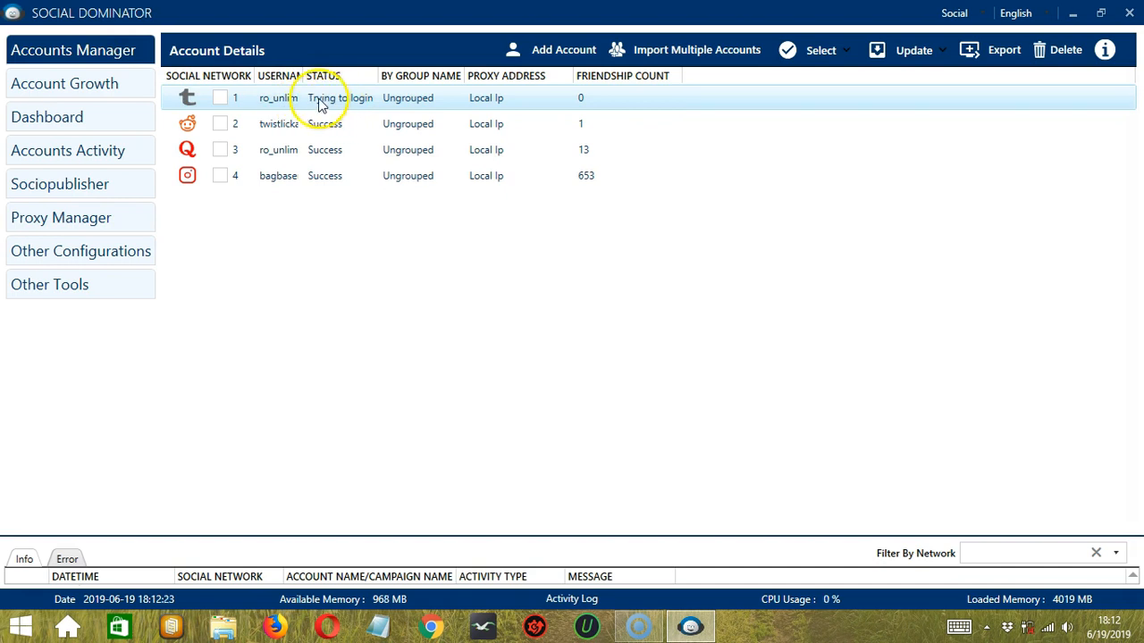
mouse_move(344, 107)
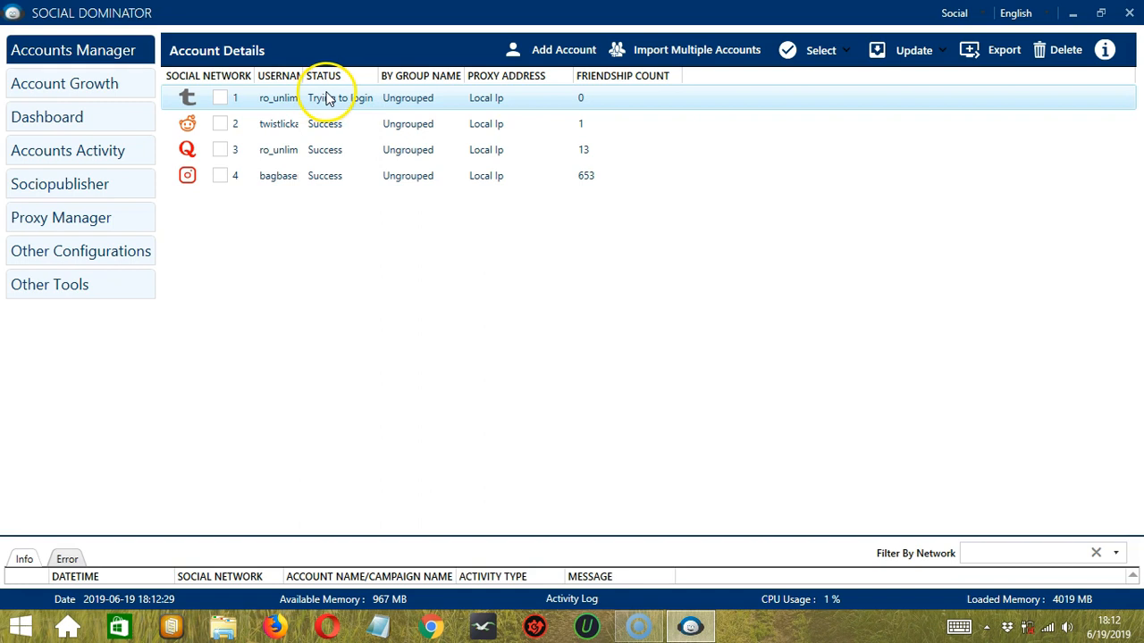
mouse_move(339, 105)
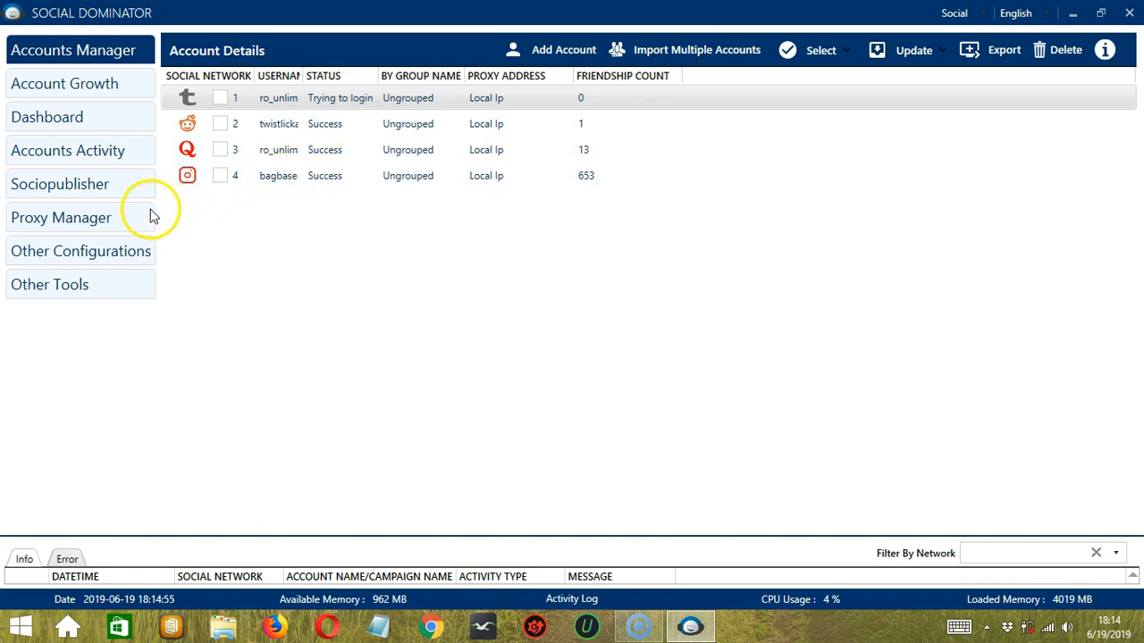
Step: Return to the Proxy Manager and check the Import Proxies formats before viewing the Notepad list
left_click(61, 218)
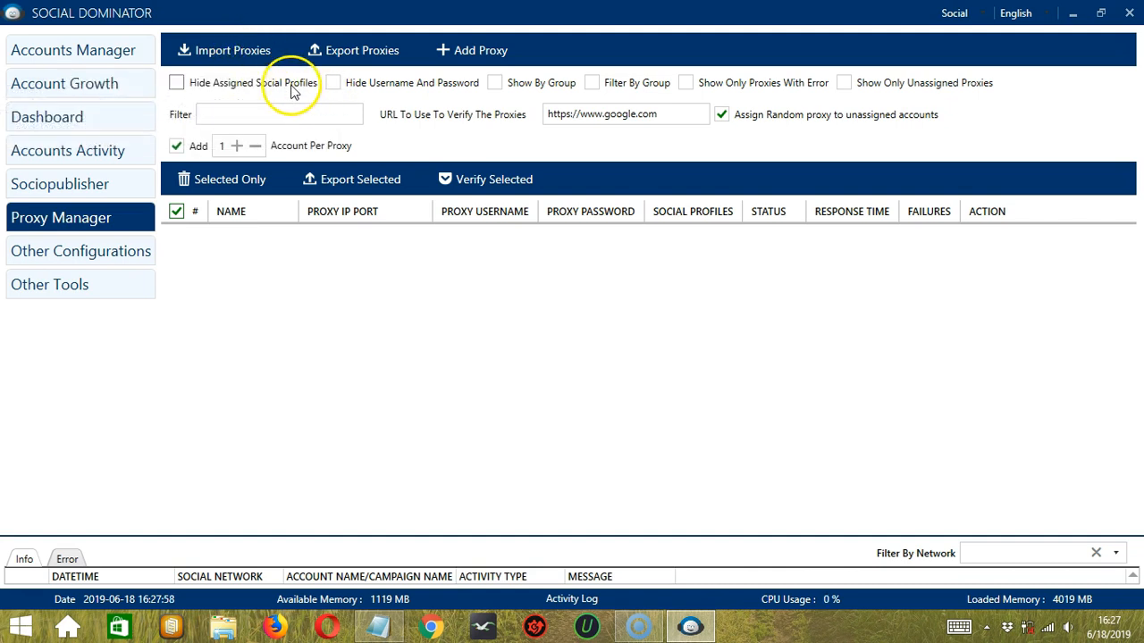
mouse_move(226, 50)
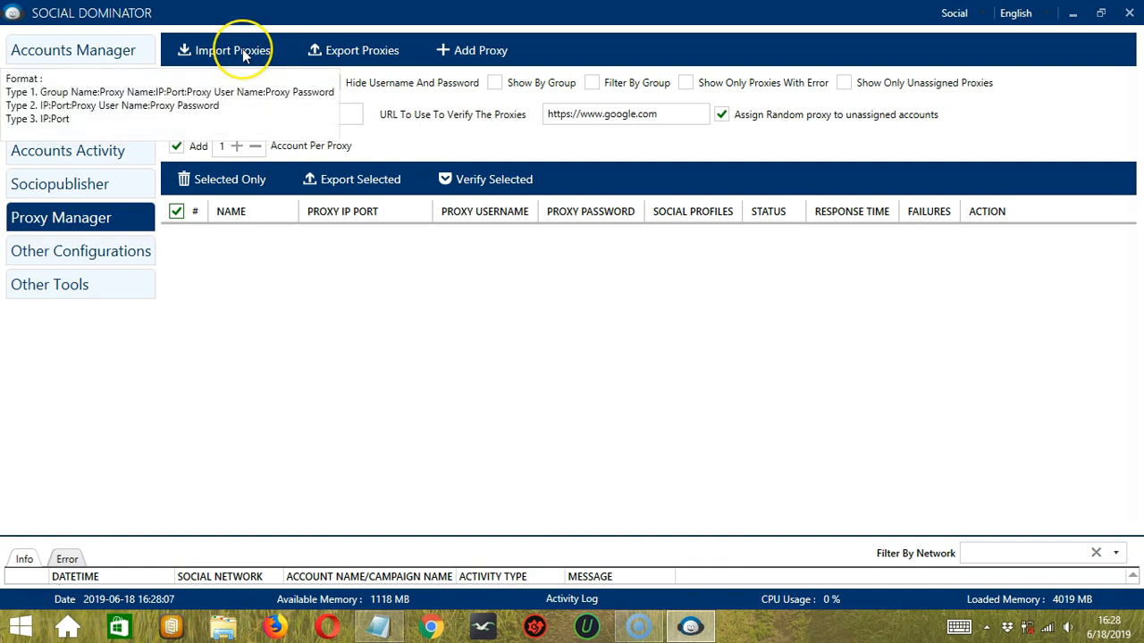
left_click(232, 50)
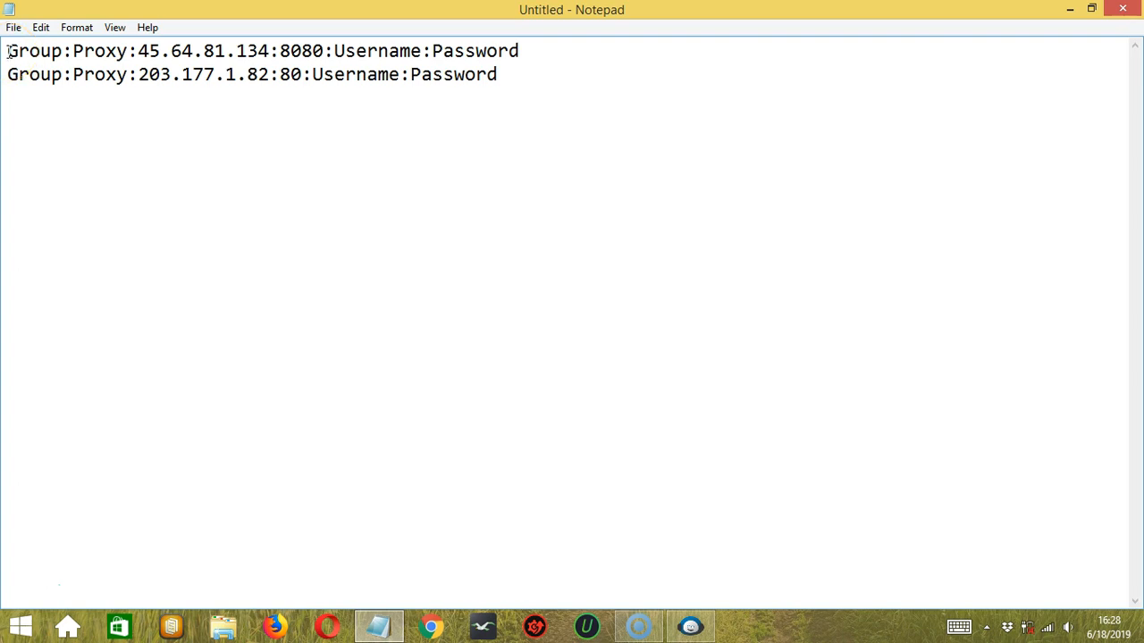
Step: Highlight the first proxy line, then save the note as proxy.txt on the Desktop
double_click(36, 50)
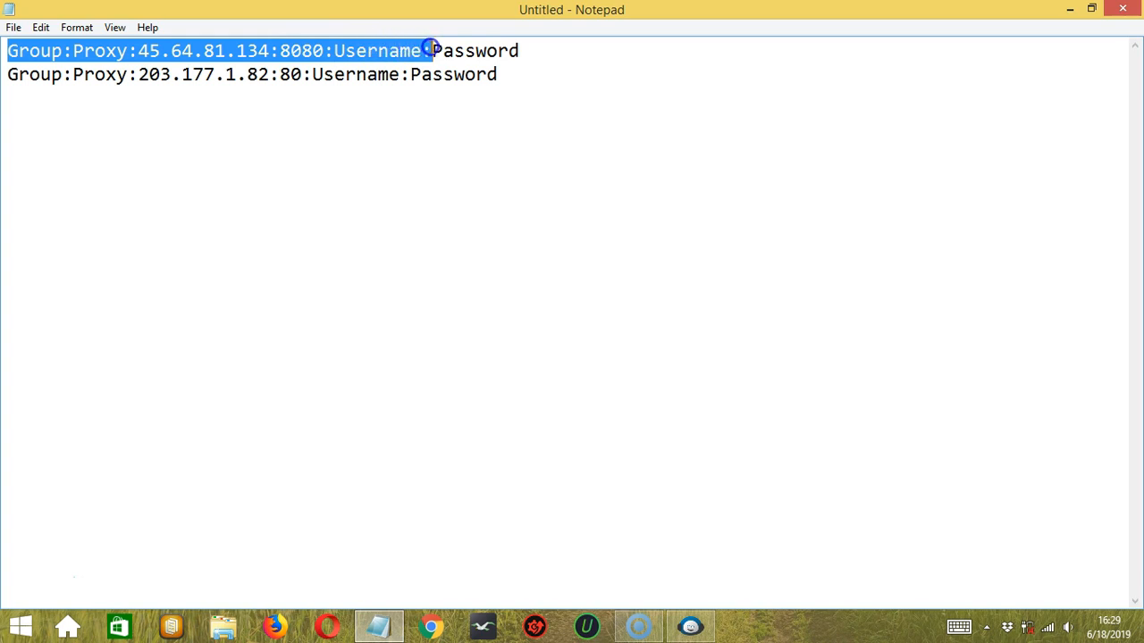
left_click_drag(429, 50, 522, 50)
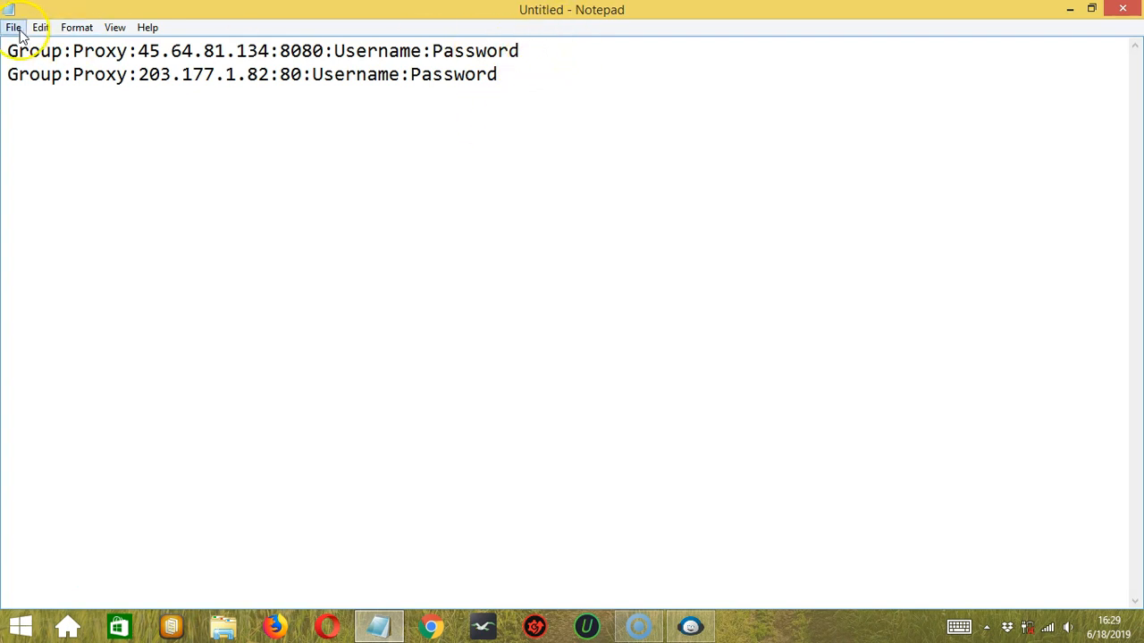
left_click(14, 26)
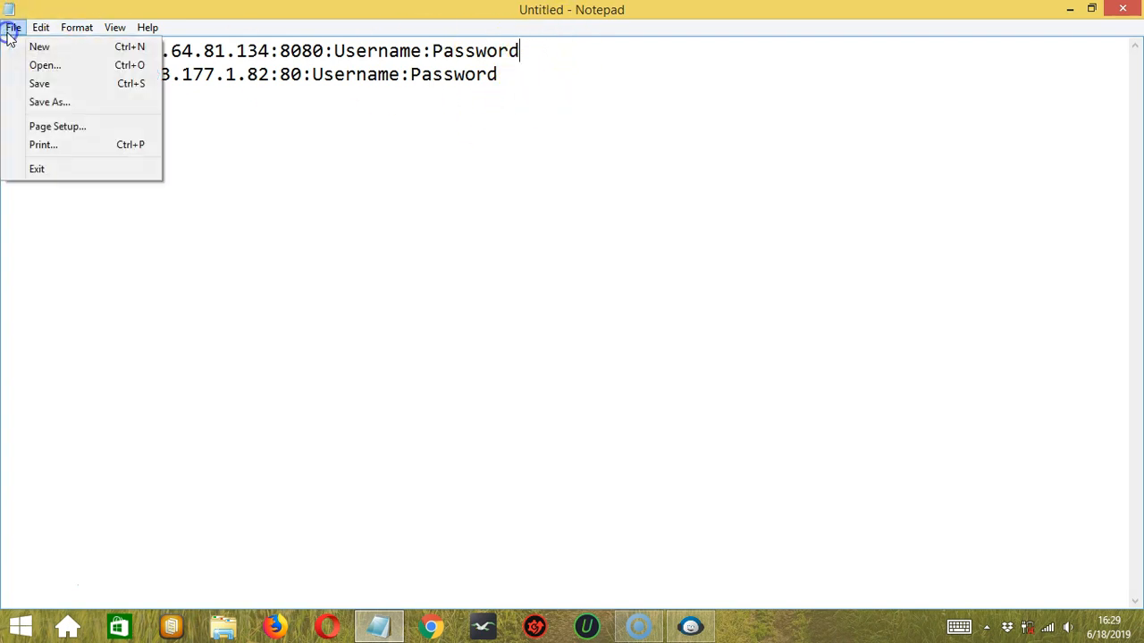
left_click(50, 100)
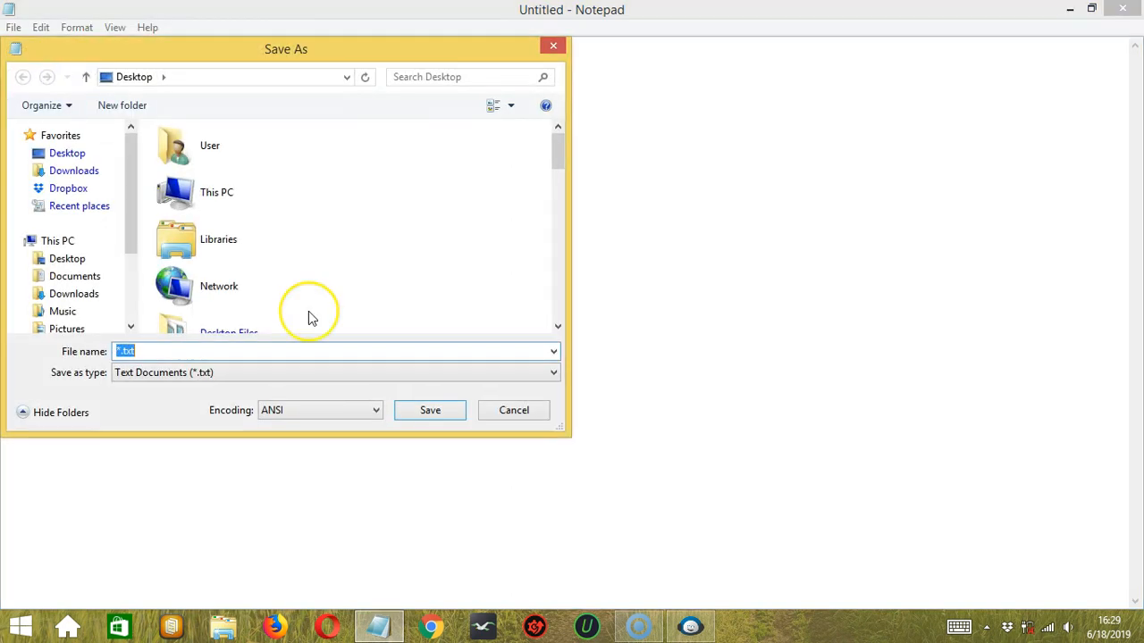
type("proxy")
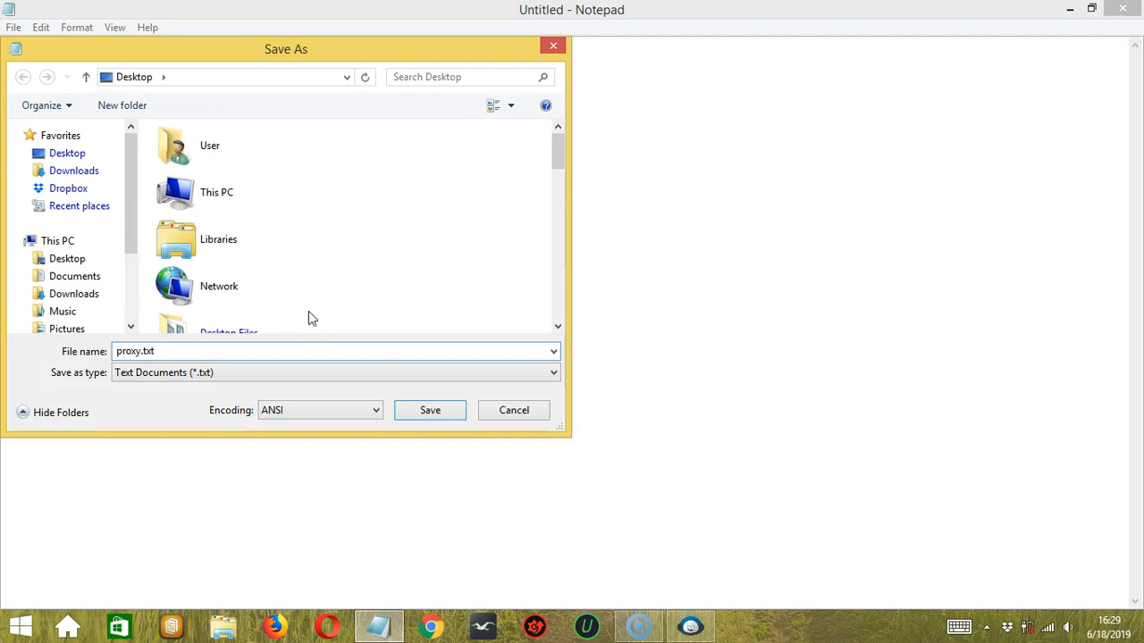
left_click(429, 409)
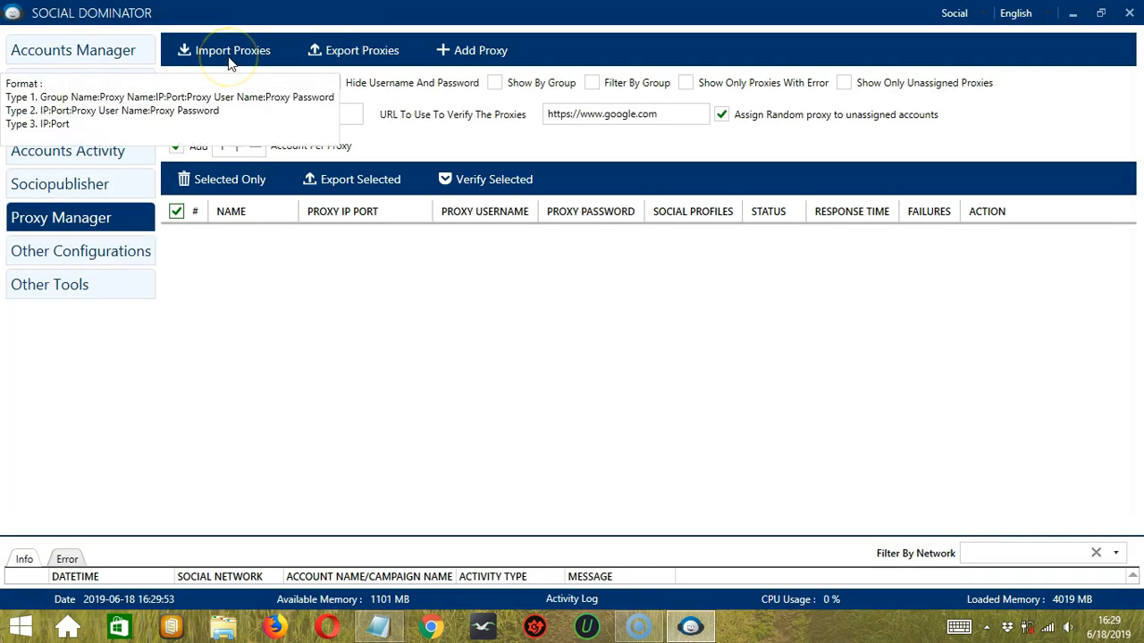
Step: Import proxy.txt from the Desktop, adding 45.64.81.134:8080 and 203.177.1.82:80, and untick the rows
left_click(227, 50)
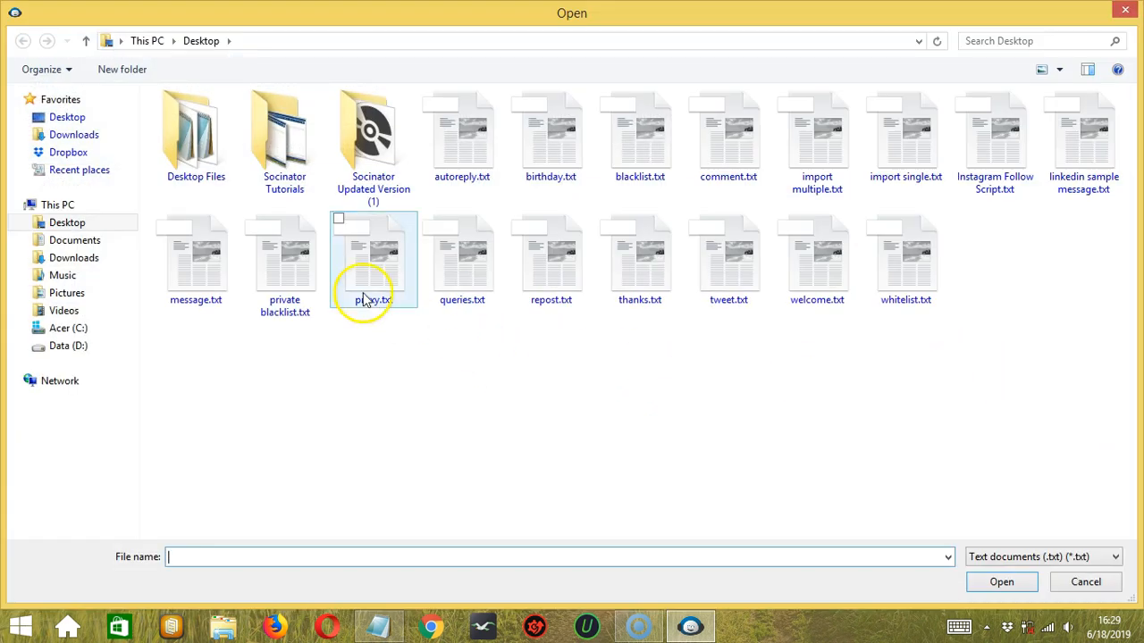
left_click(373, 253)
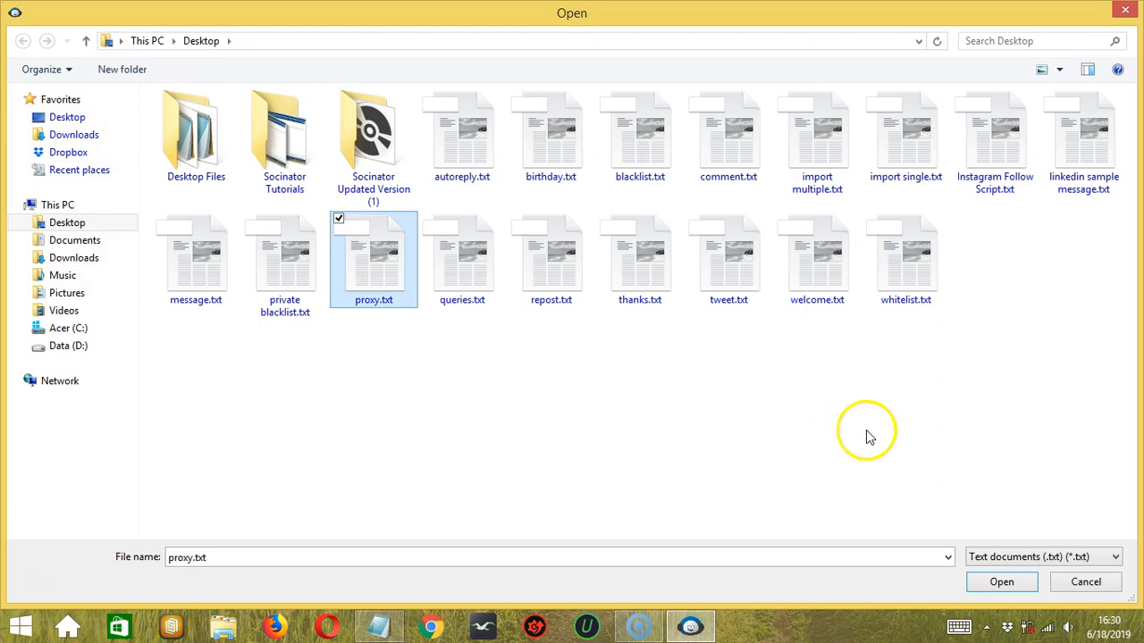
left_click(1001, 582)
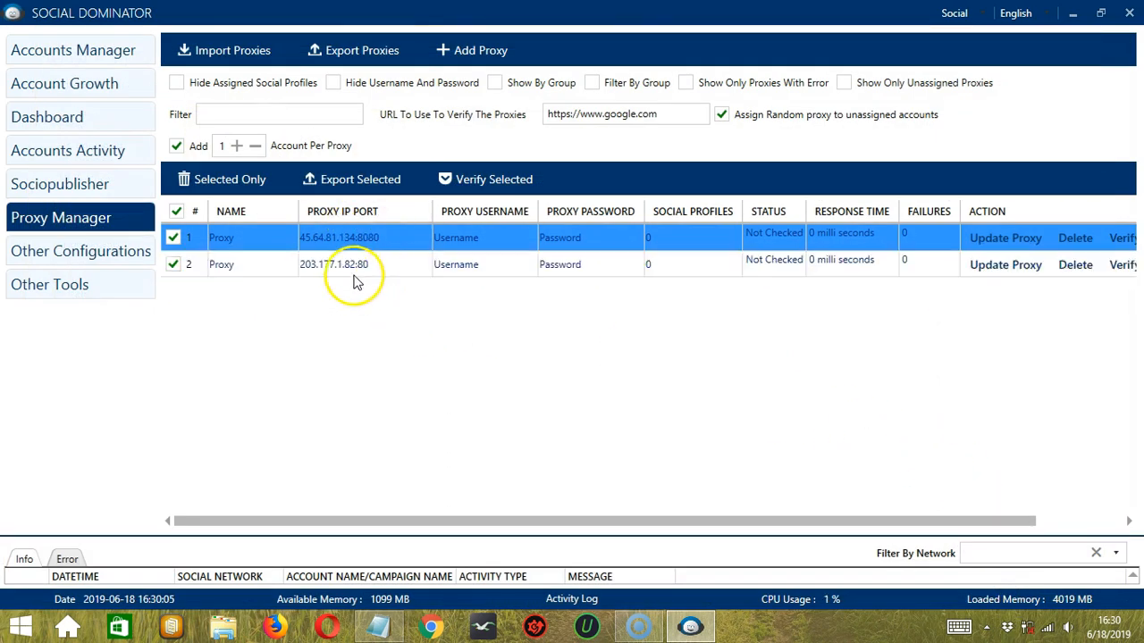
mouse_move(396, 343)
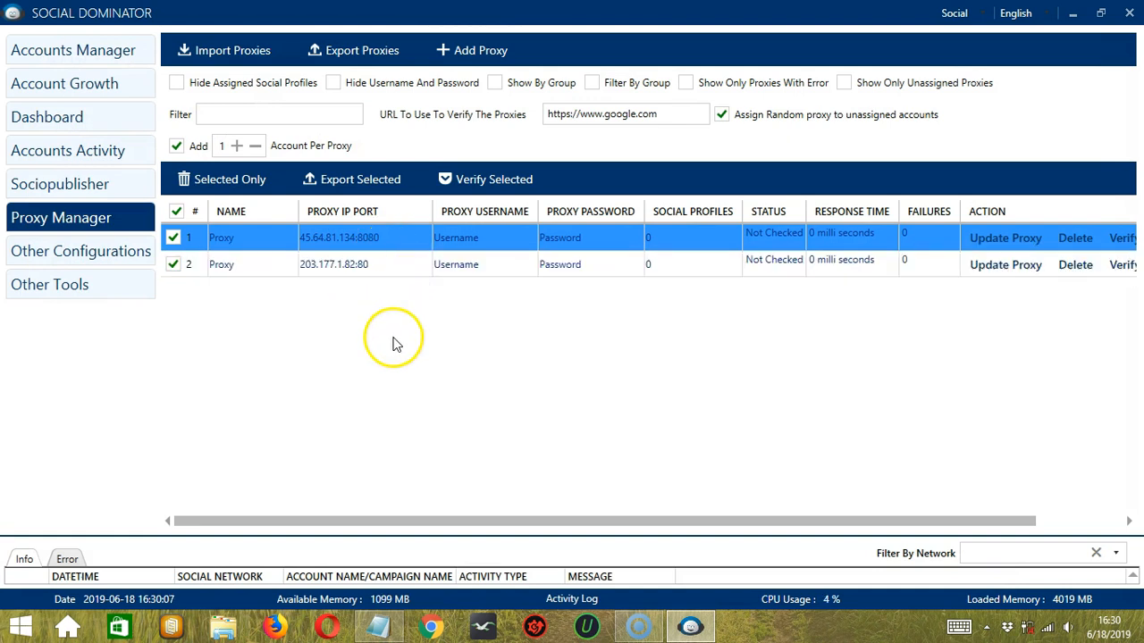
left_click(175, 265)
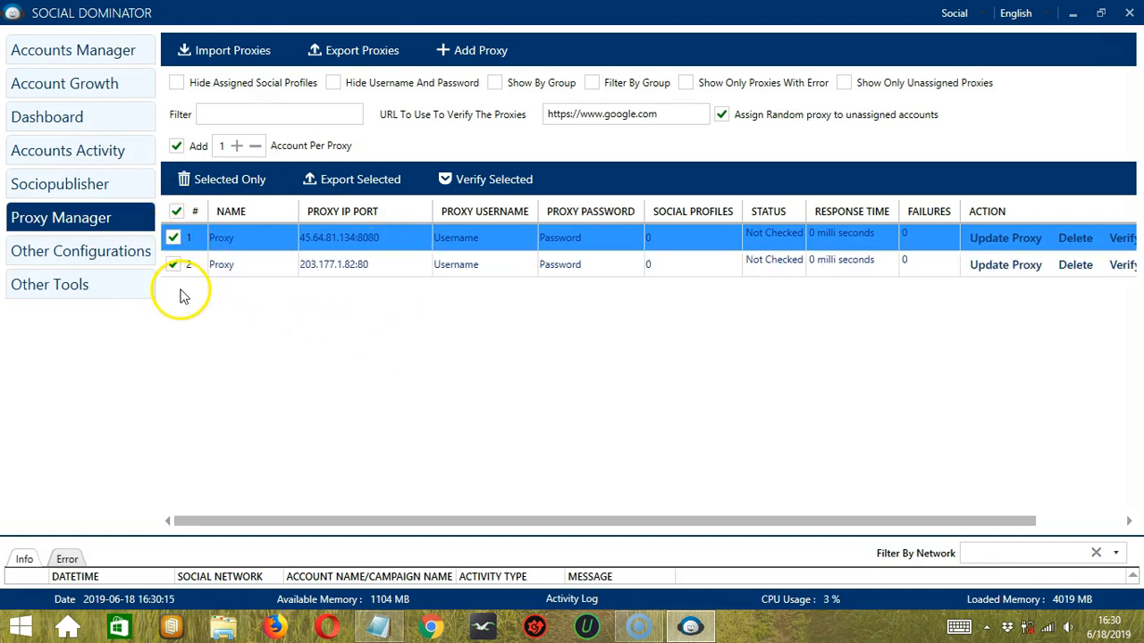
left_click(175, 211)
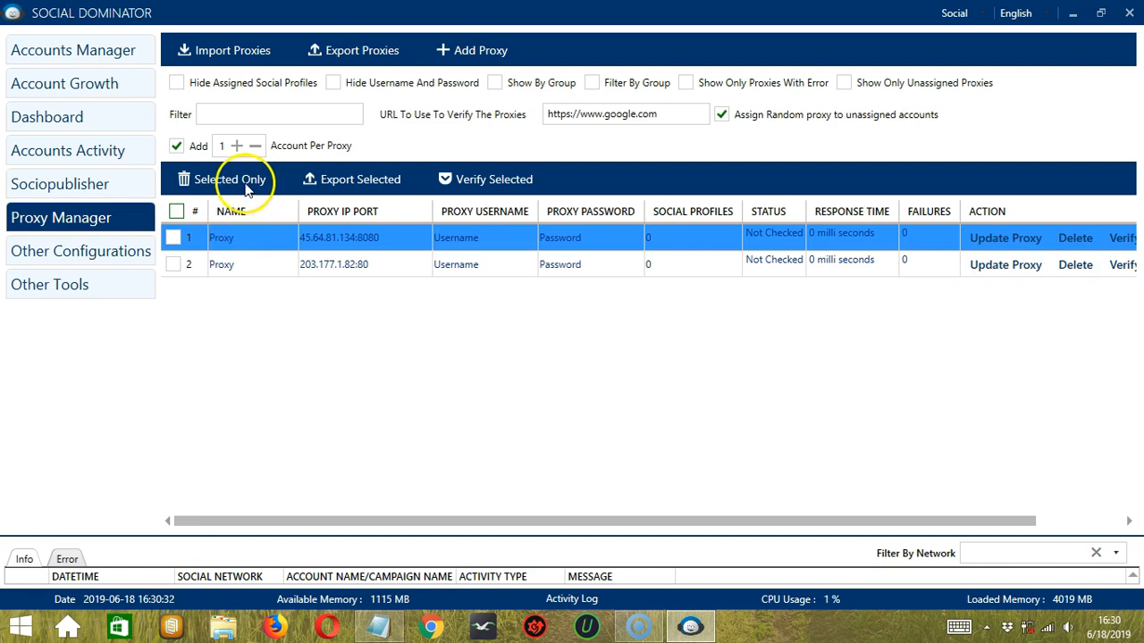
Step: Tick and delete only 45.64.81.134:8080, confirming so 203.177.1.82:80 remains
left_click(175, 237)
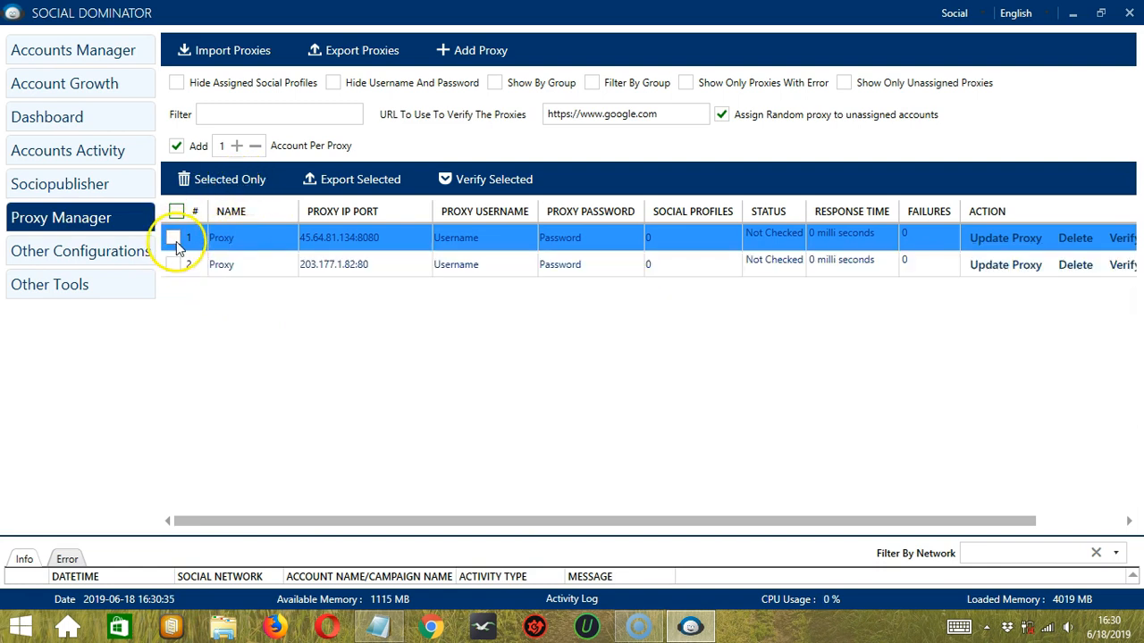
left_click(175, 236)
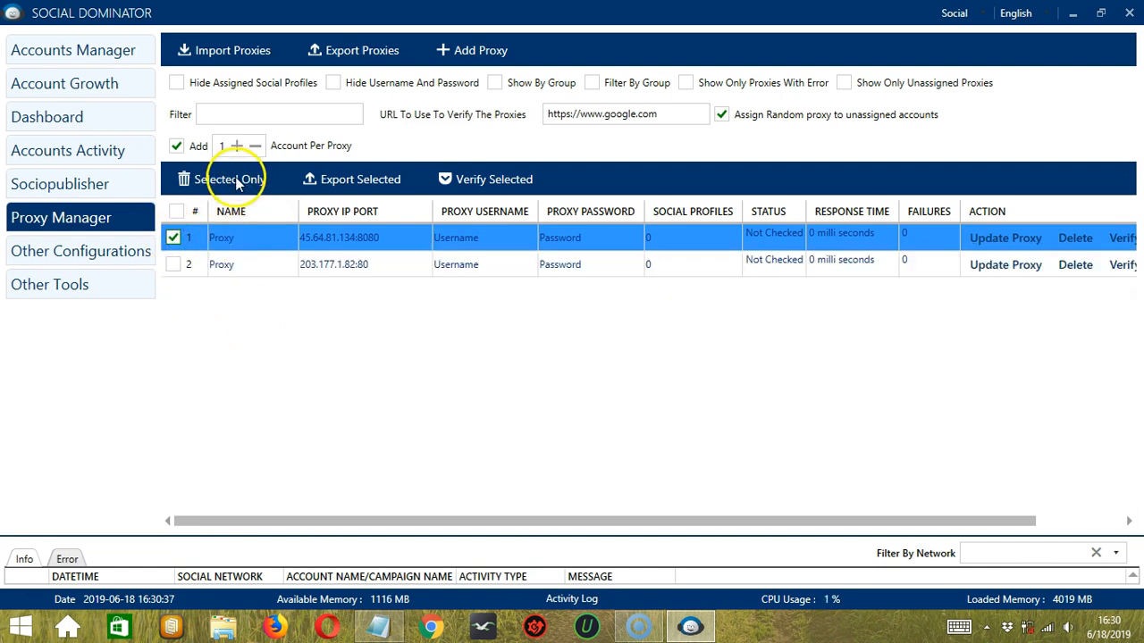
left_click(221, 179)
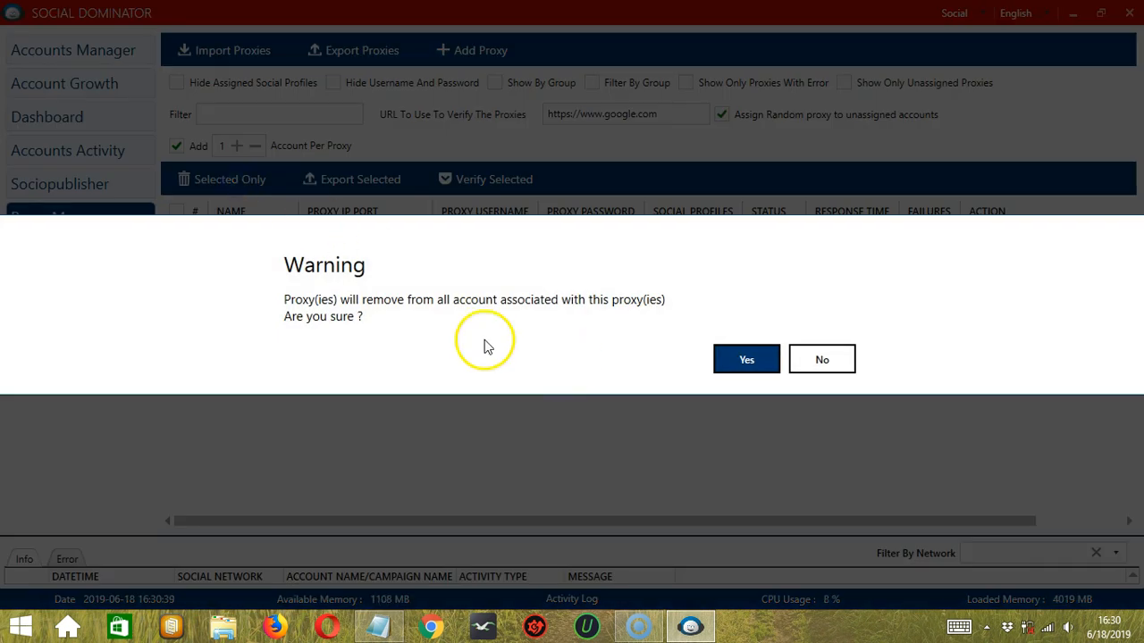
left_click(747, 357)
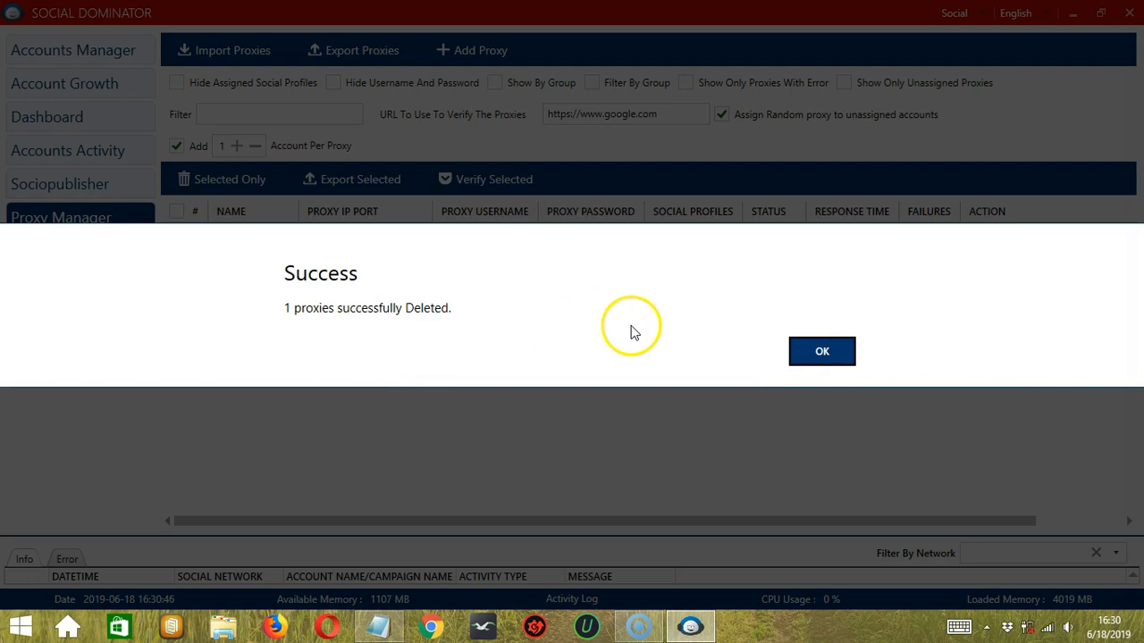
left_click(822, 350)
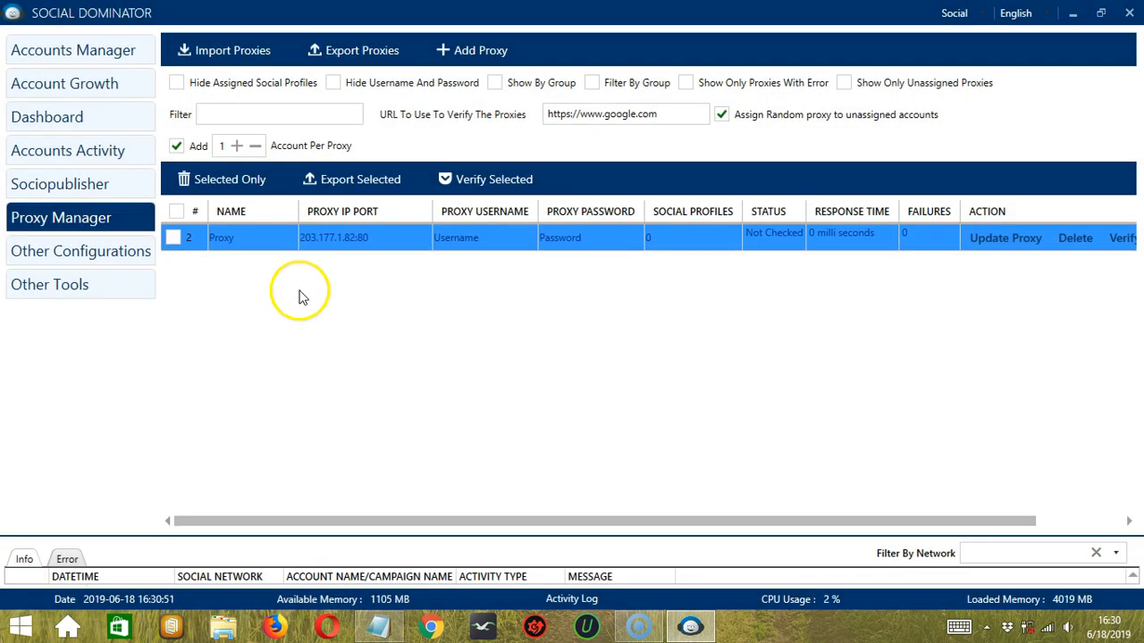
mouse_move(243, 296)
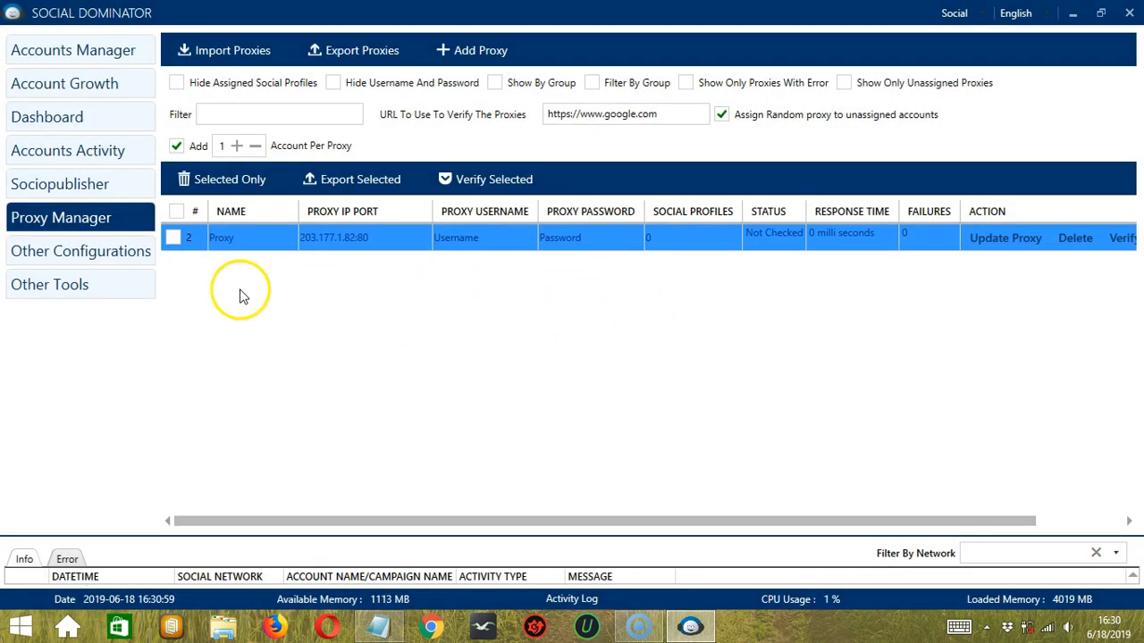
mouse_move(338, 295)
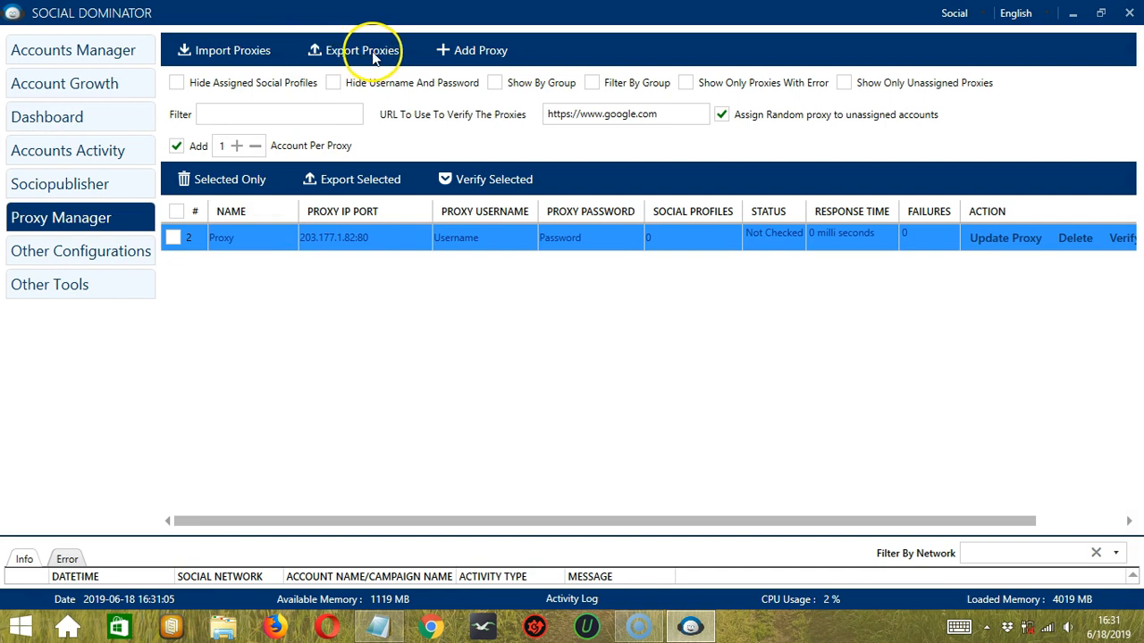
Step: Export the remaining proxy to a CSV file in the Desktop folder and confirm success
left_click(354, 50)
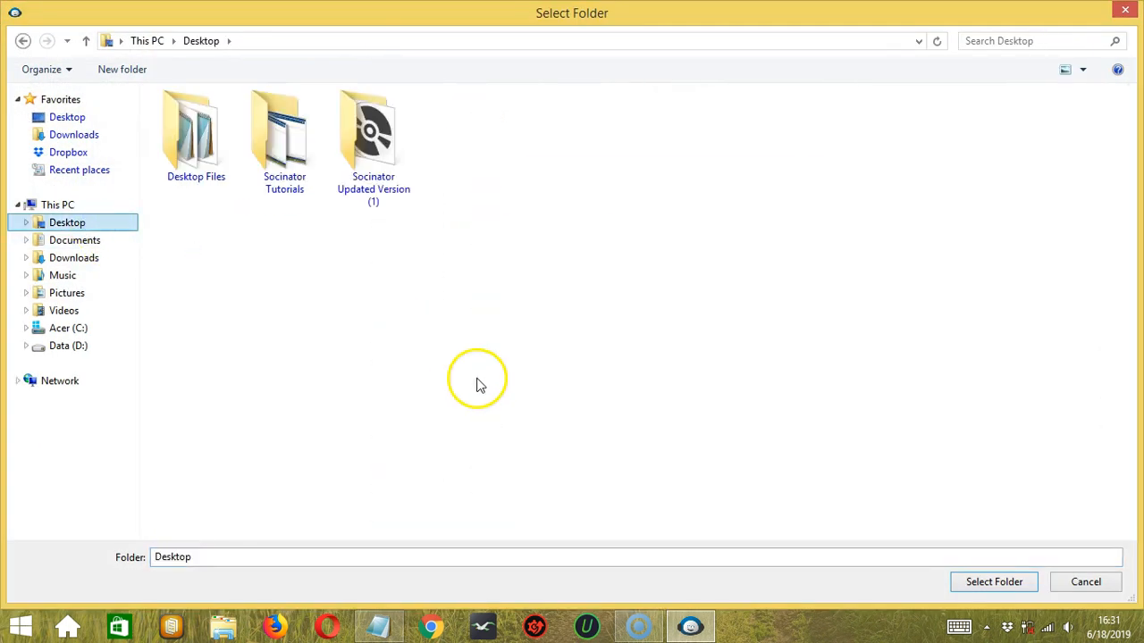
mouse_move(786, 447)
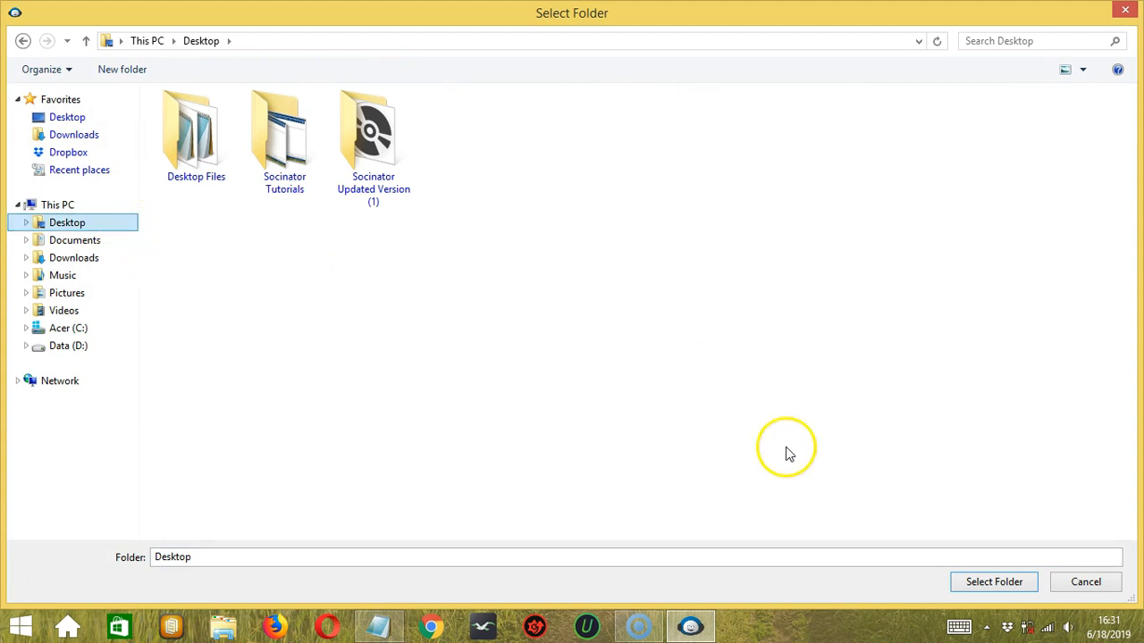
left_click(994, 583)
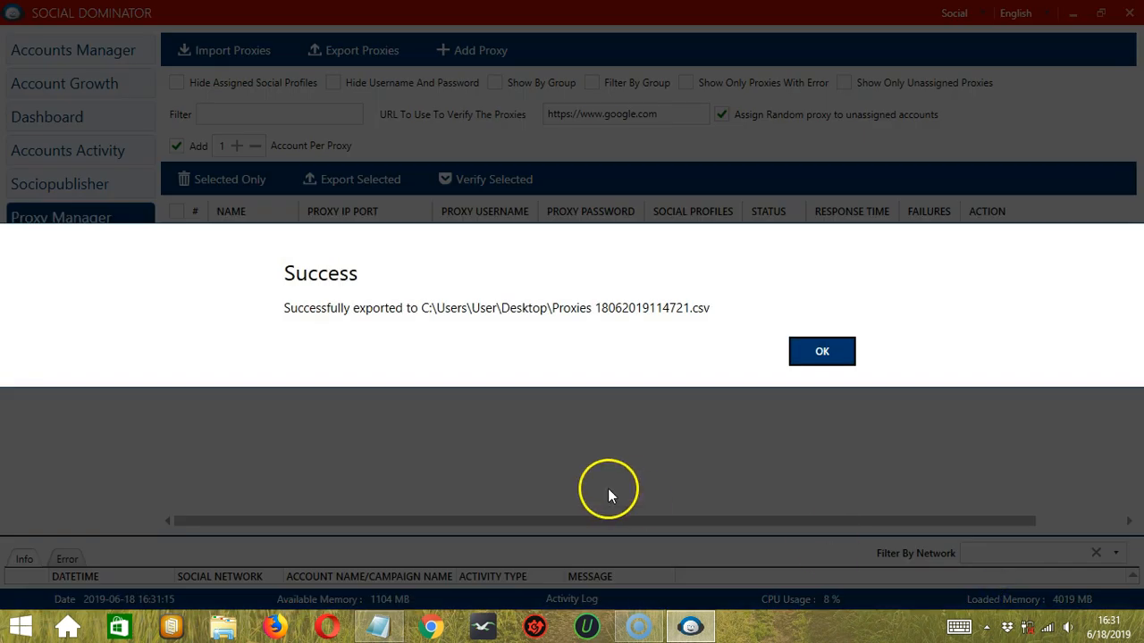
mouse_move(645, 370)
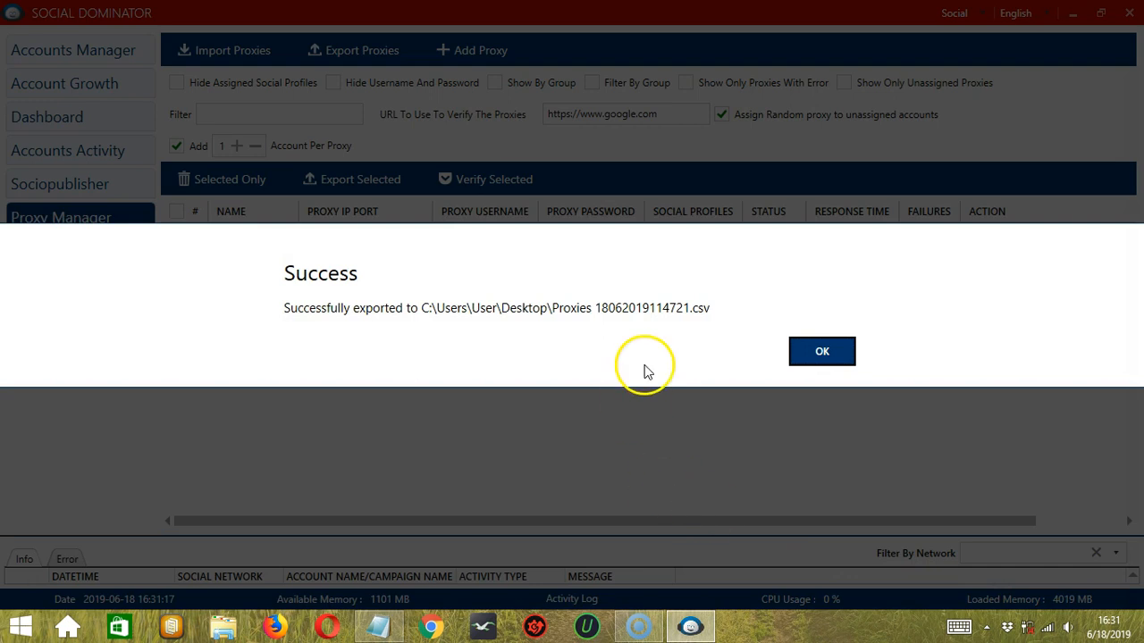
left_click(822, 350)
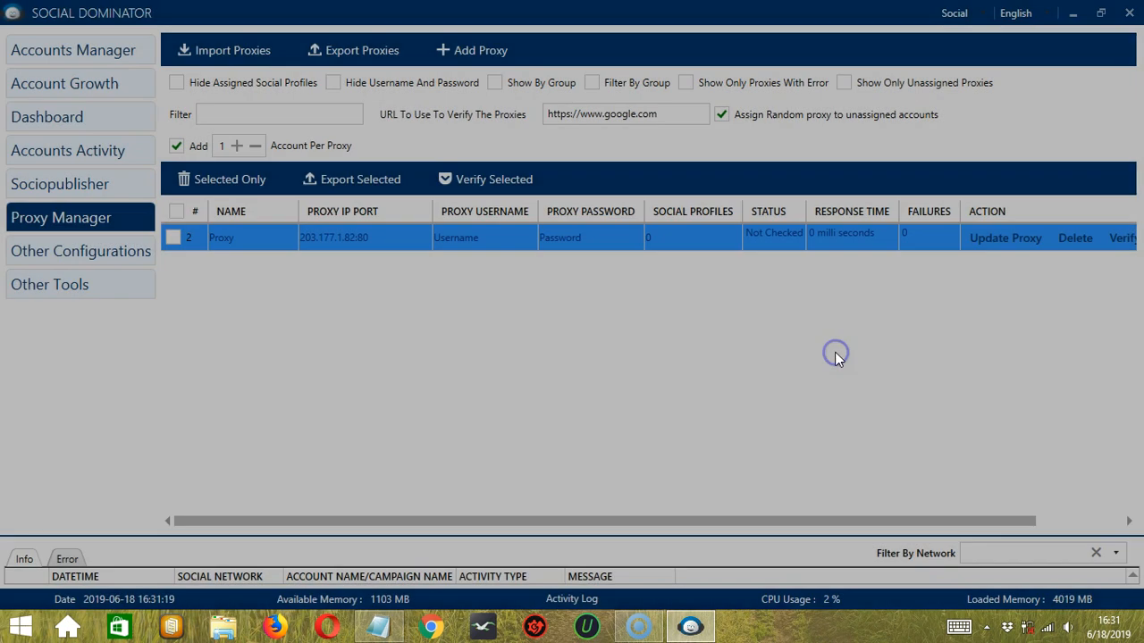